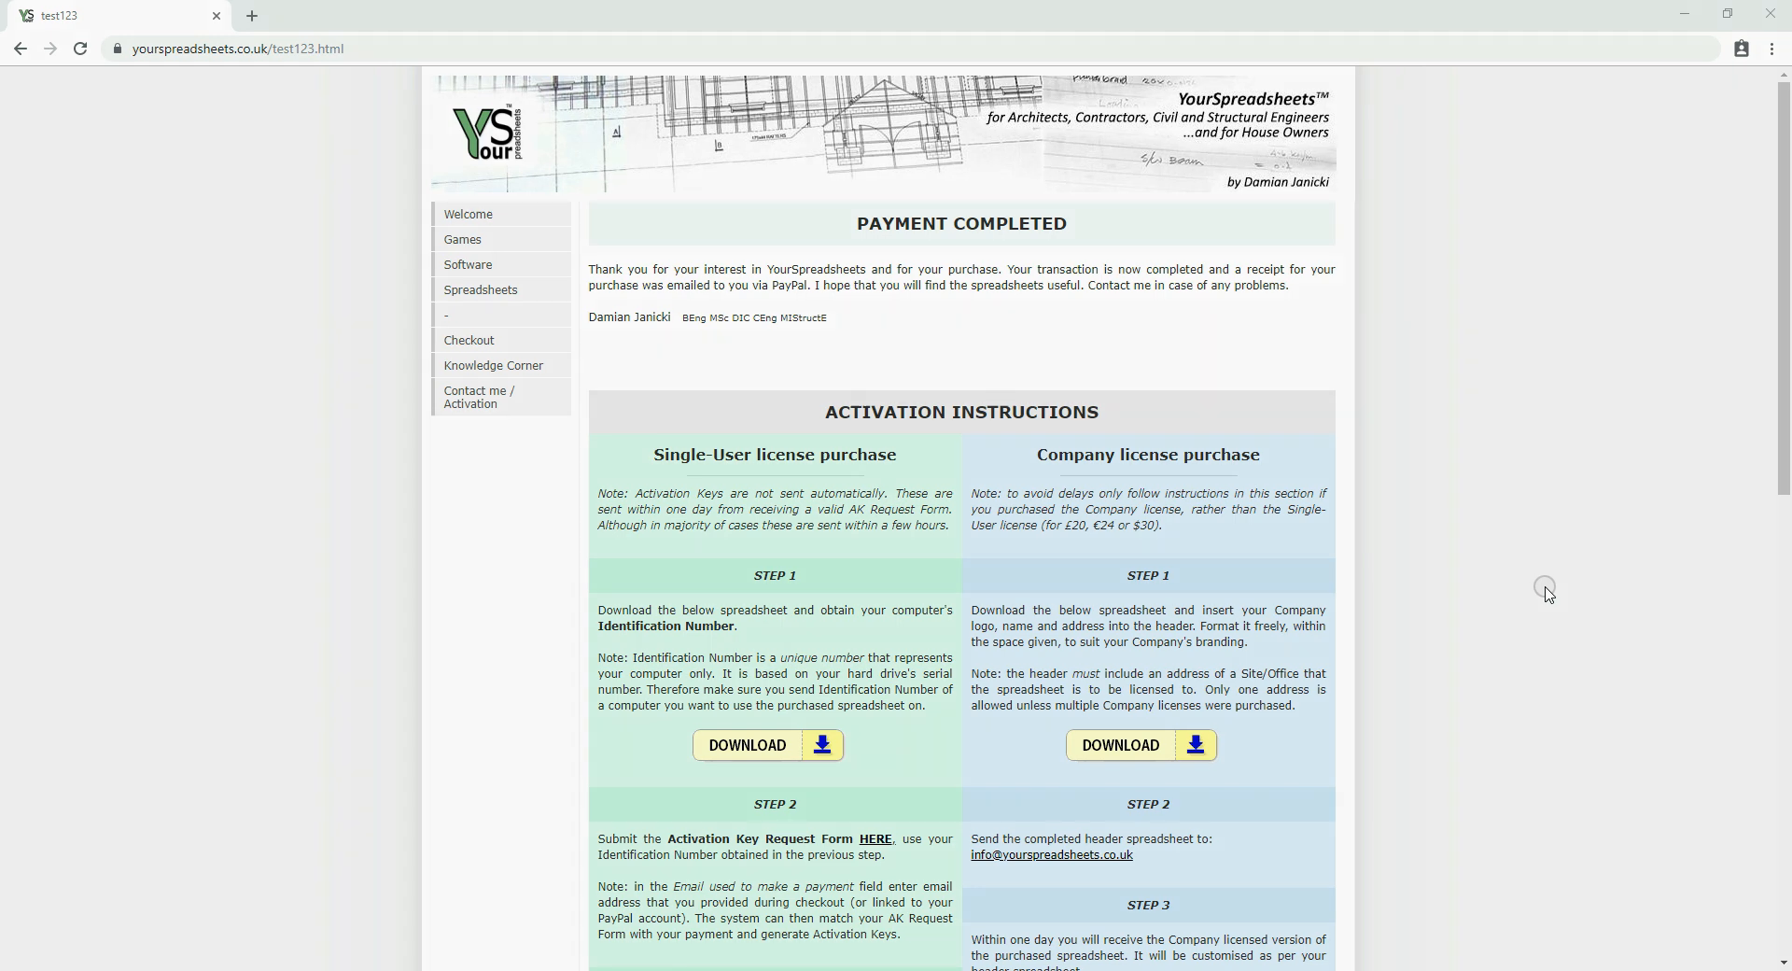
mouse_move(1034, 606)
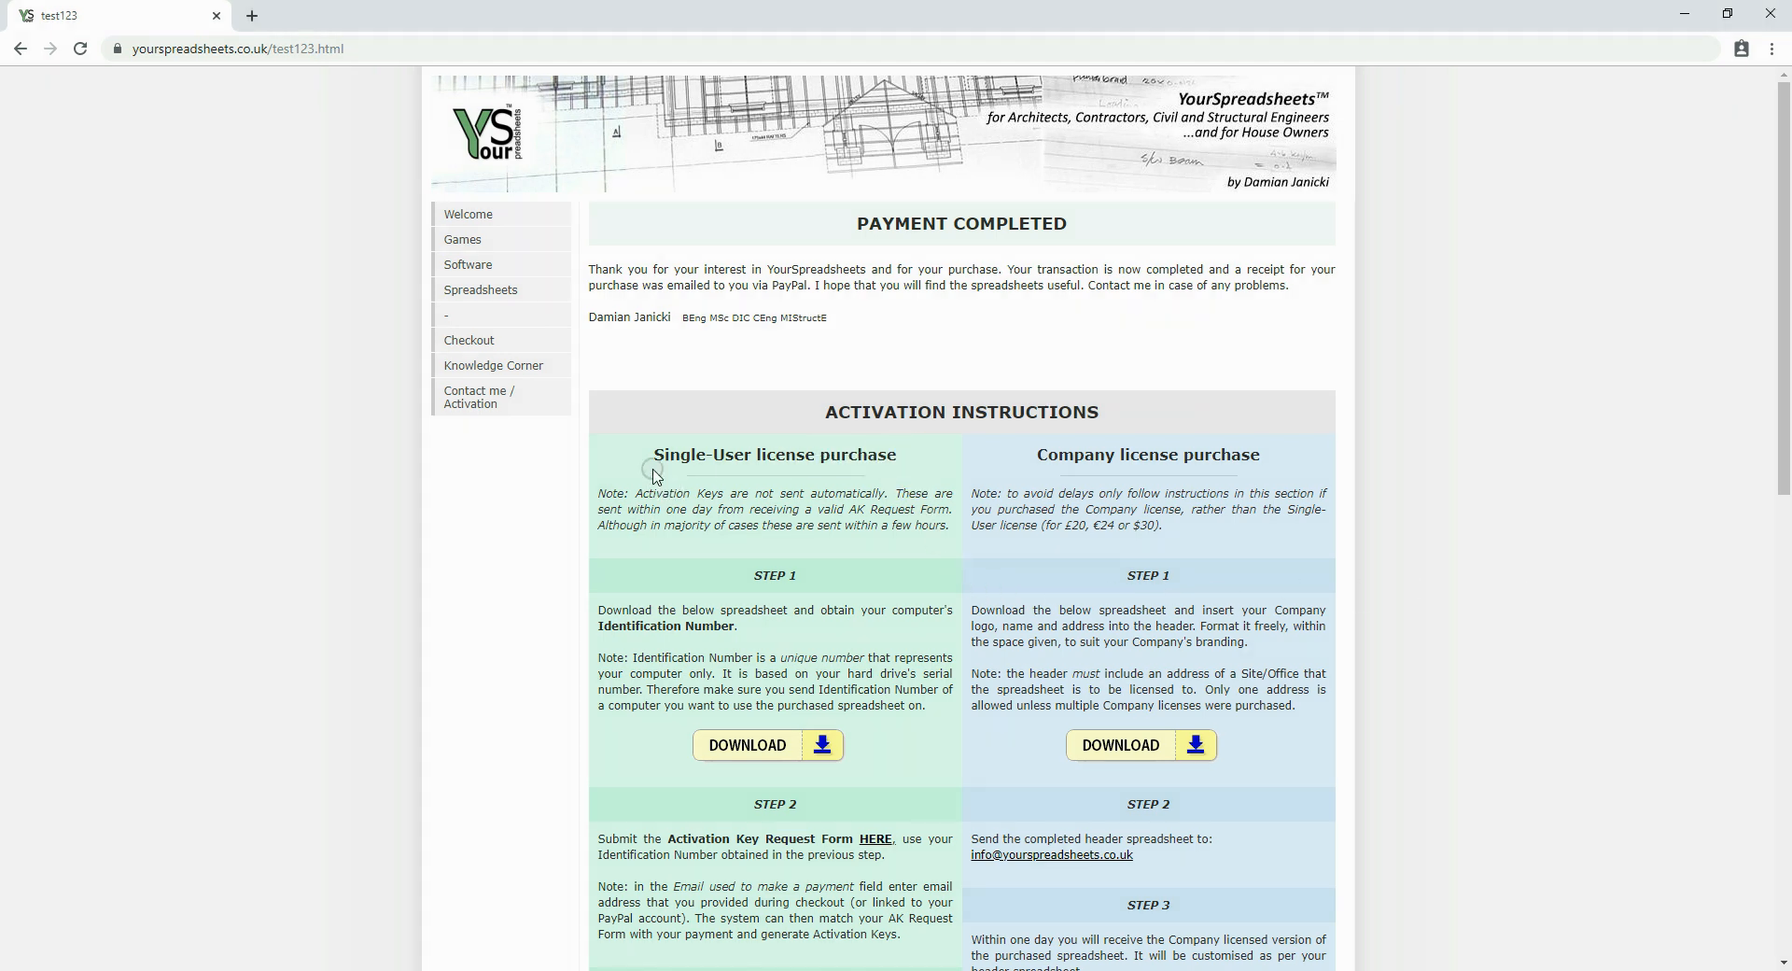
Download obtain_your_identification_number.xlsm from the Step 1 button and open it in Excel.
double_click(774, 453)
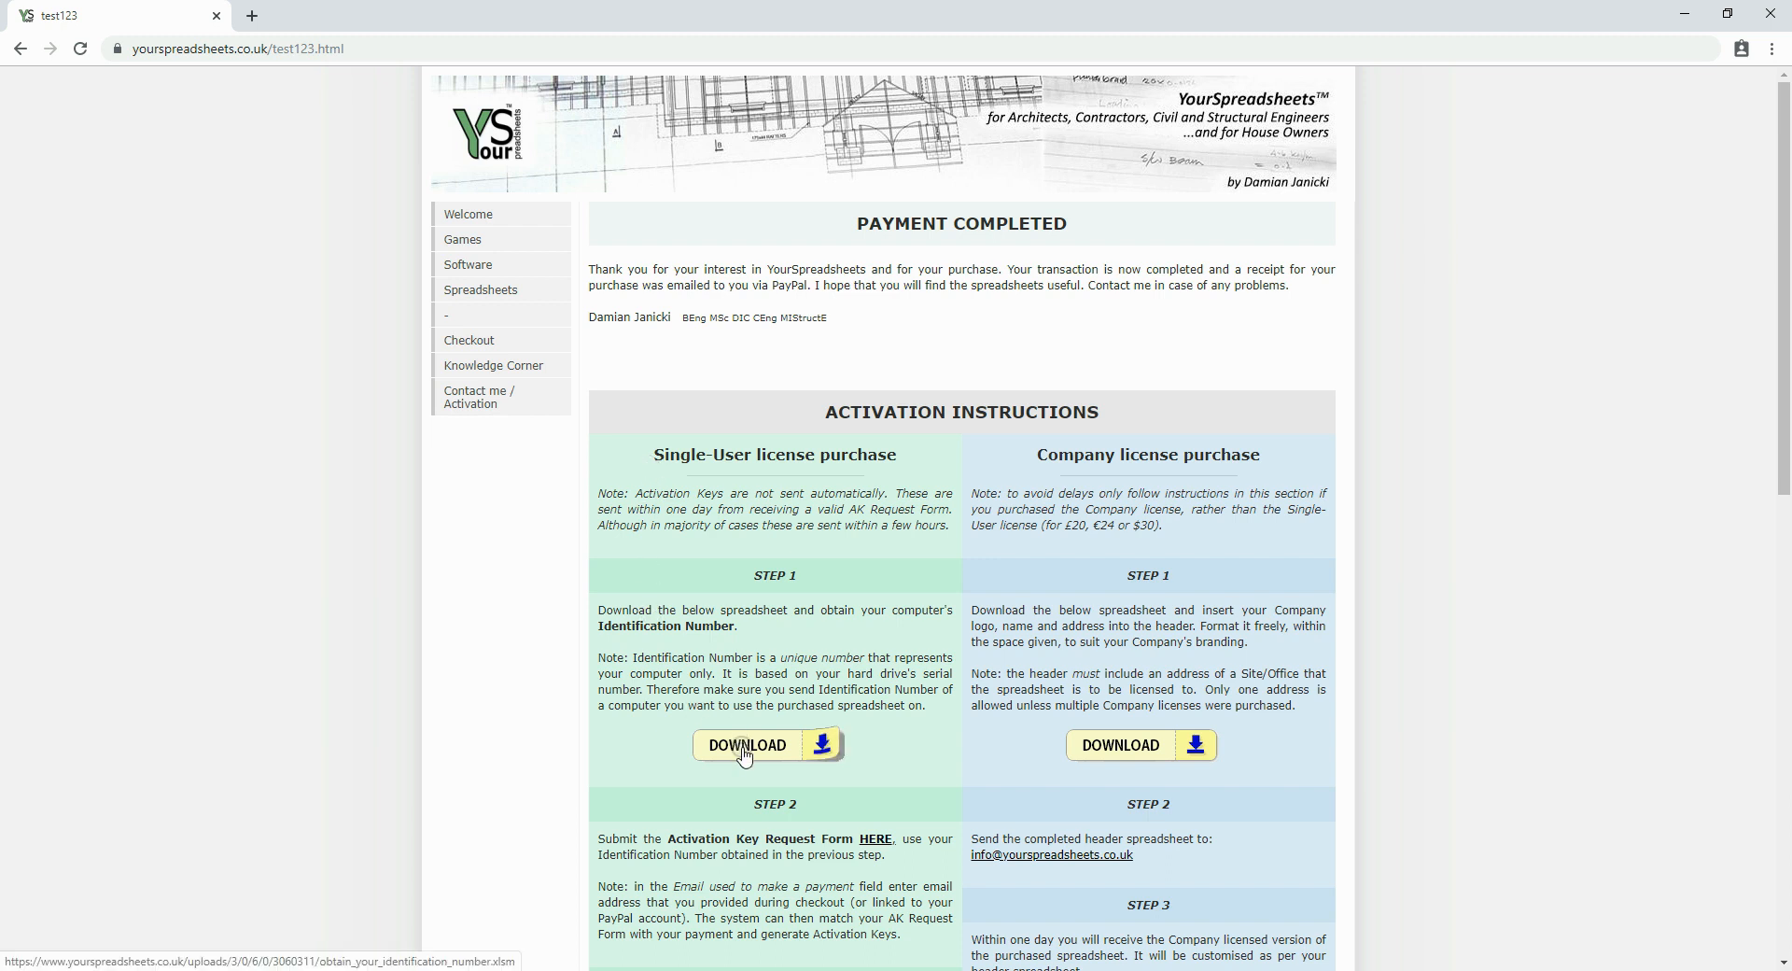
left_click(746, 744)
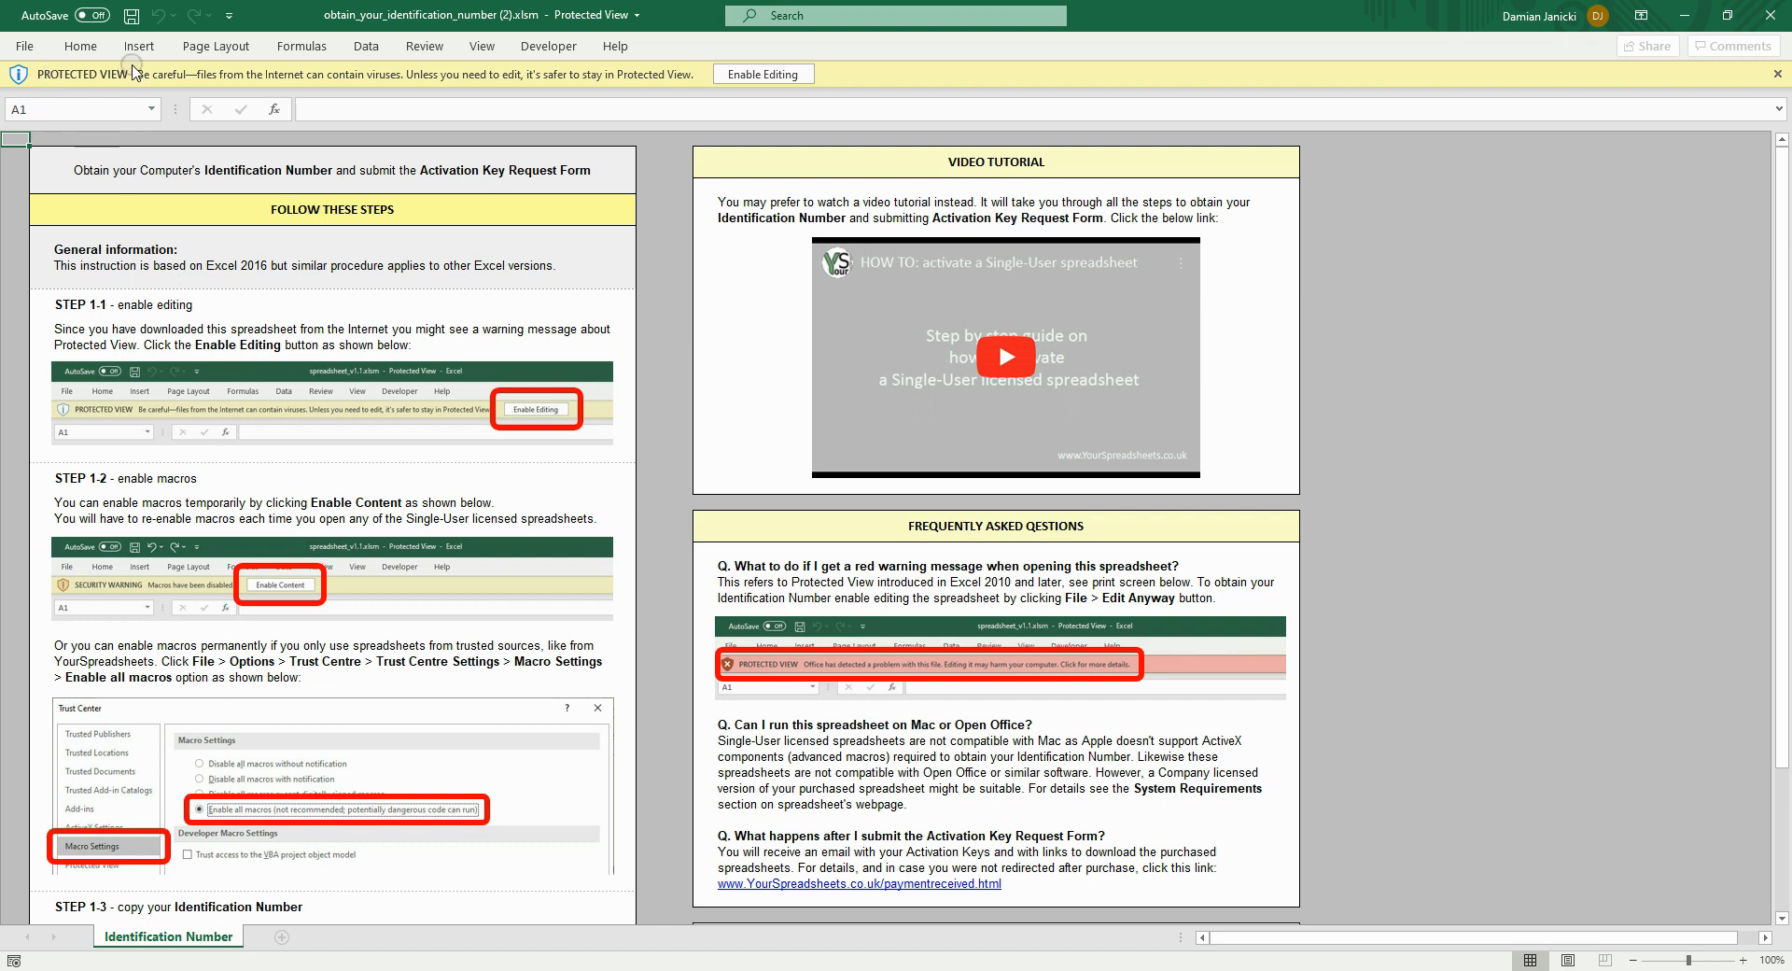
mouse_move(763, 73)
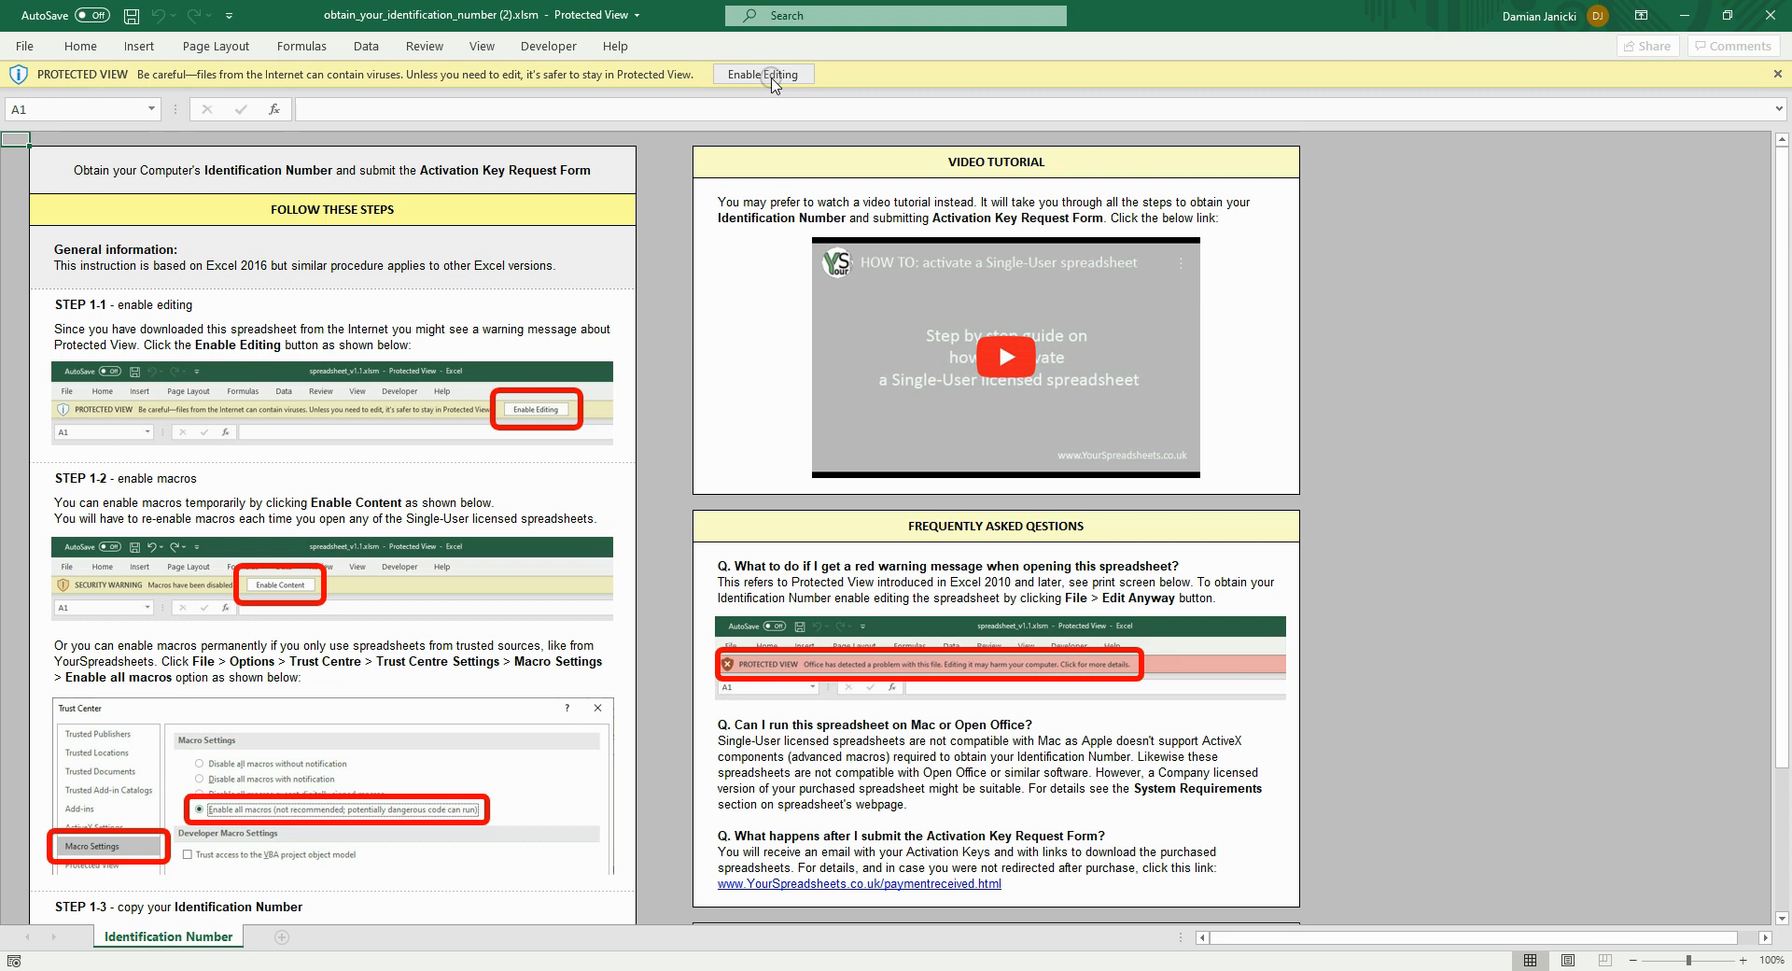
Enable editing and enable macro content for the identification-number workbook.
left_click(764, 72)
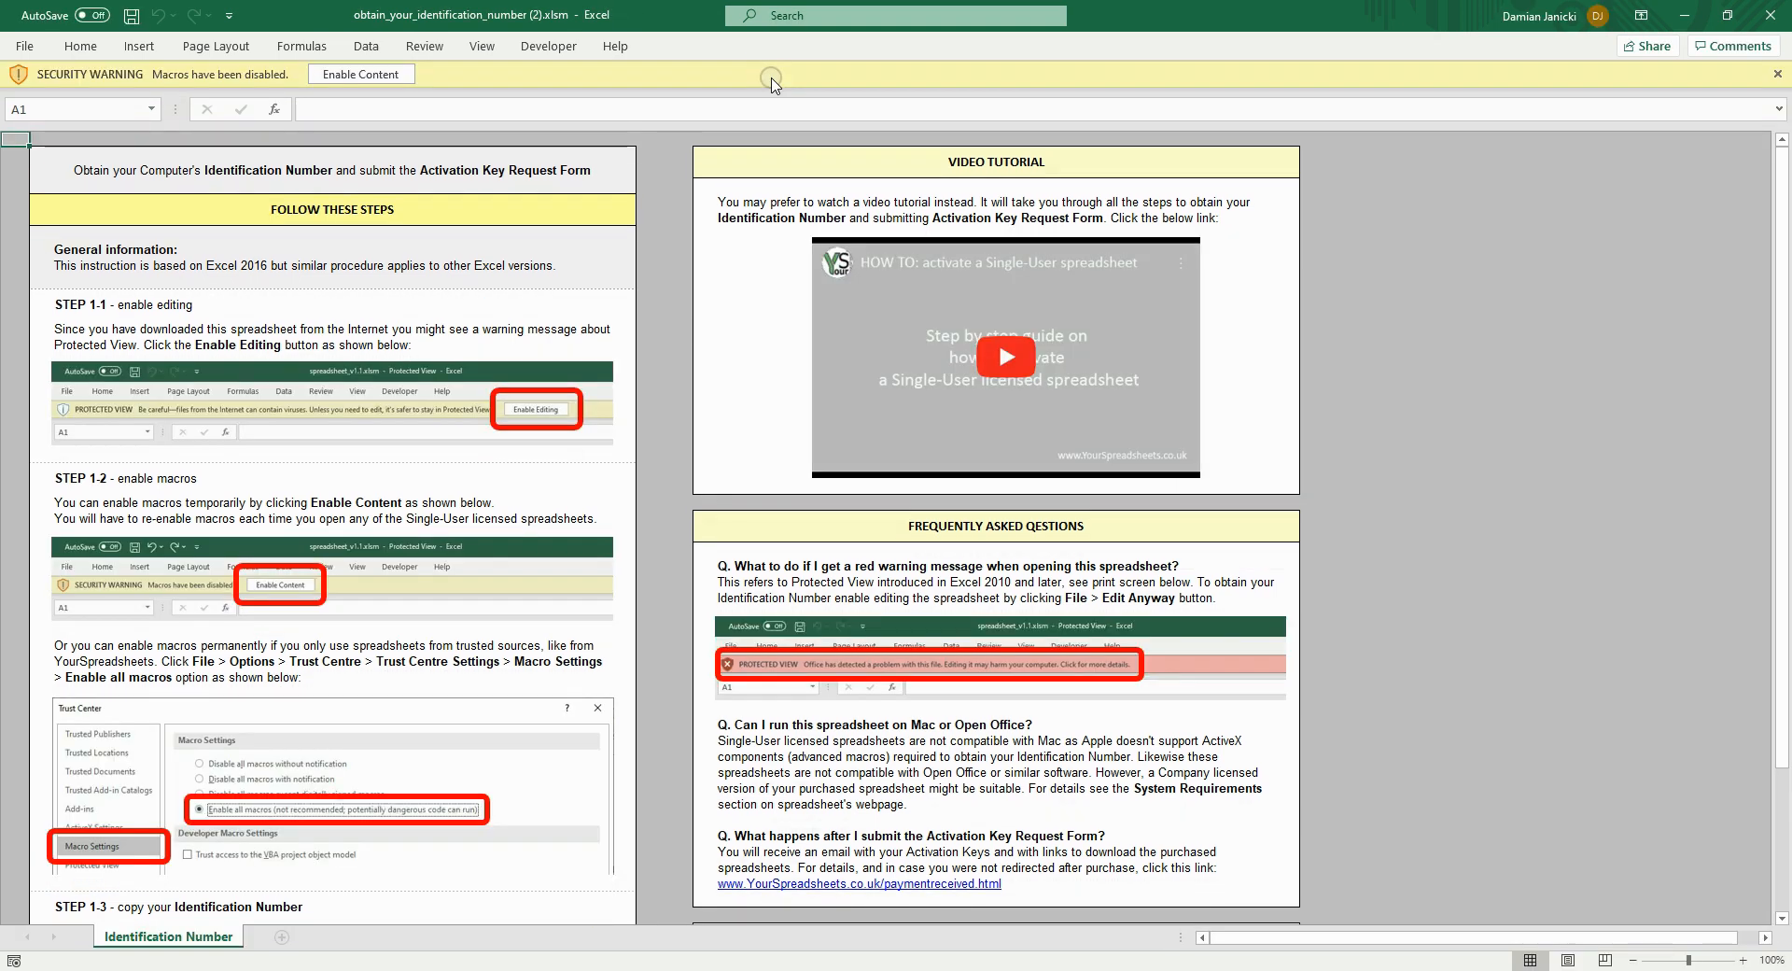
mouse_move(40, 92)
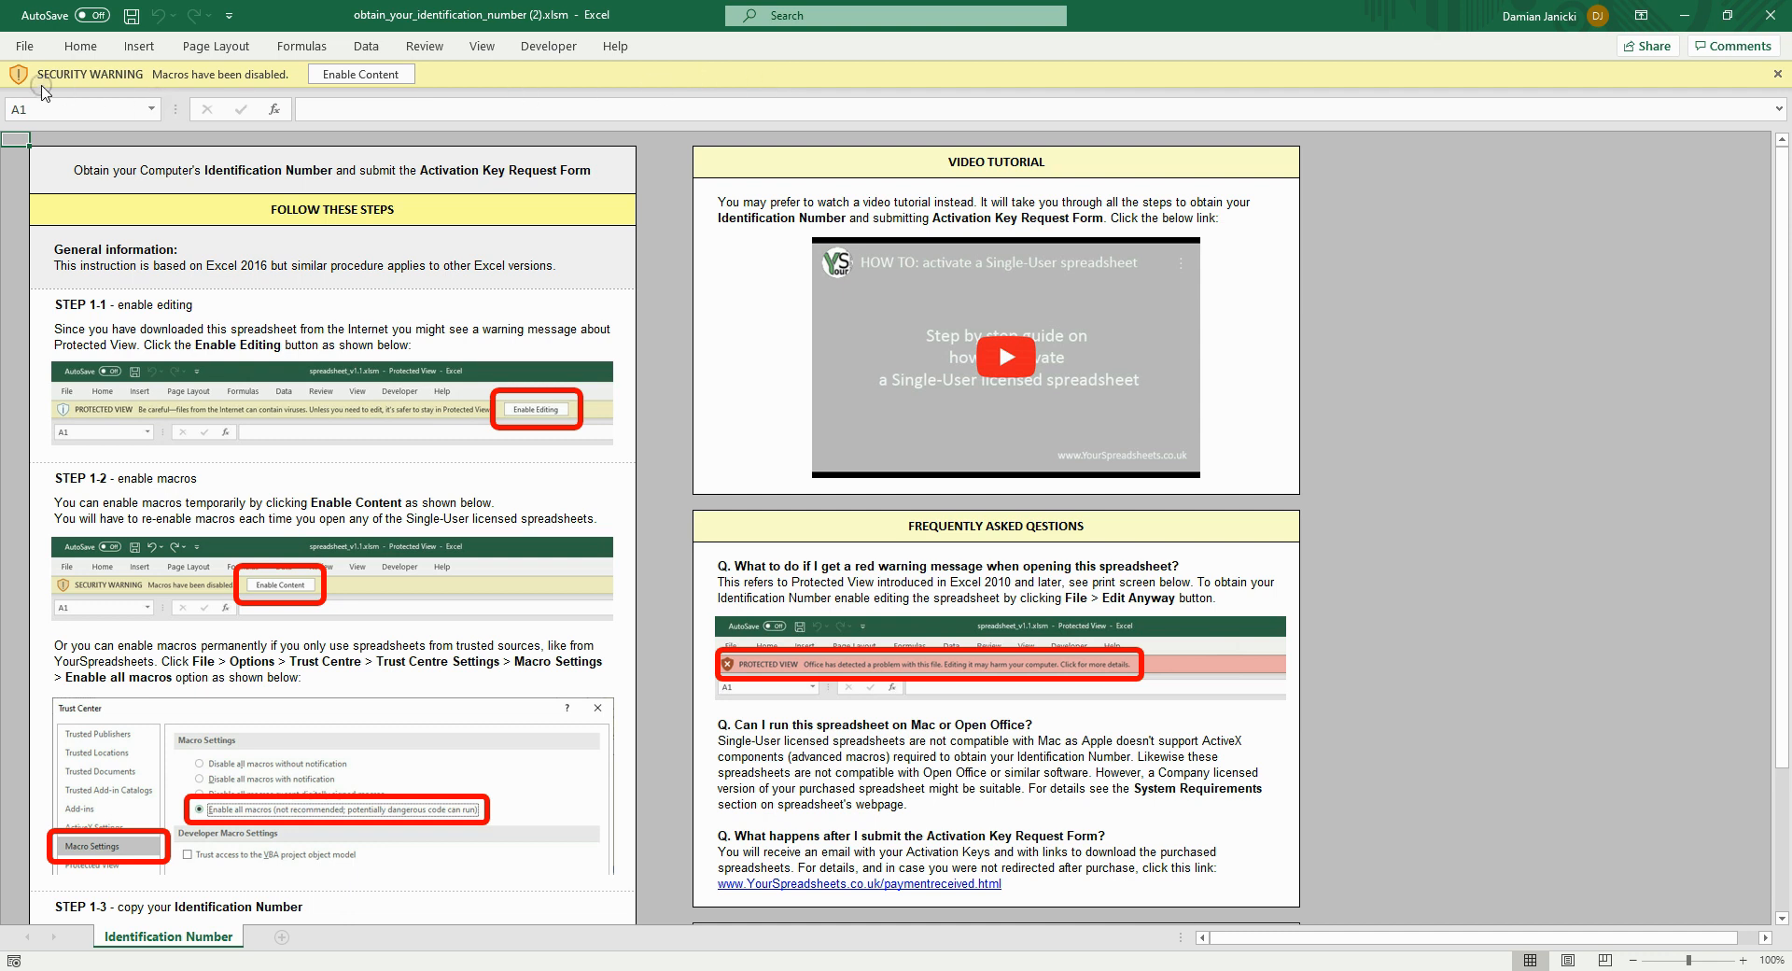
mouse_move(210, 74)
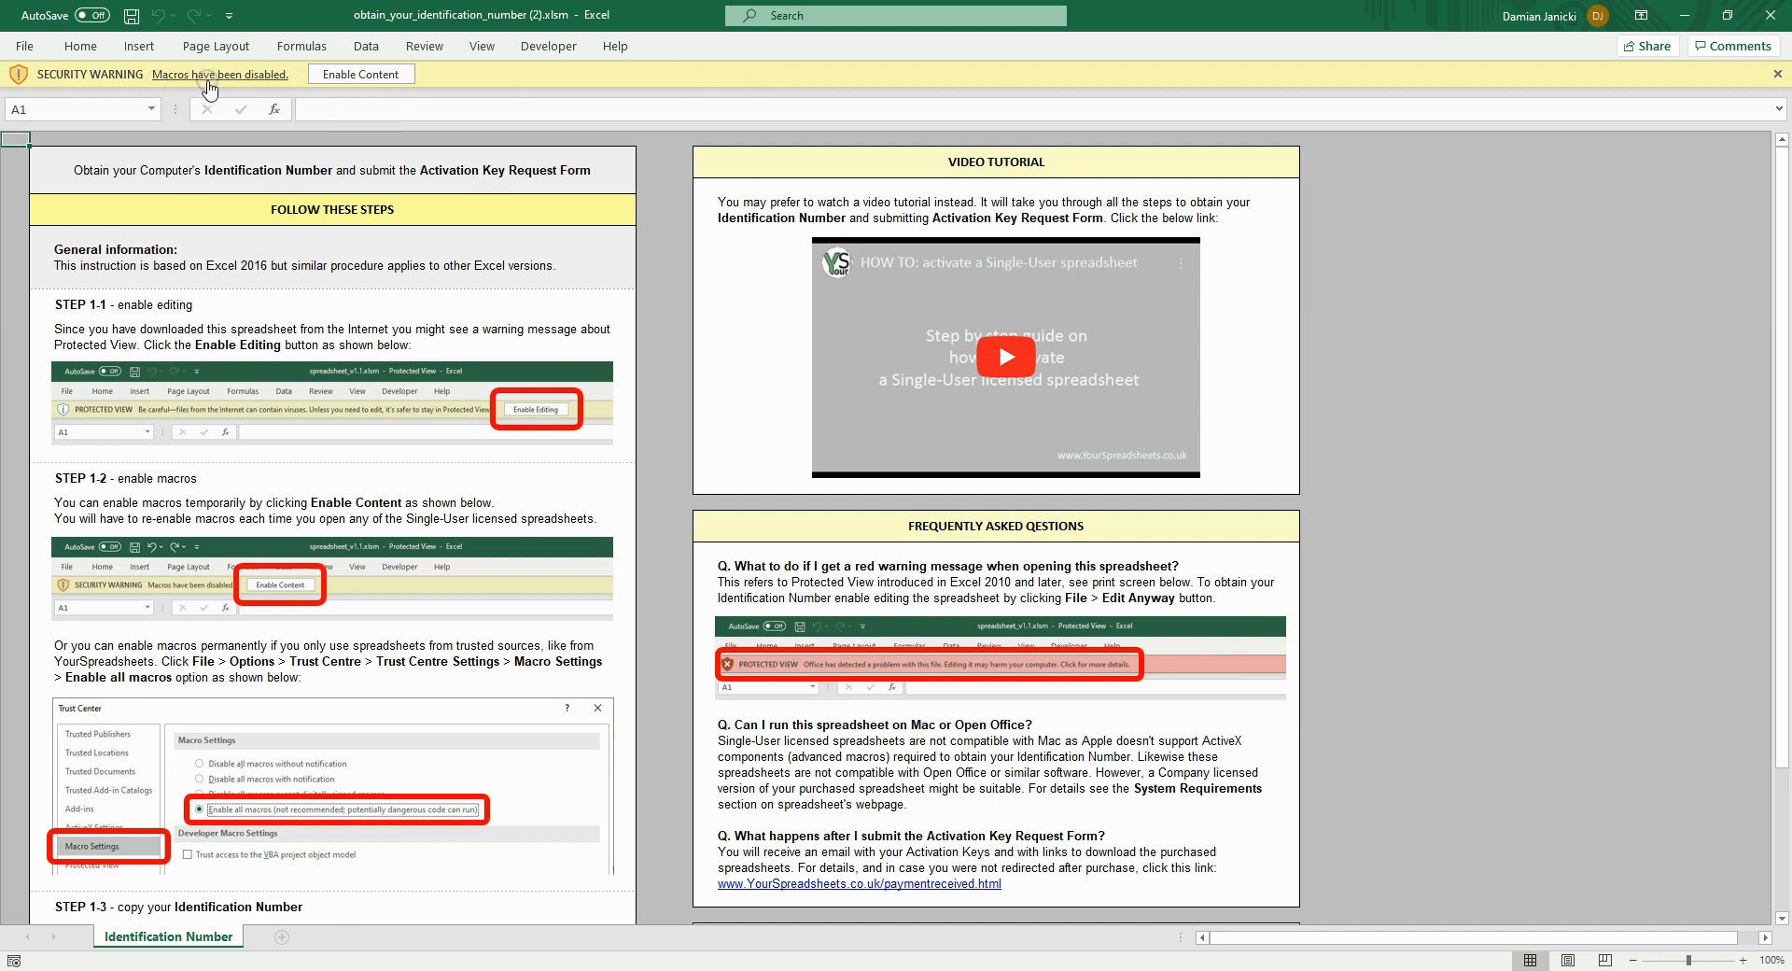
mouse_move(486, 80)
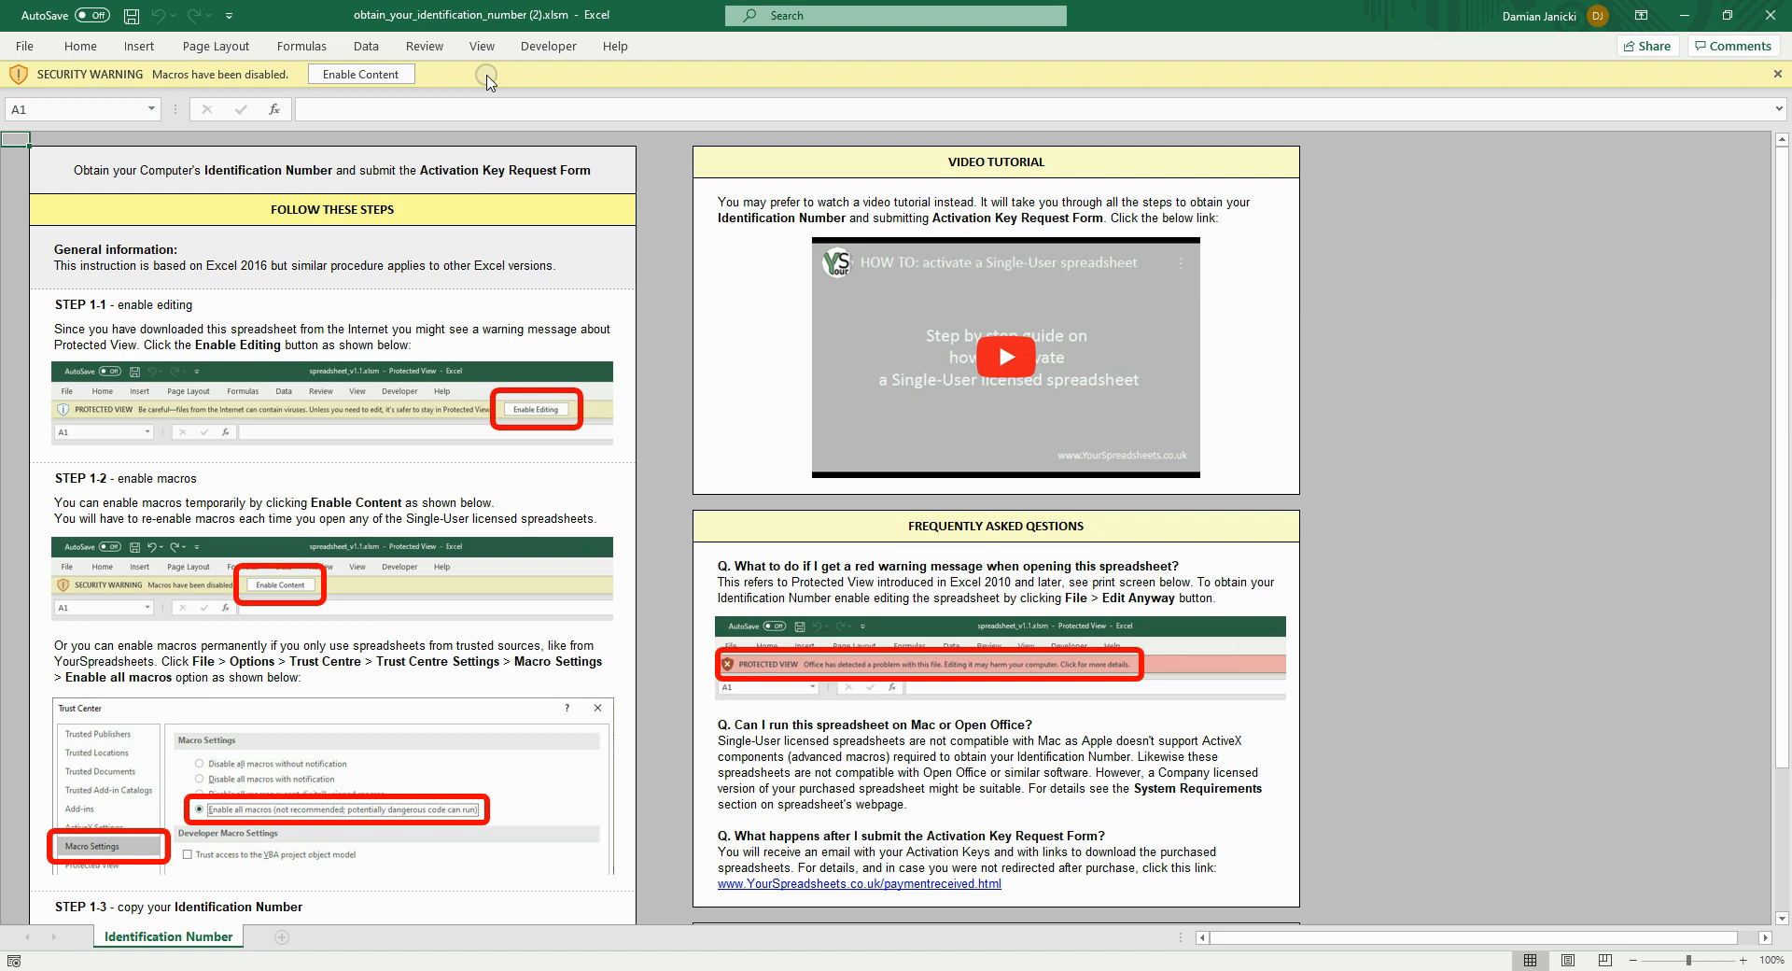
mouse_move(361, 73)
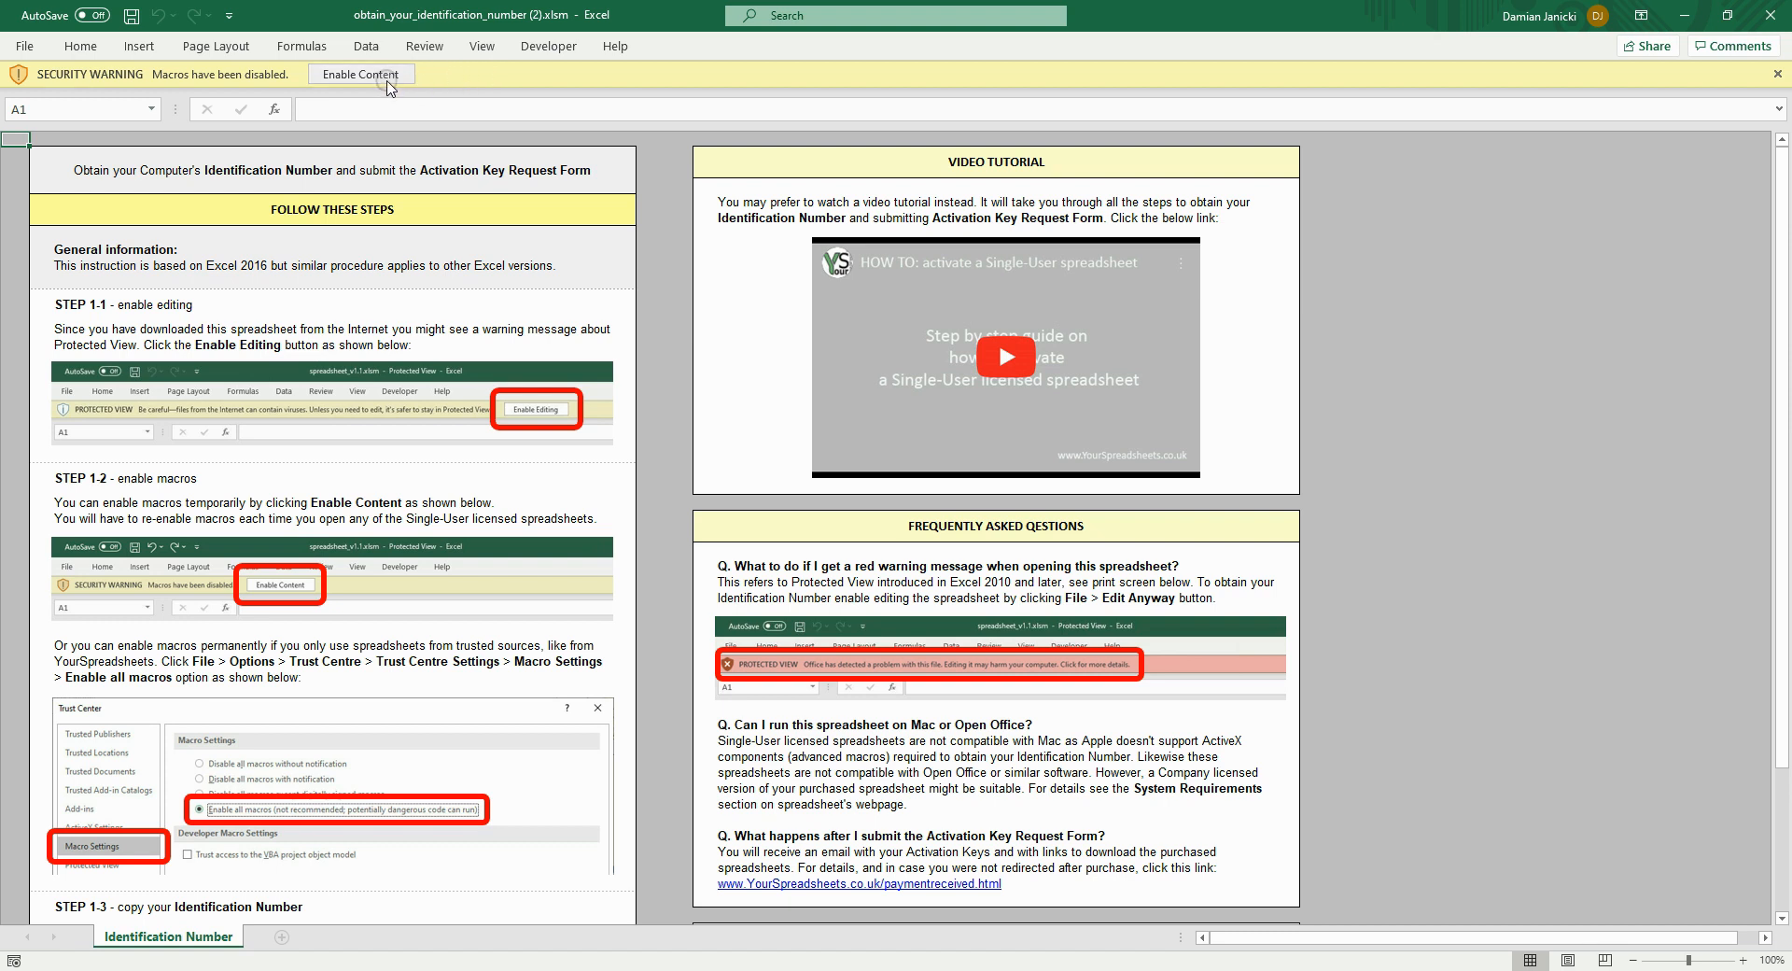
left_click(360, 75)
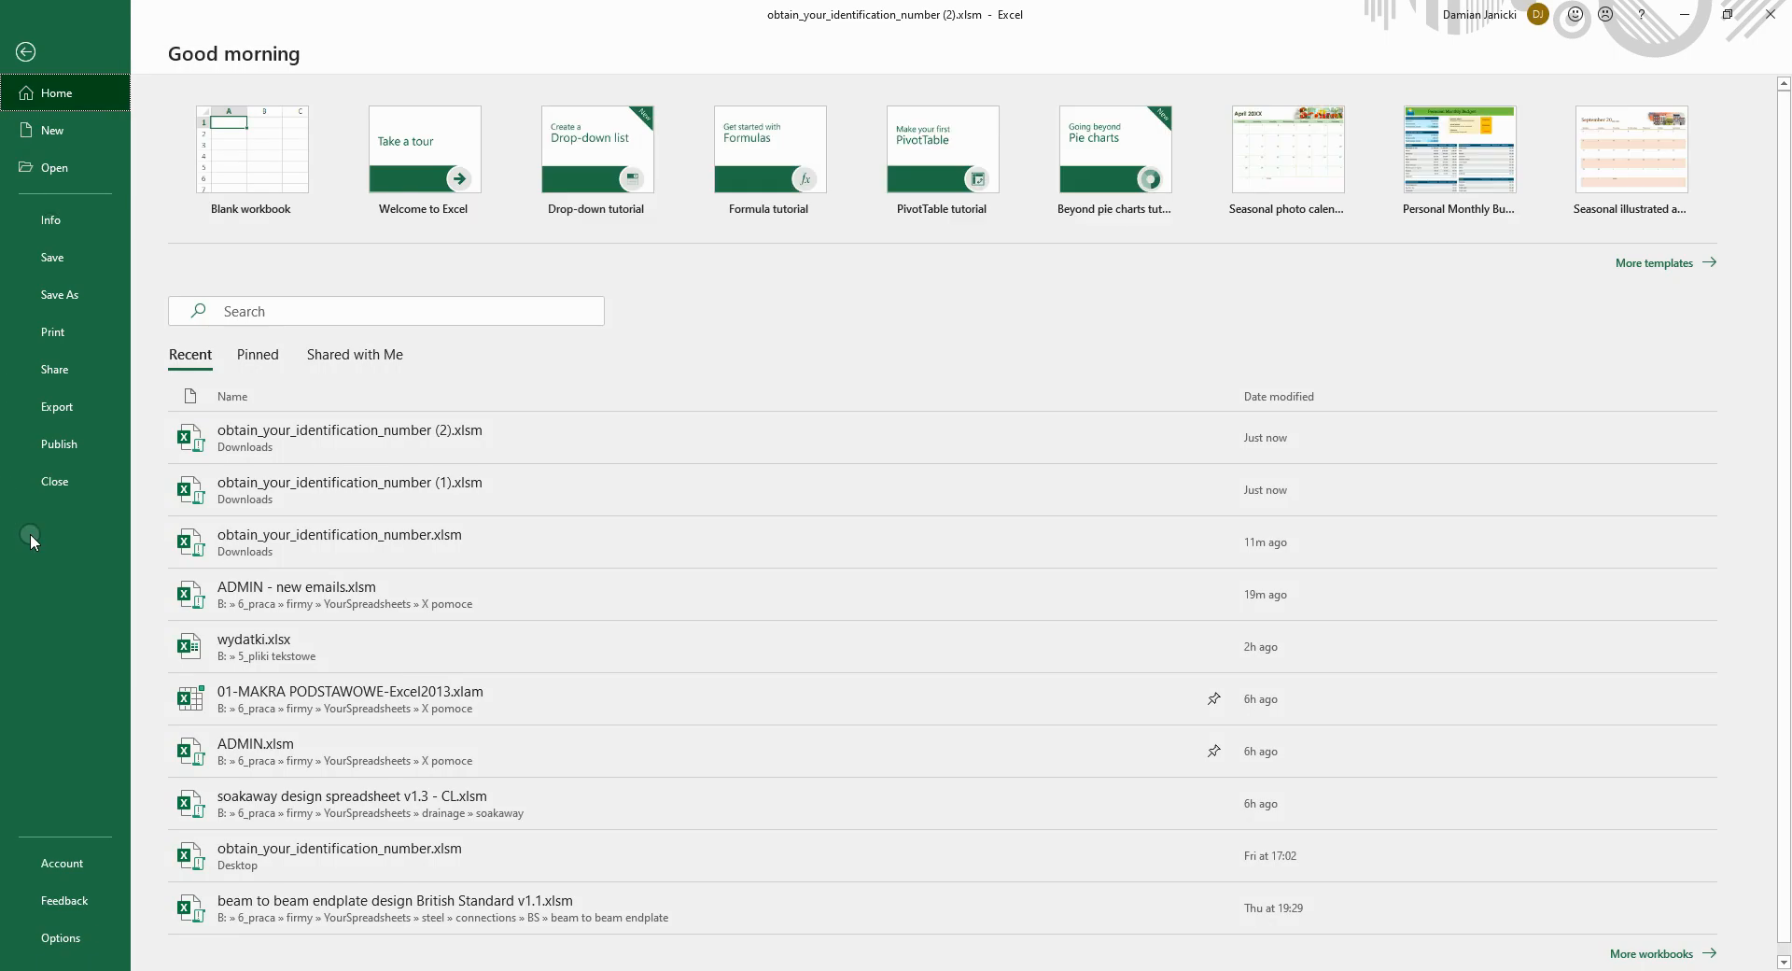
Set the Trust Center macro setting to 'Enable all macros' and confirm.
left_click(61, 938)
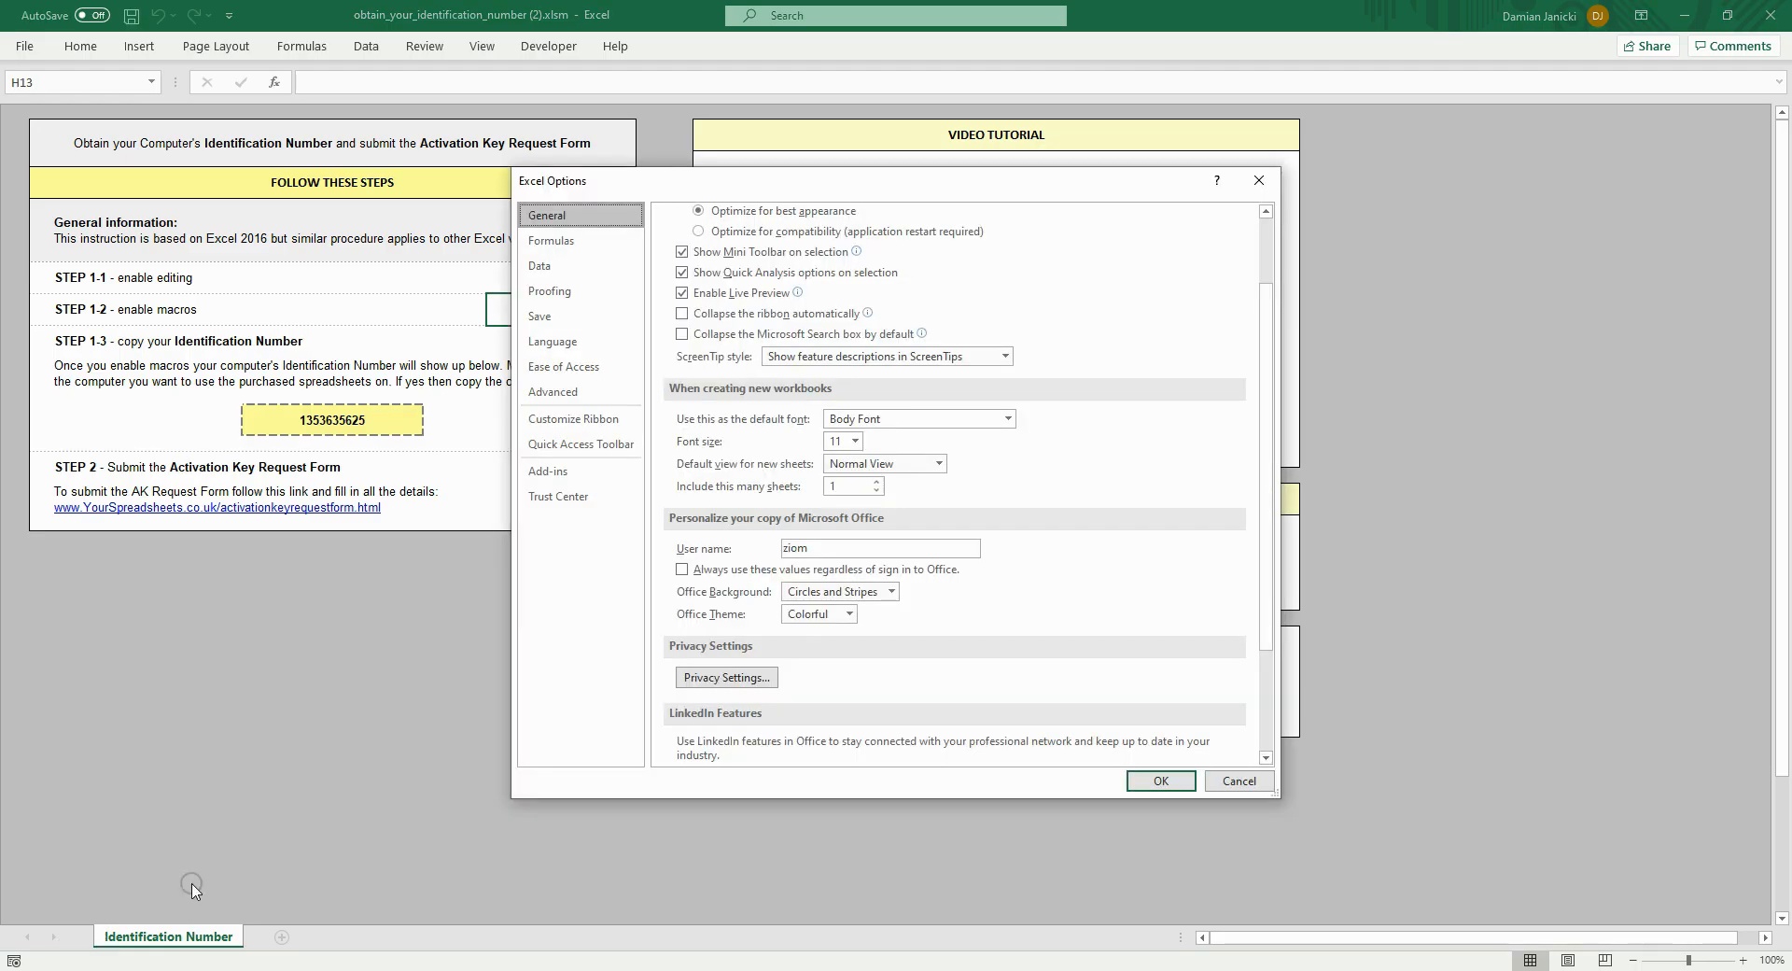
left_click(559, 494)
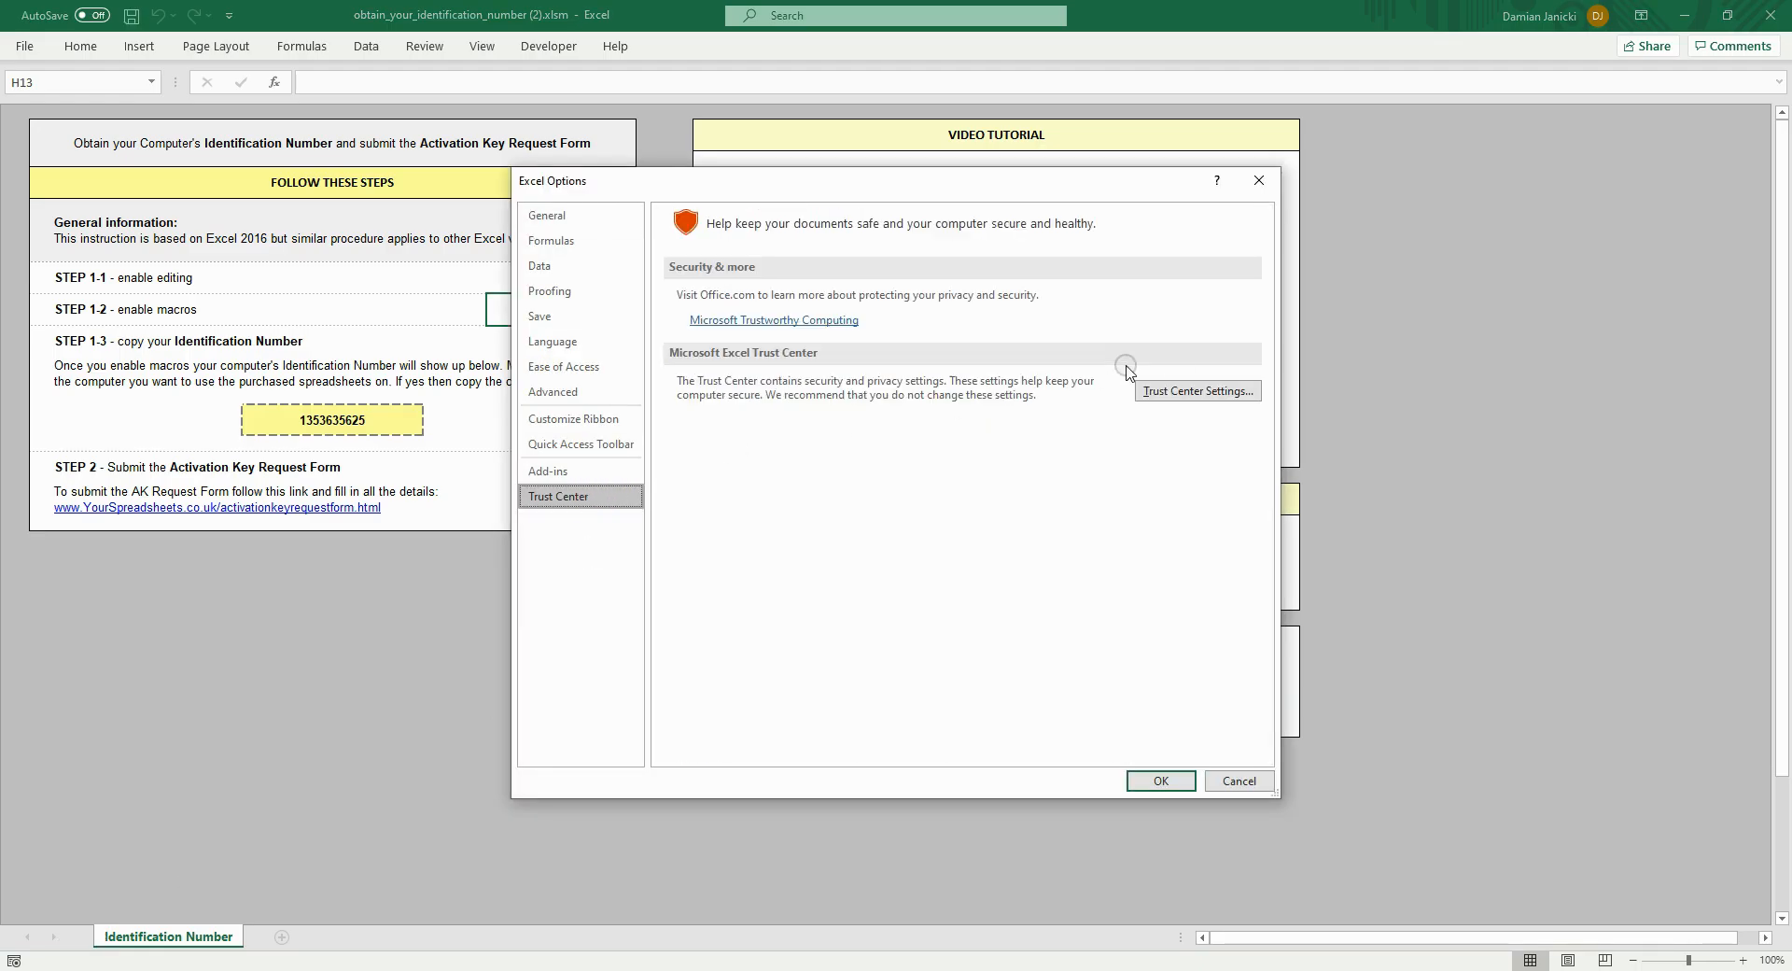
left_click(1197, 390)
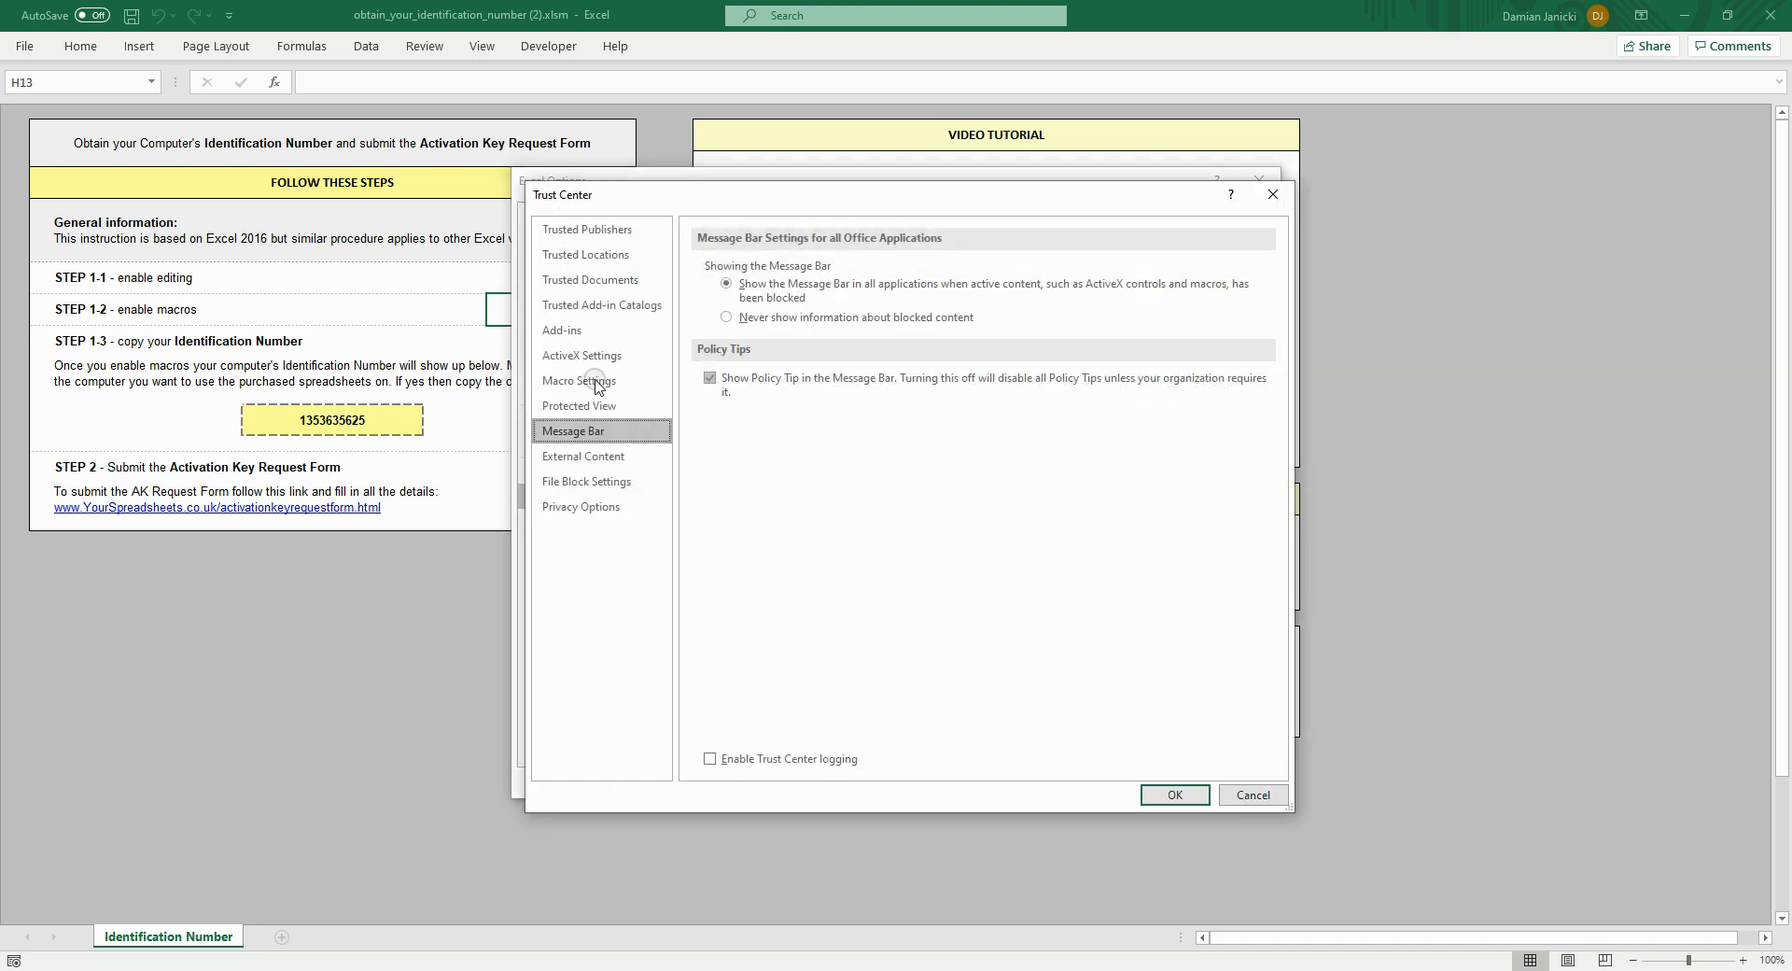
left_click(579, 381)
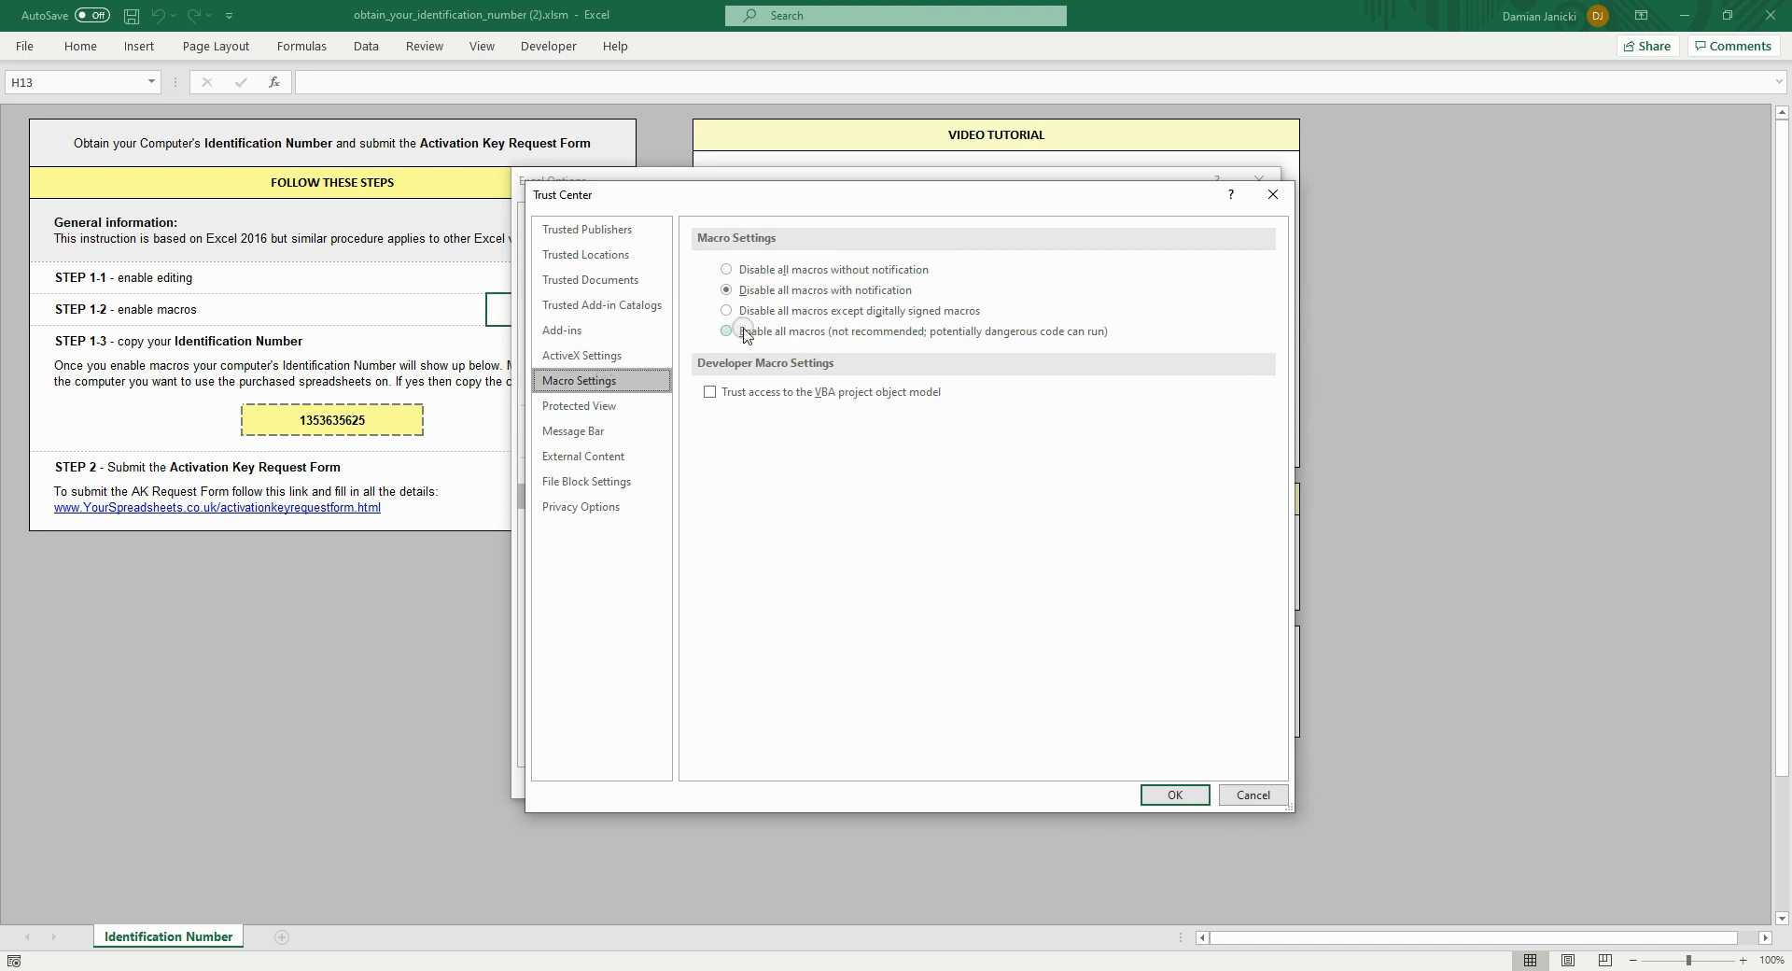
left_click(726, 331)
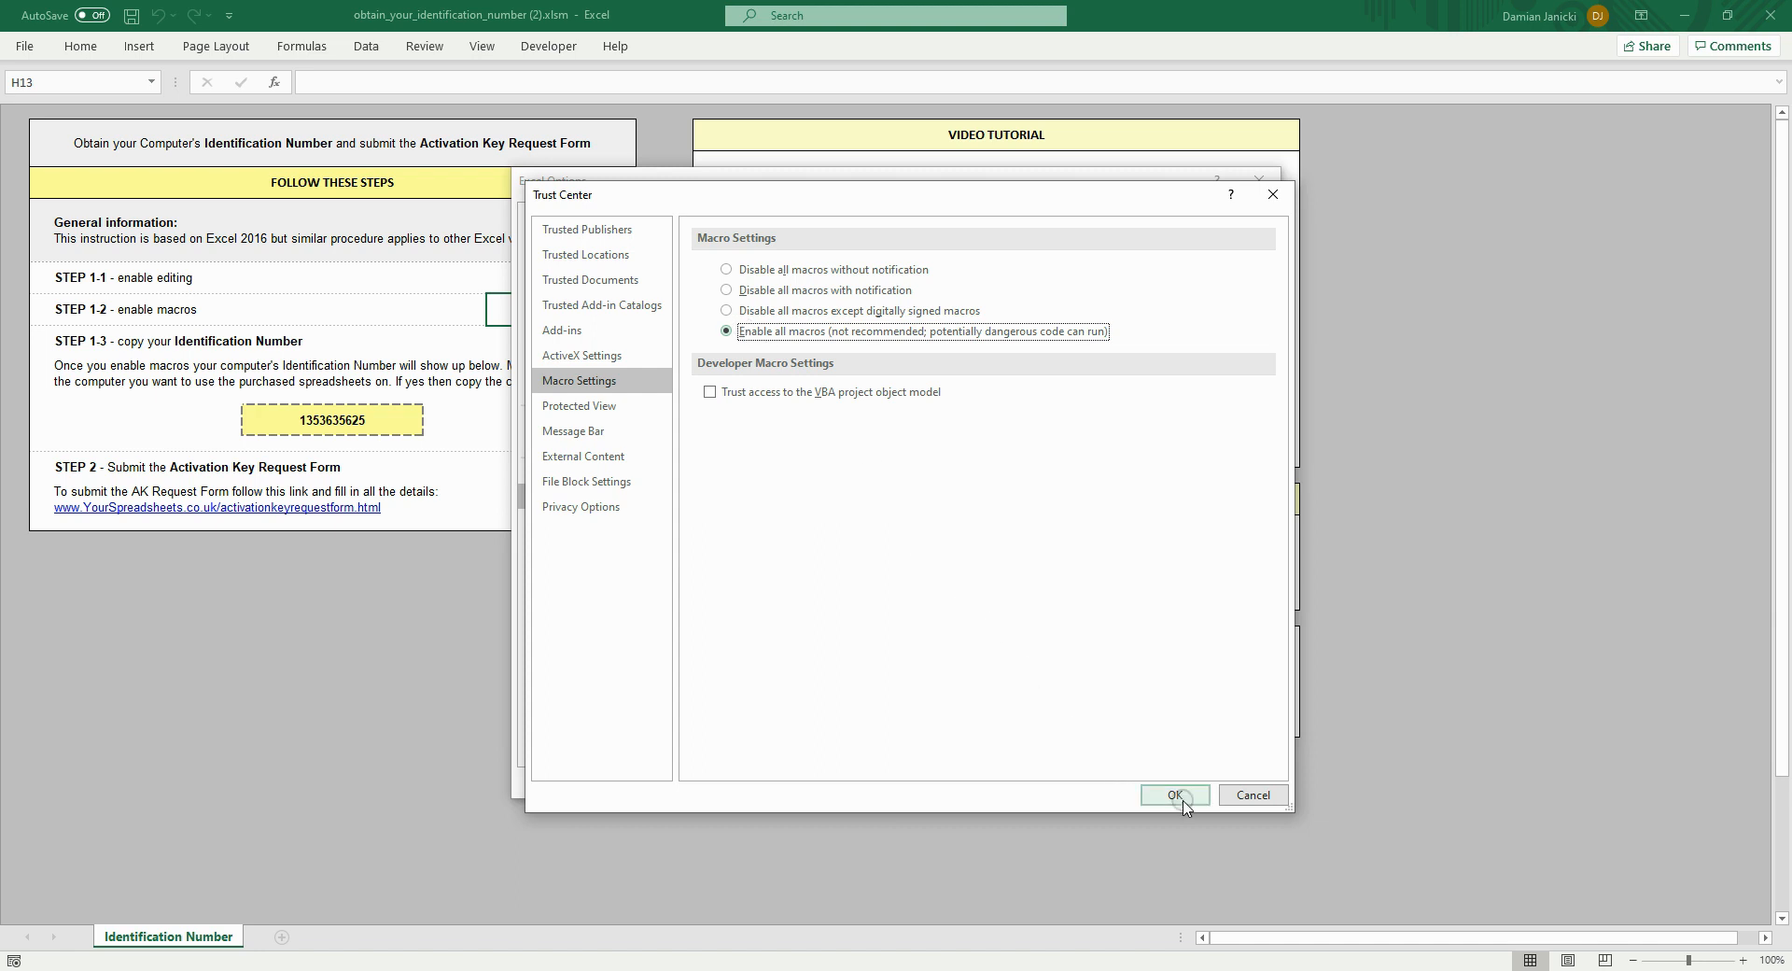
left_click(1175, 795)
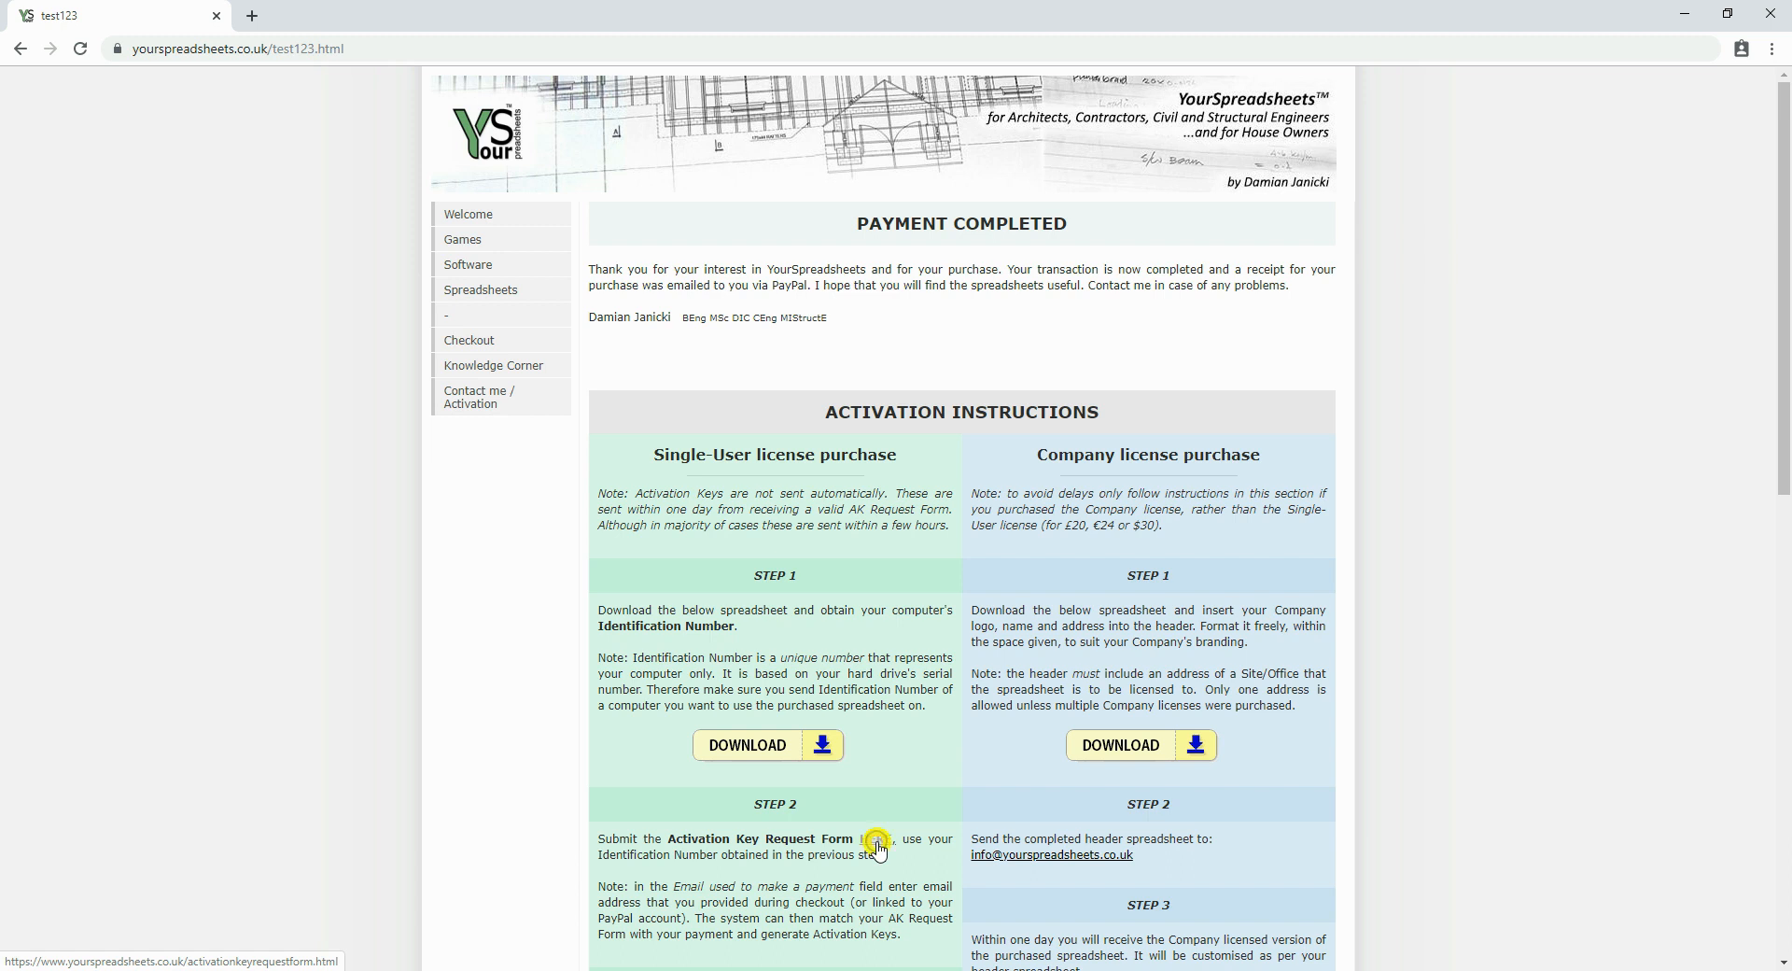
Follow the Activation Key Request Form link from the activation instructions.
left_click(875, 838)
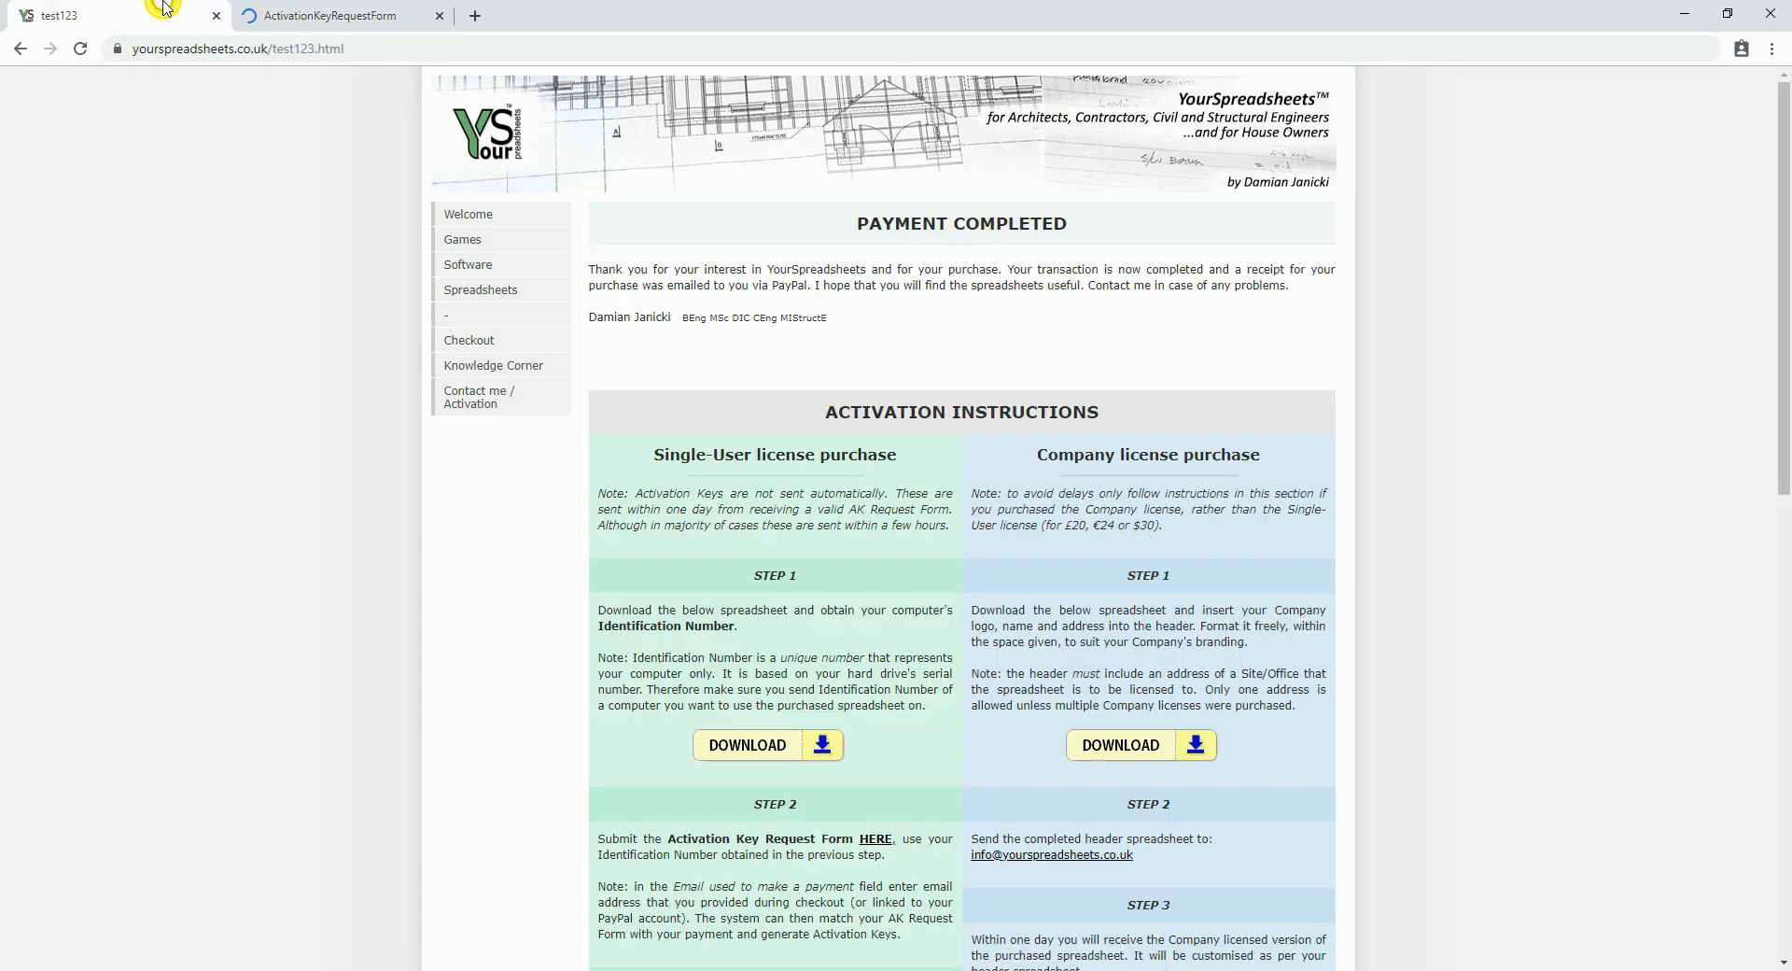
Return to the original tab and open the Activation Key Request Form page.
left_click(480, 397)
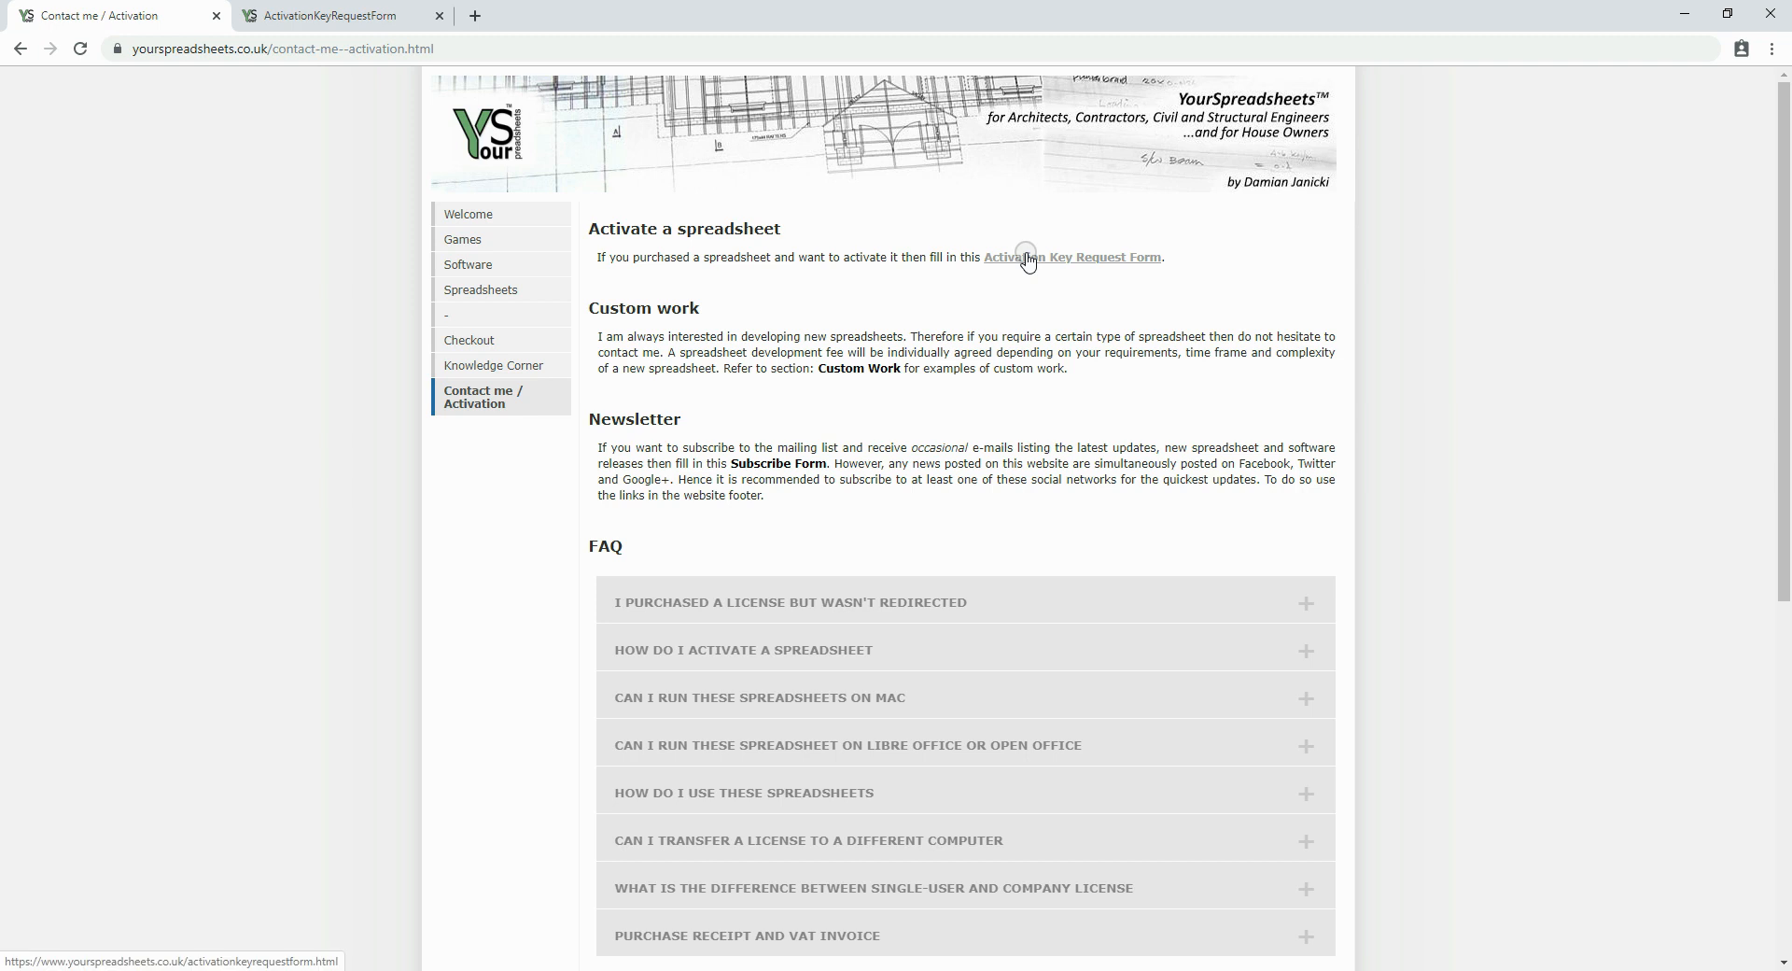
left_click(1070, 256)
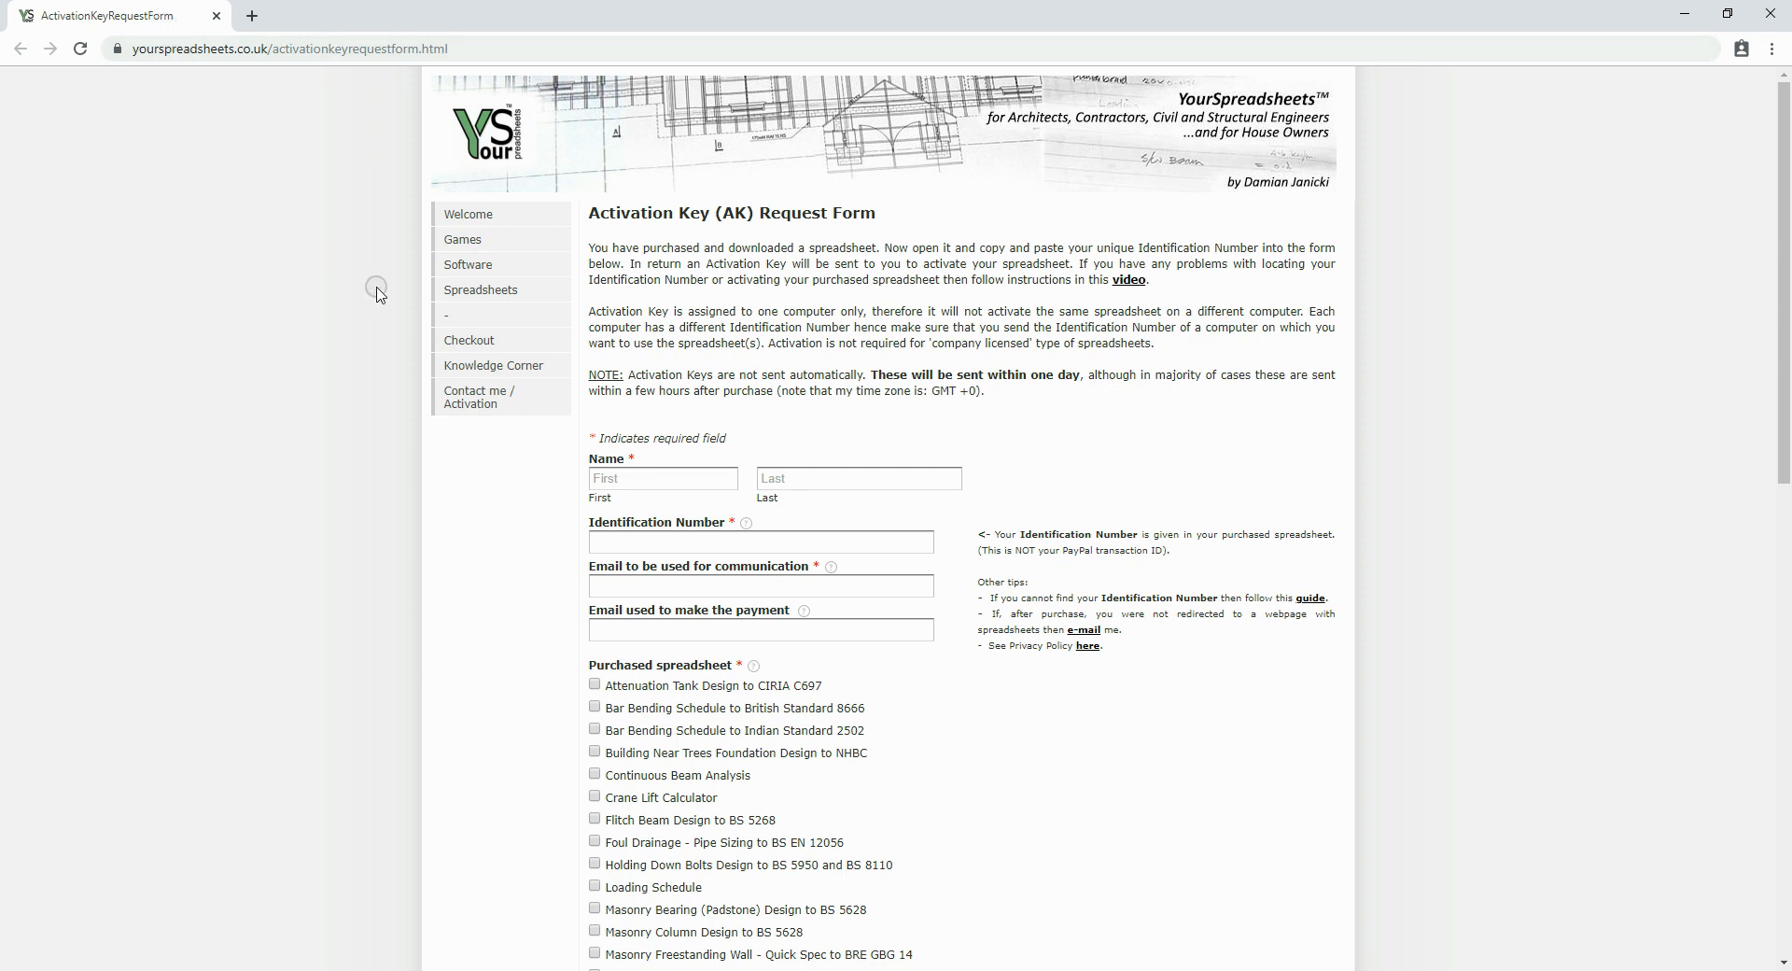
Enter first name 'Jan' plus the contact and payment email addresses.
left_click(662, 477)
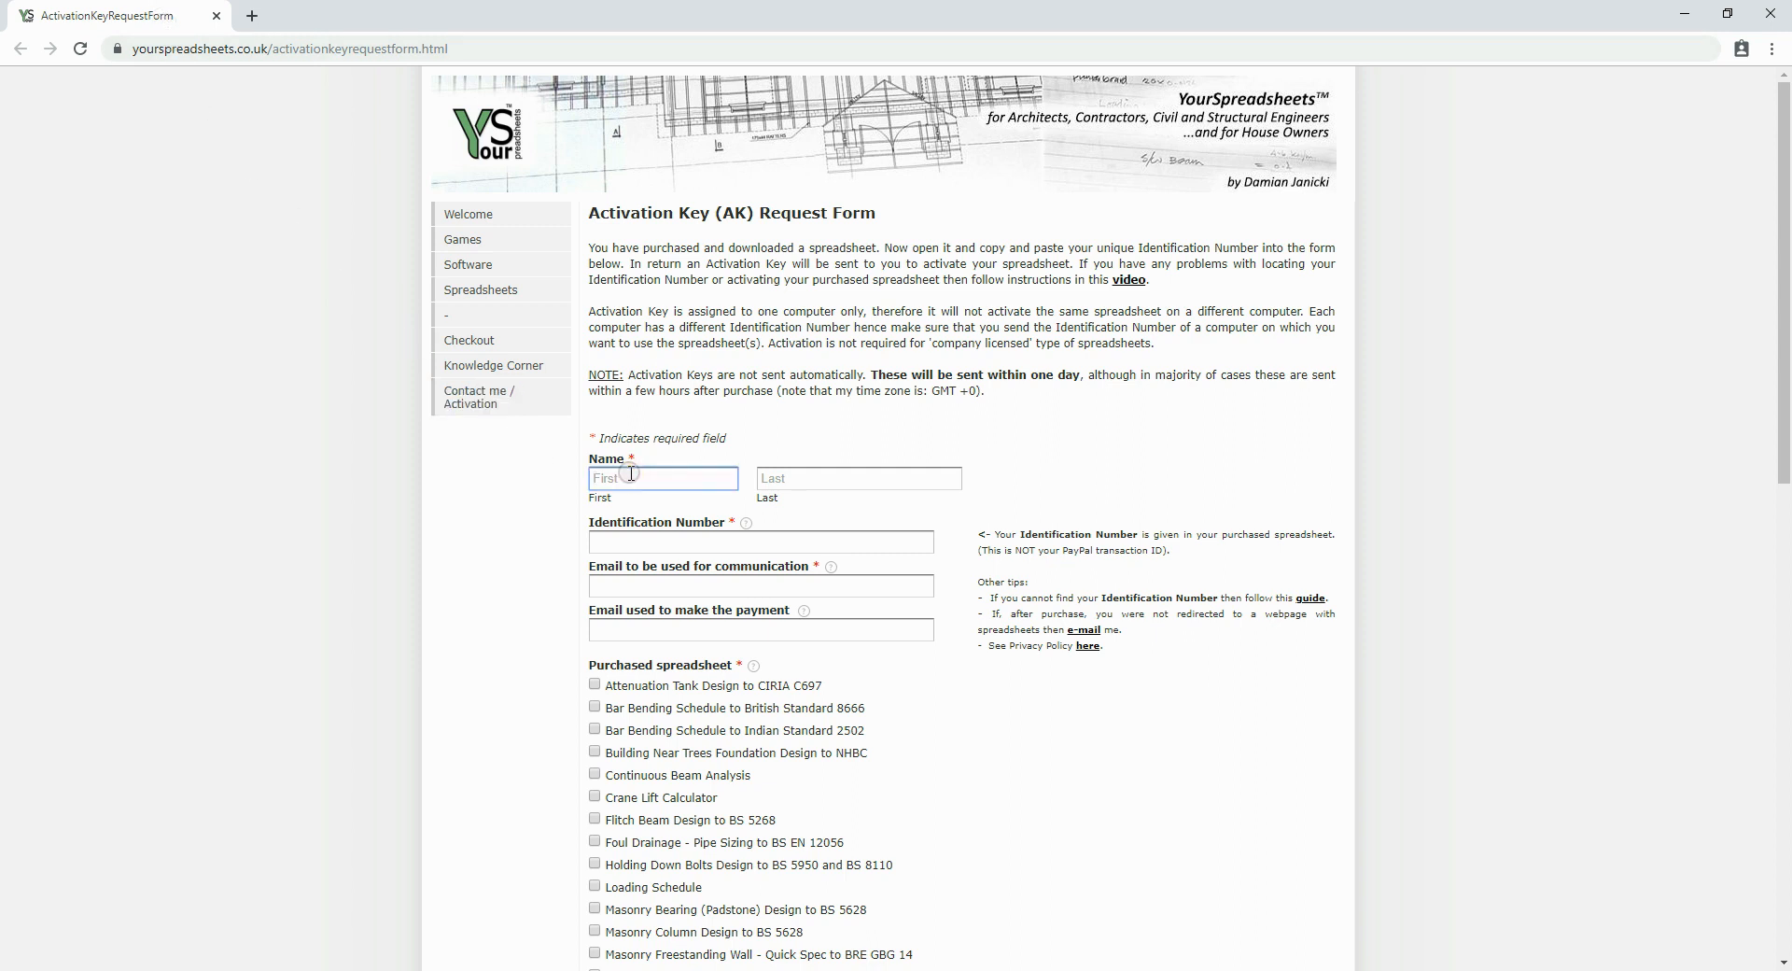
type("Janick")
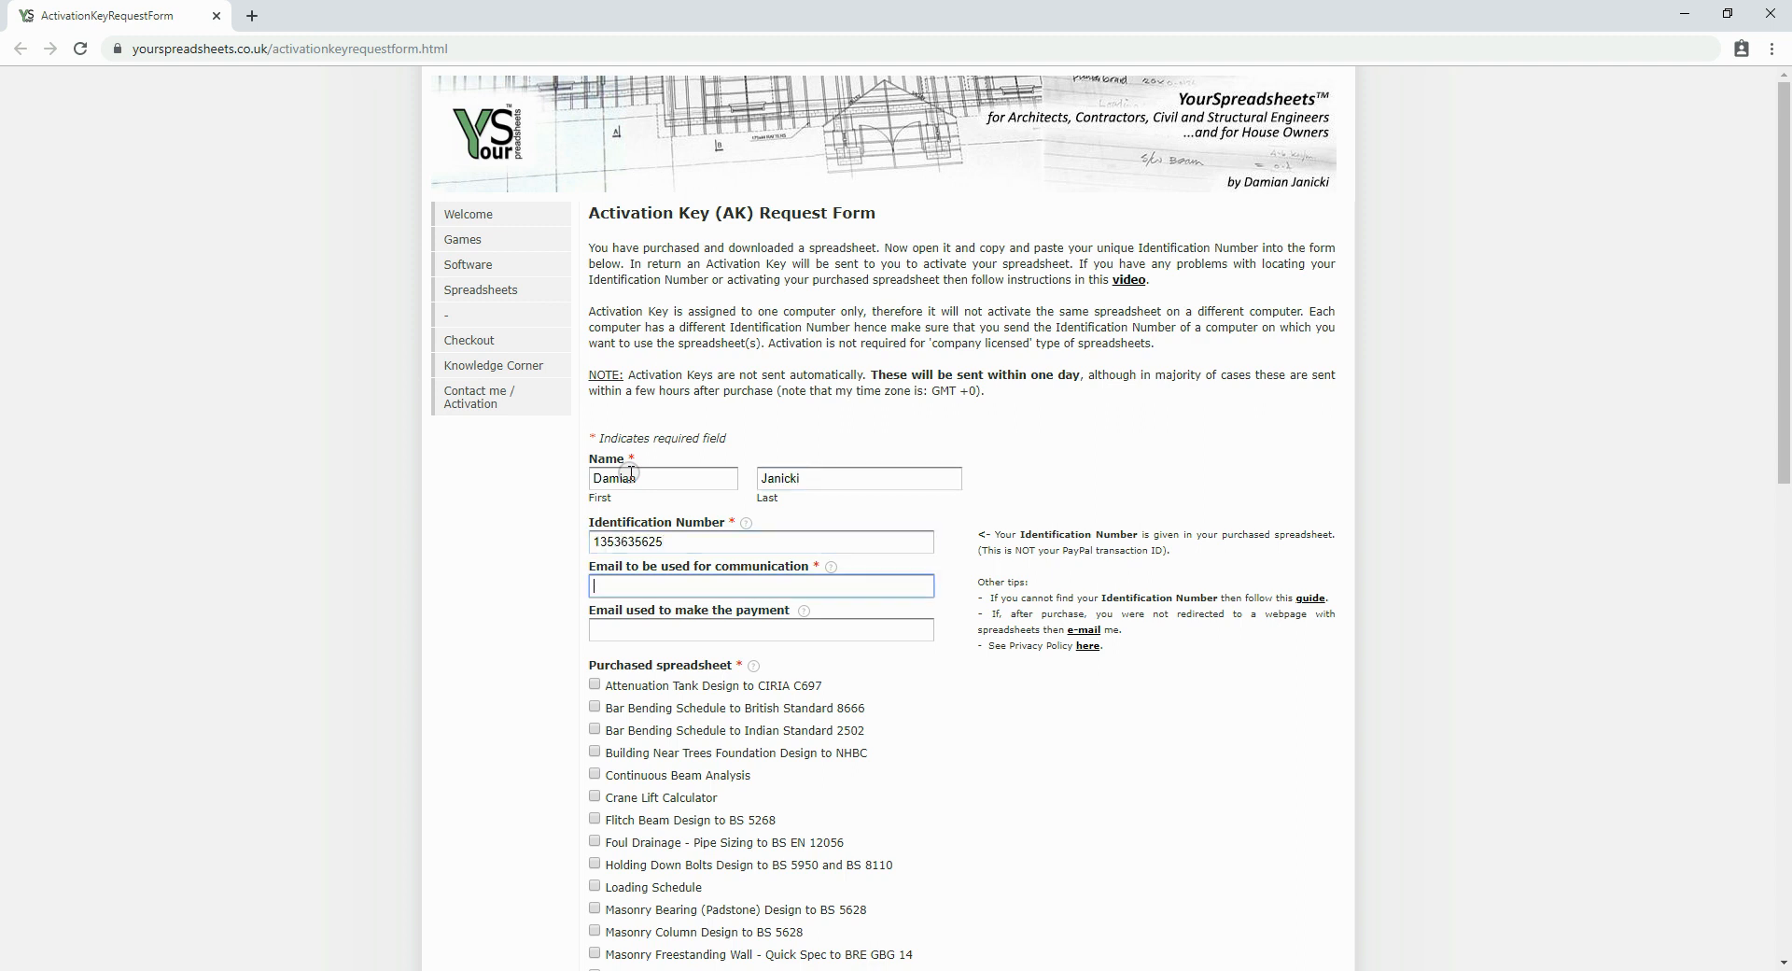
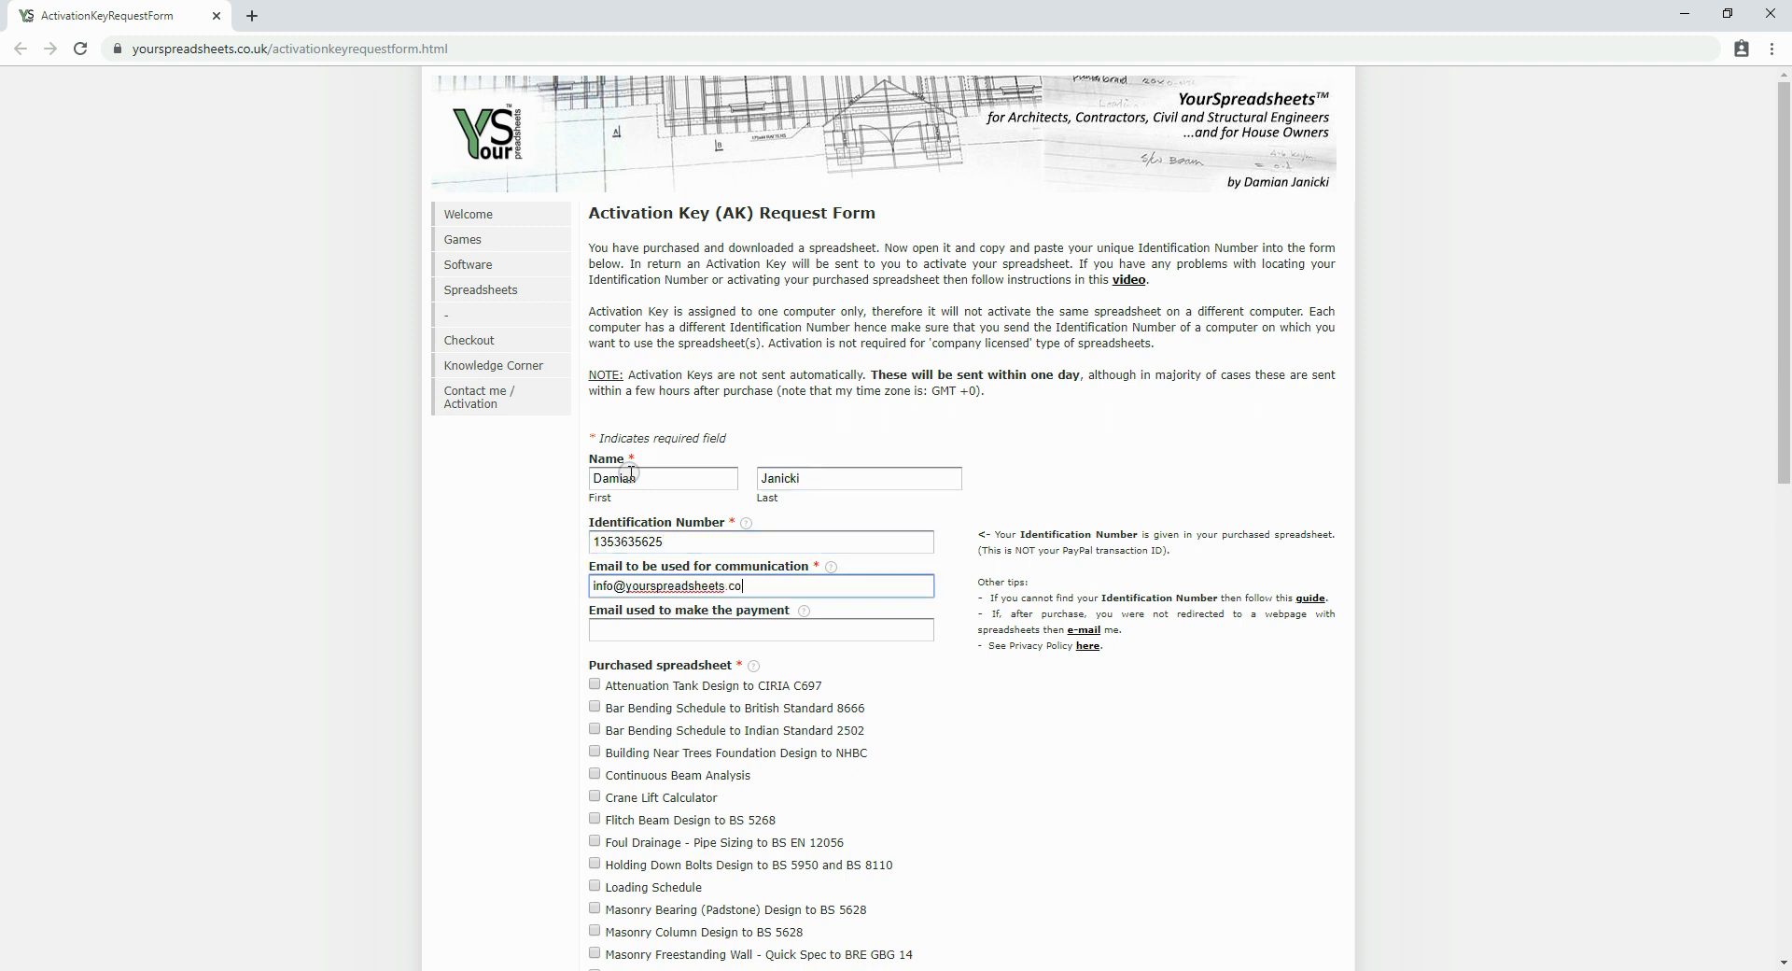
type("payment@gmail")
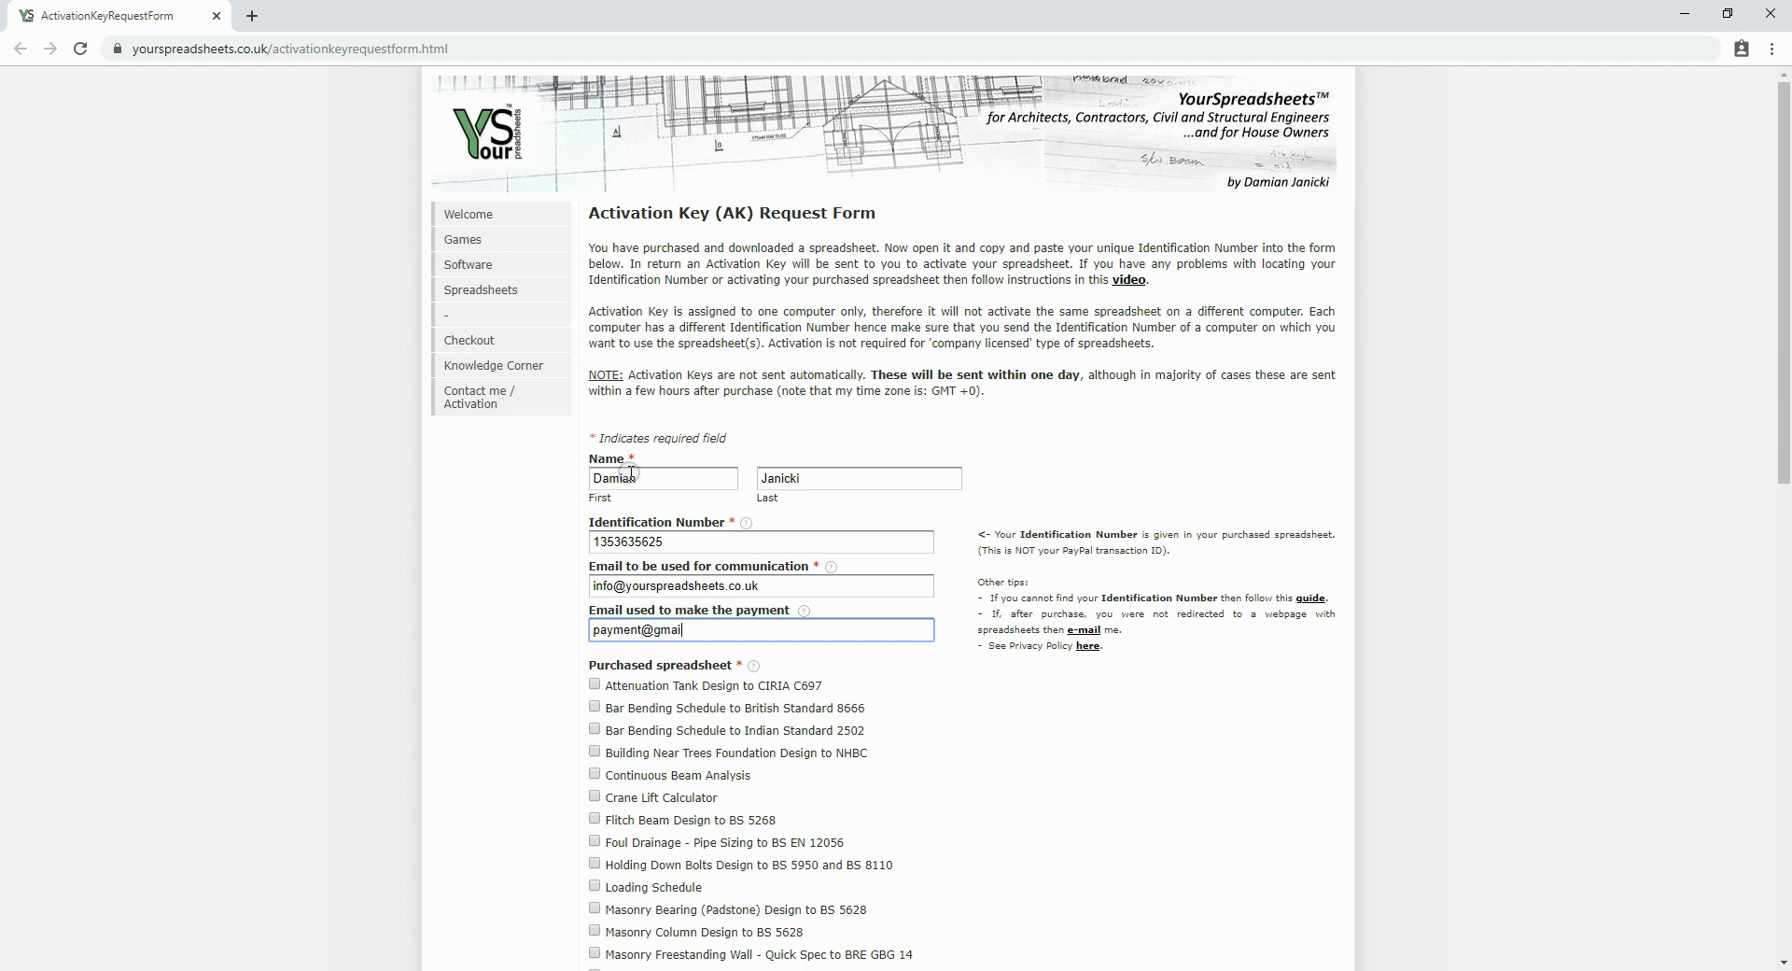
type("dummy.com")
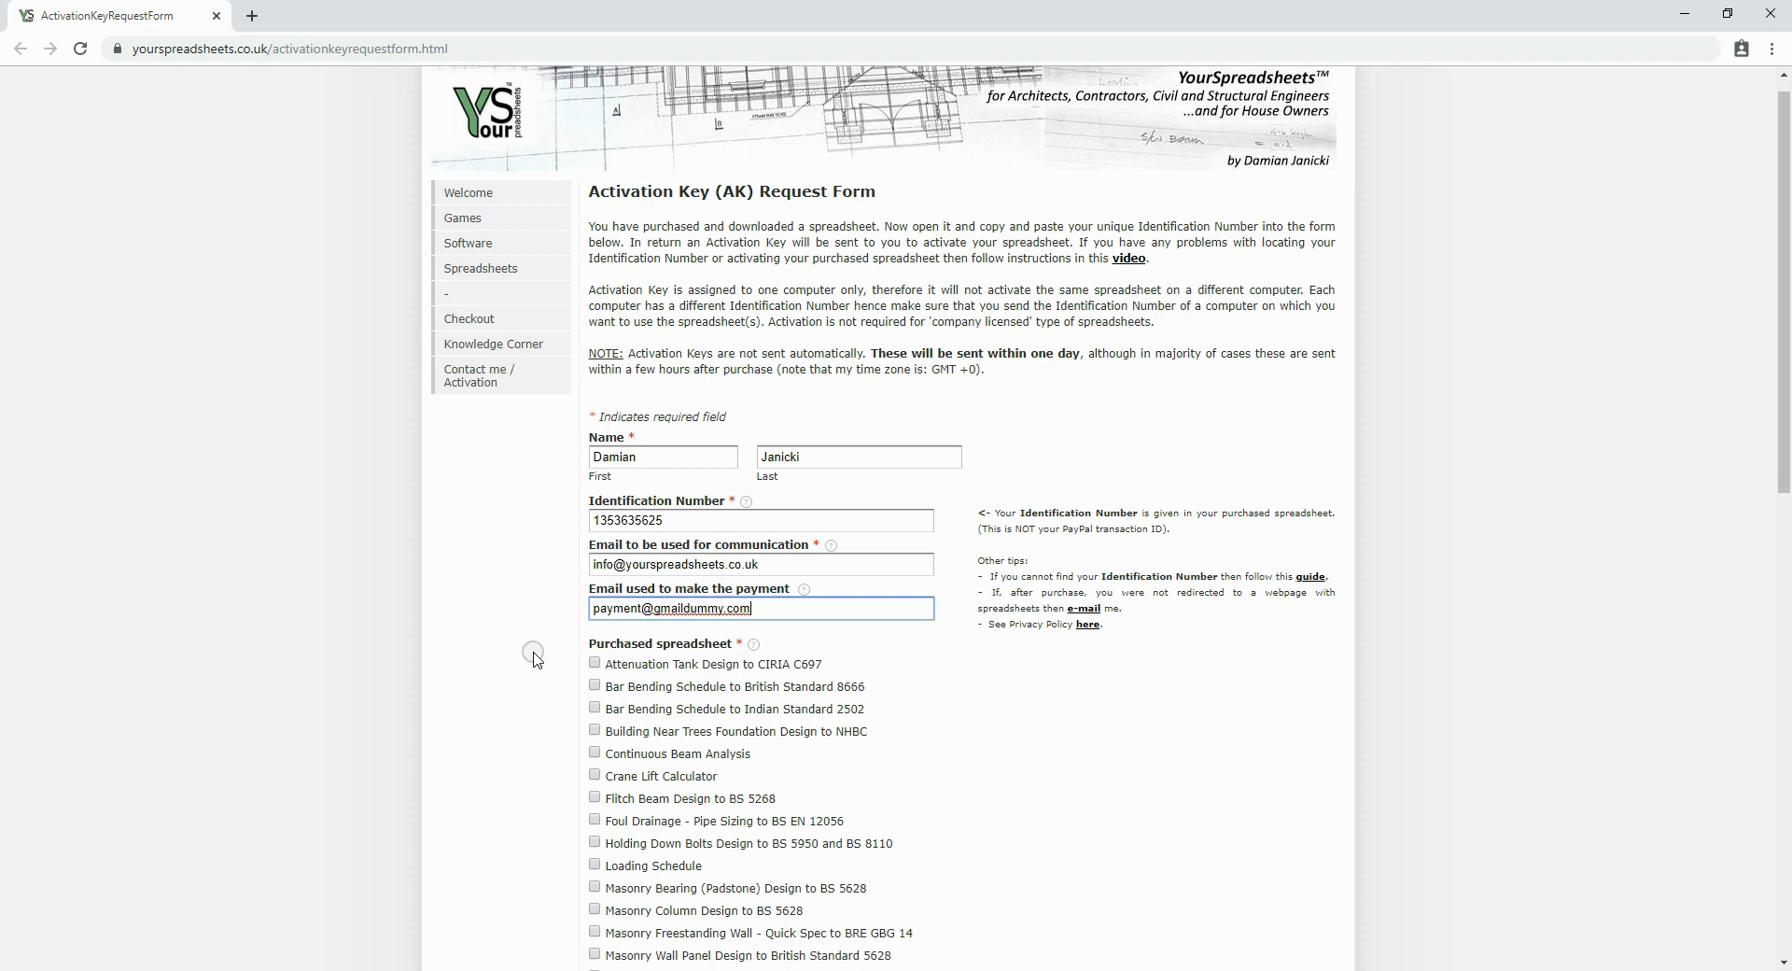
Tick Soakaway Design to BRE 365 as the purchased spreadsheet.
scroll("down", 3)
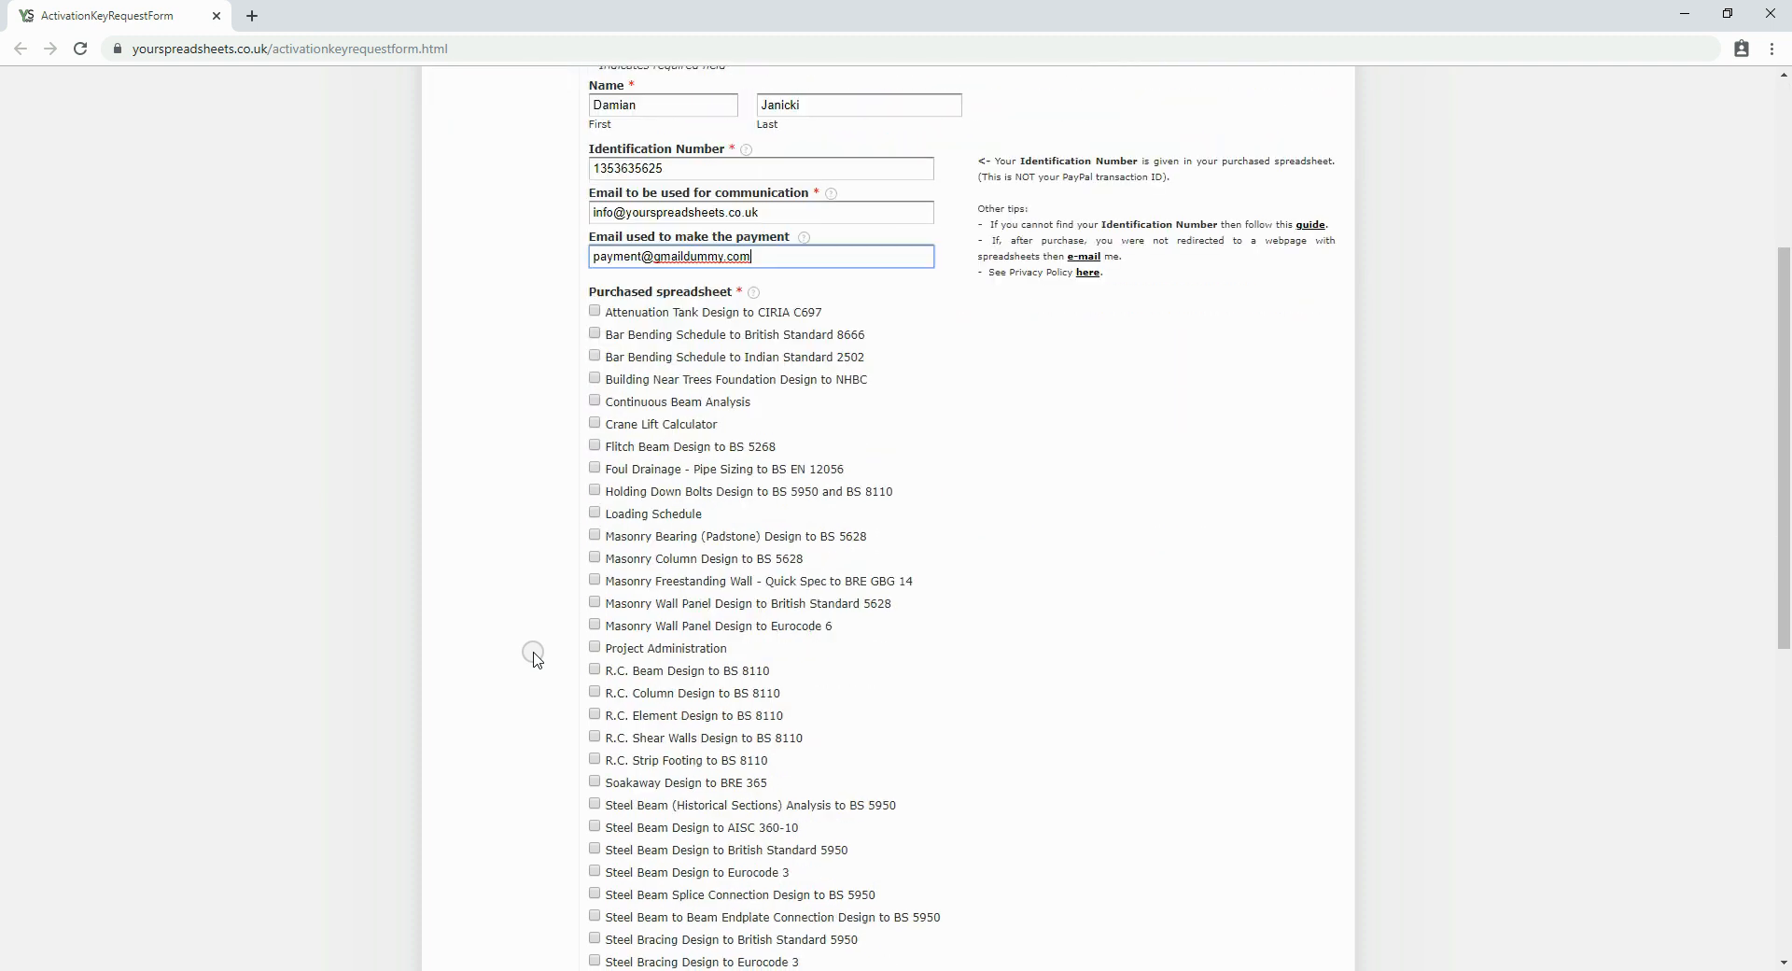
scroll("down", 3)
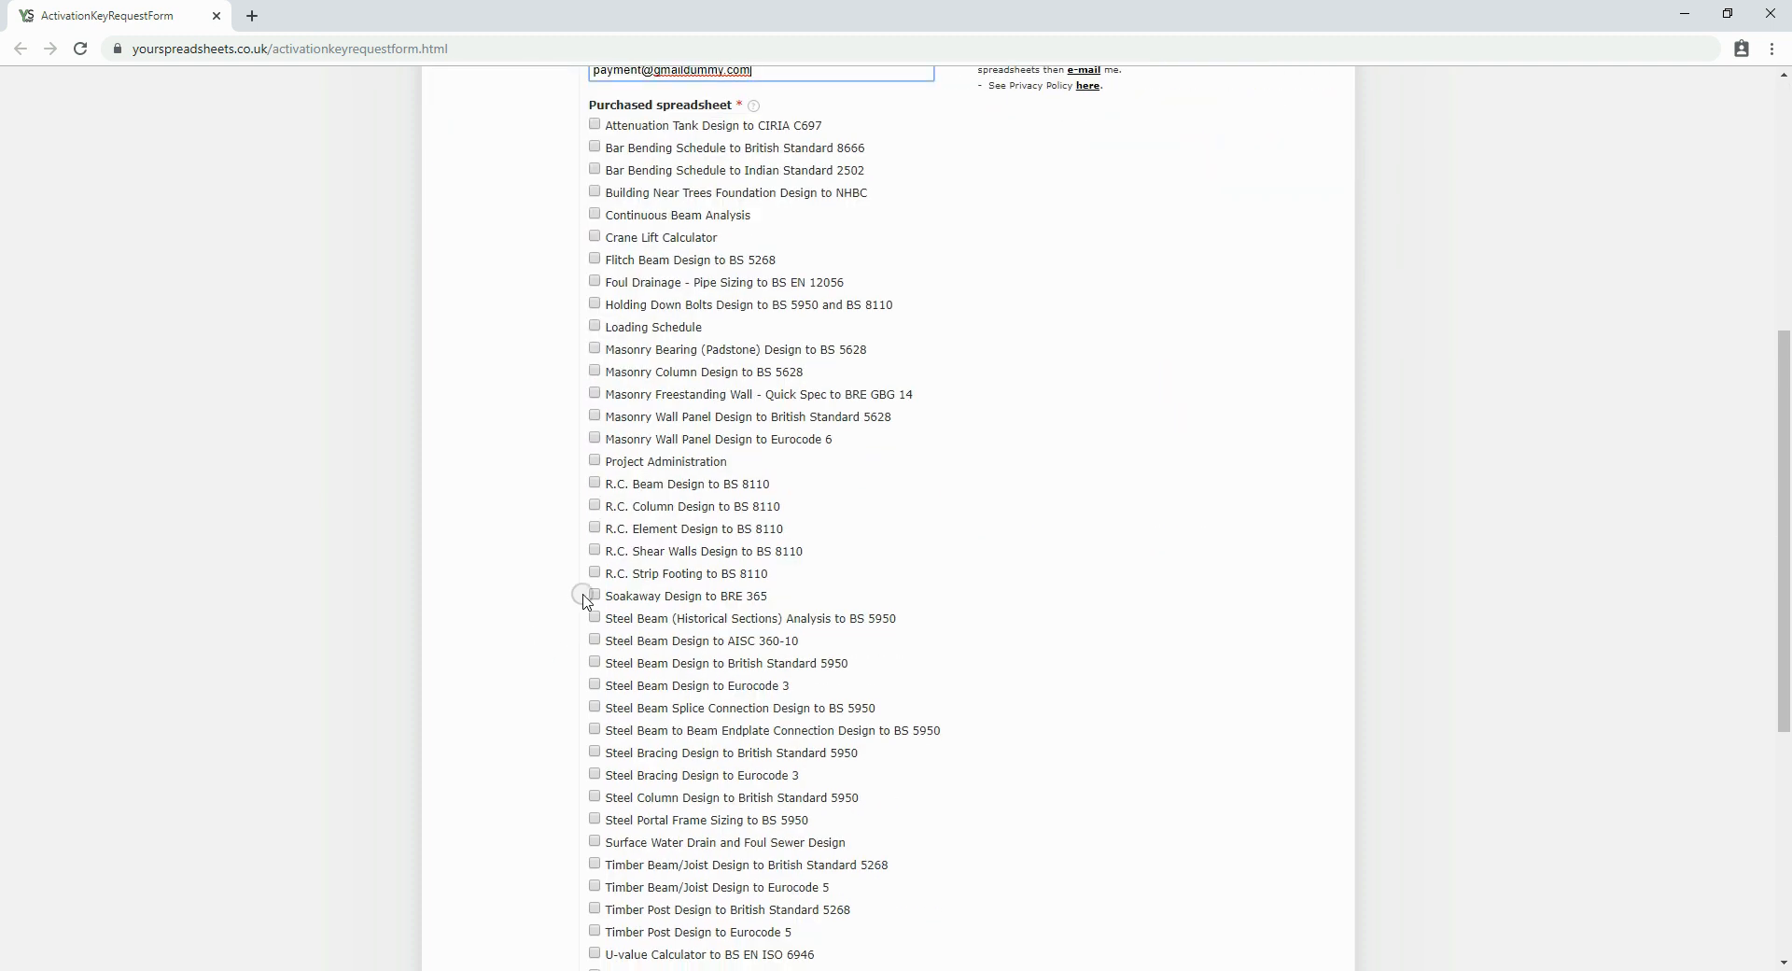
left_click(594, 594)
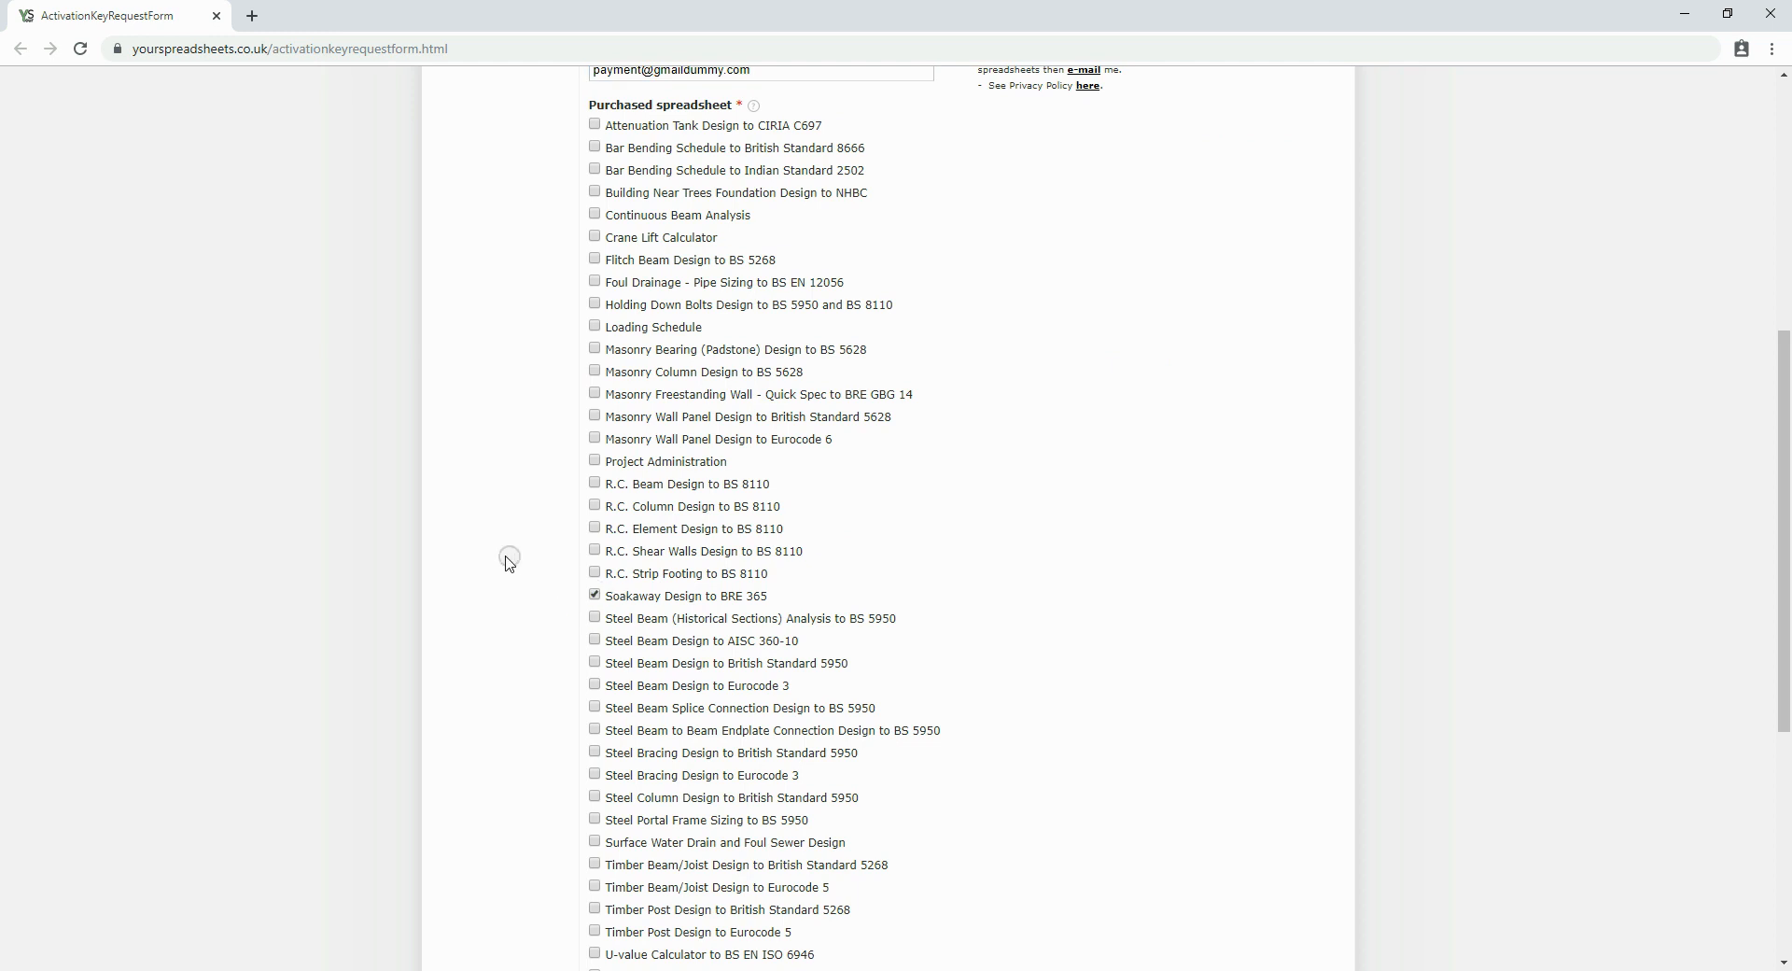
left_click(595, 125)
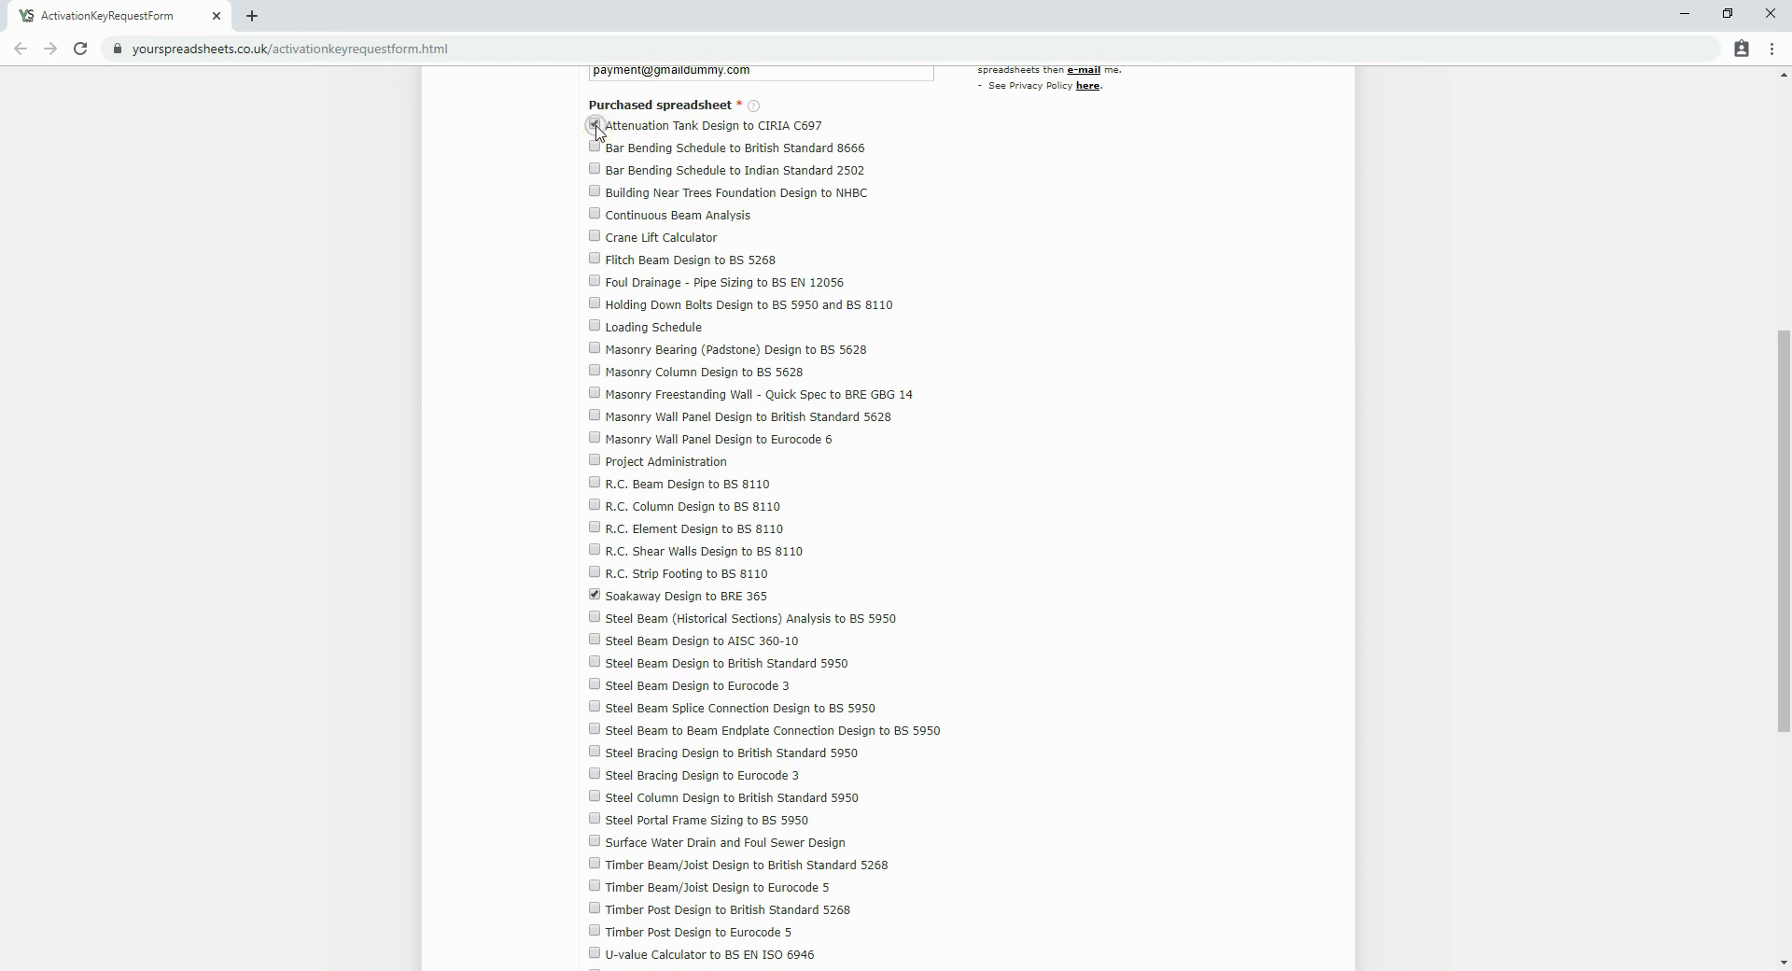
Subscribe to the newsletter, pick 'Recommended by friend / colleague', and send the request.
scroll("down", 3)
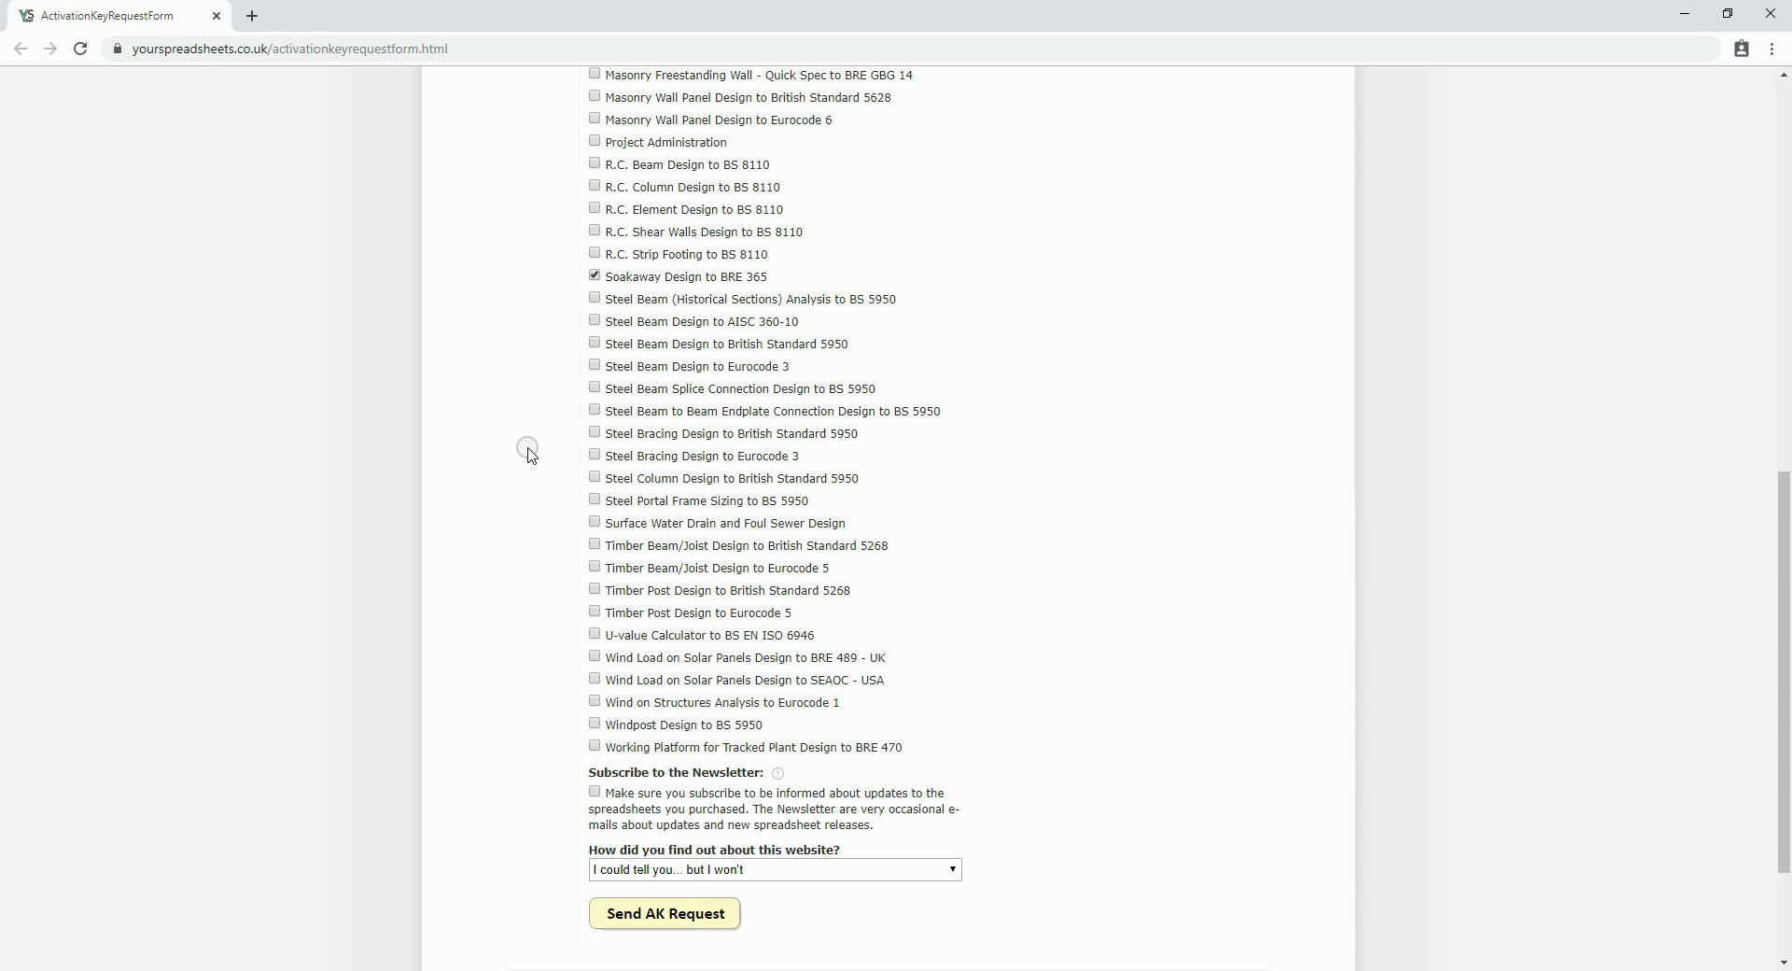
scroll("down", 3)
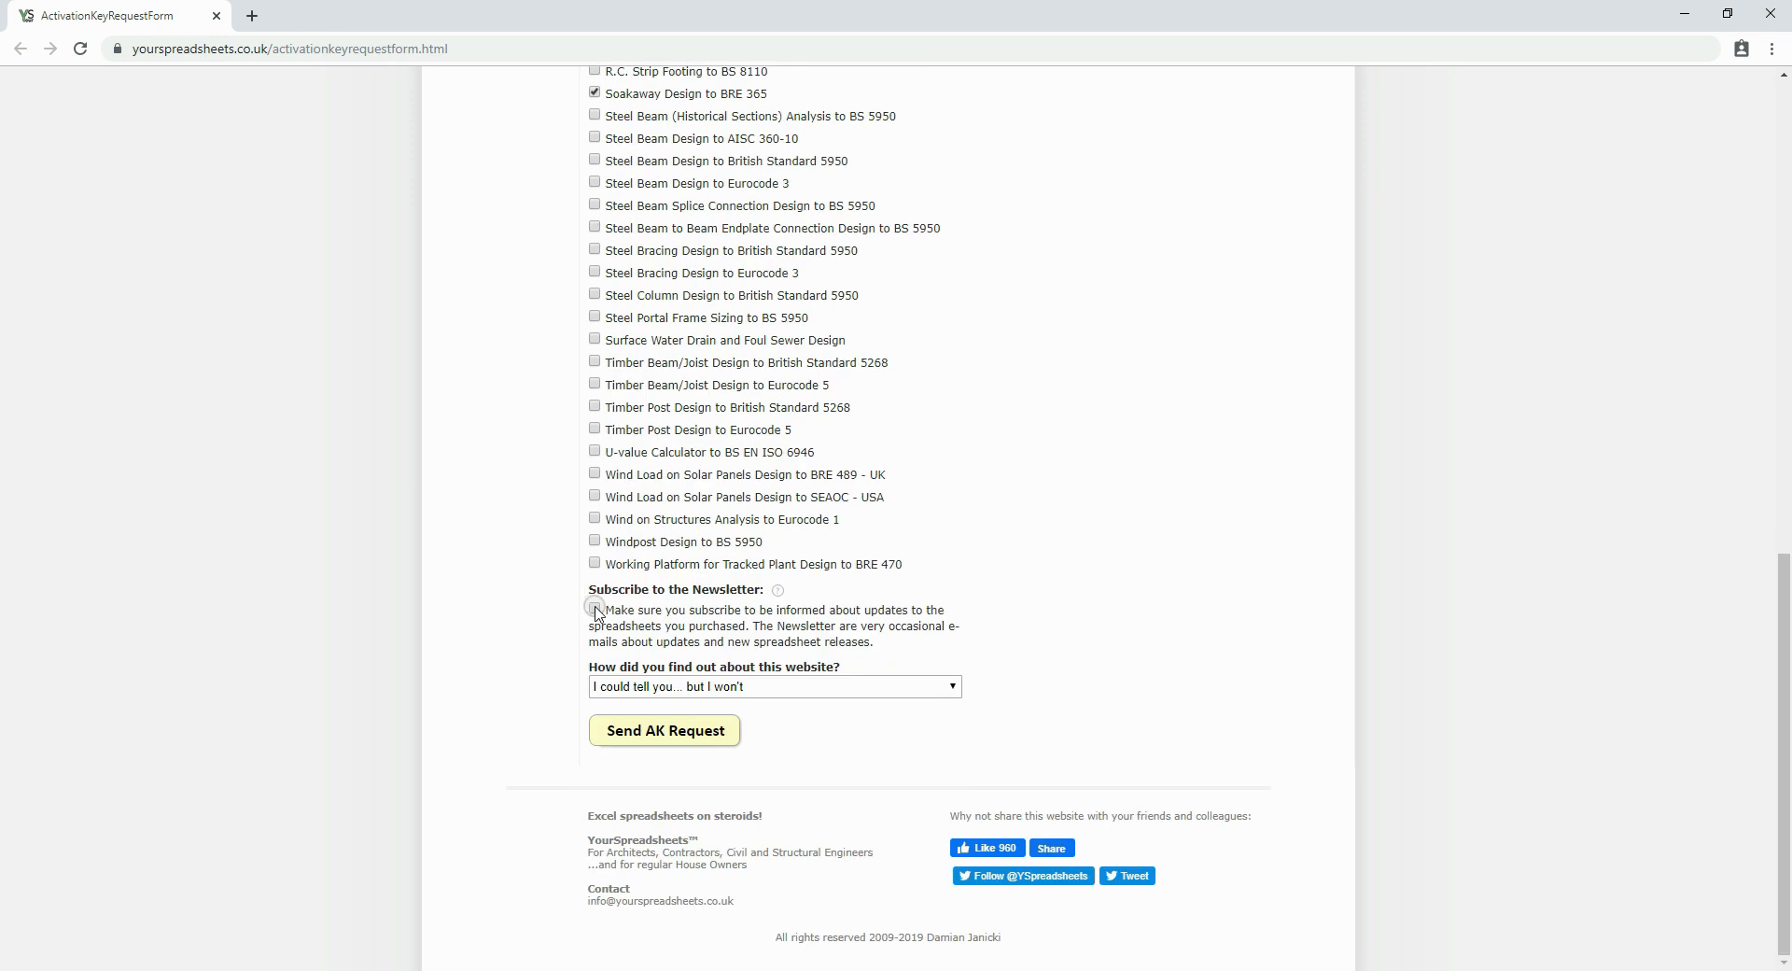
left_click(595, 607)
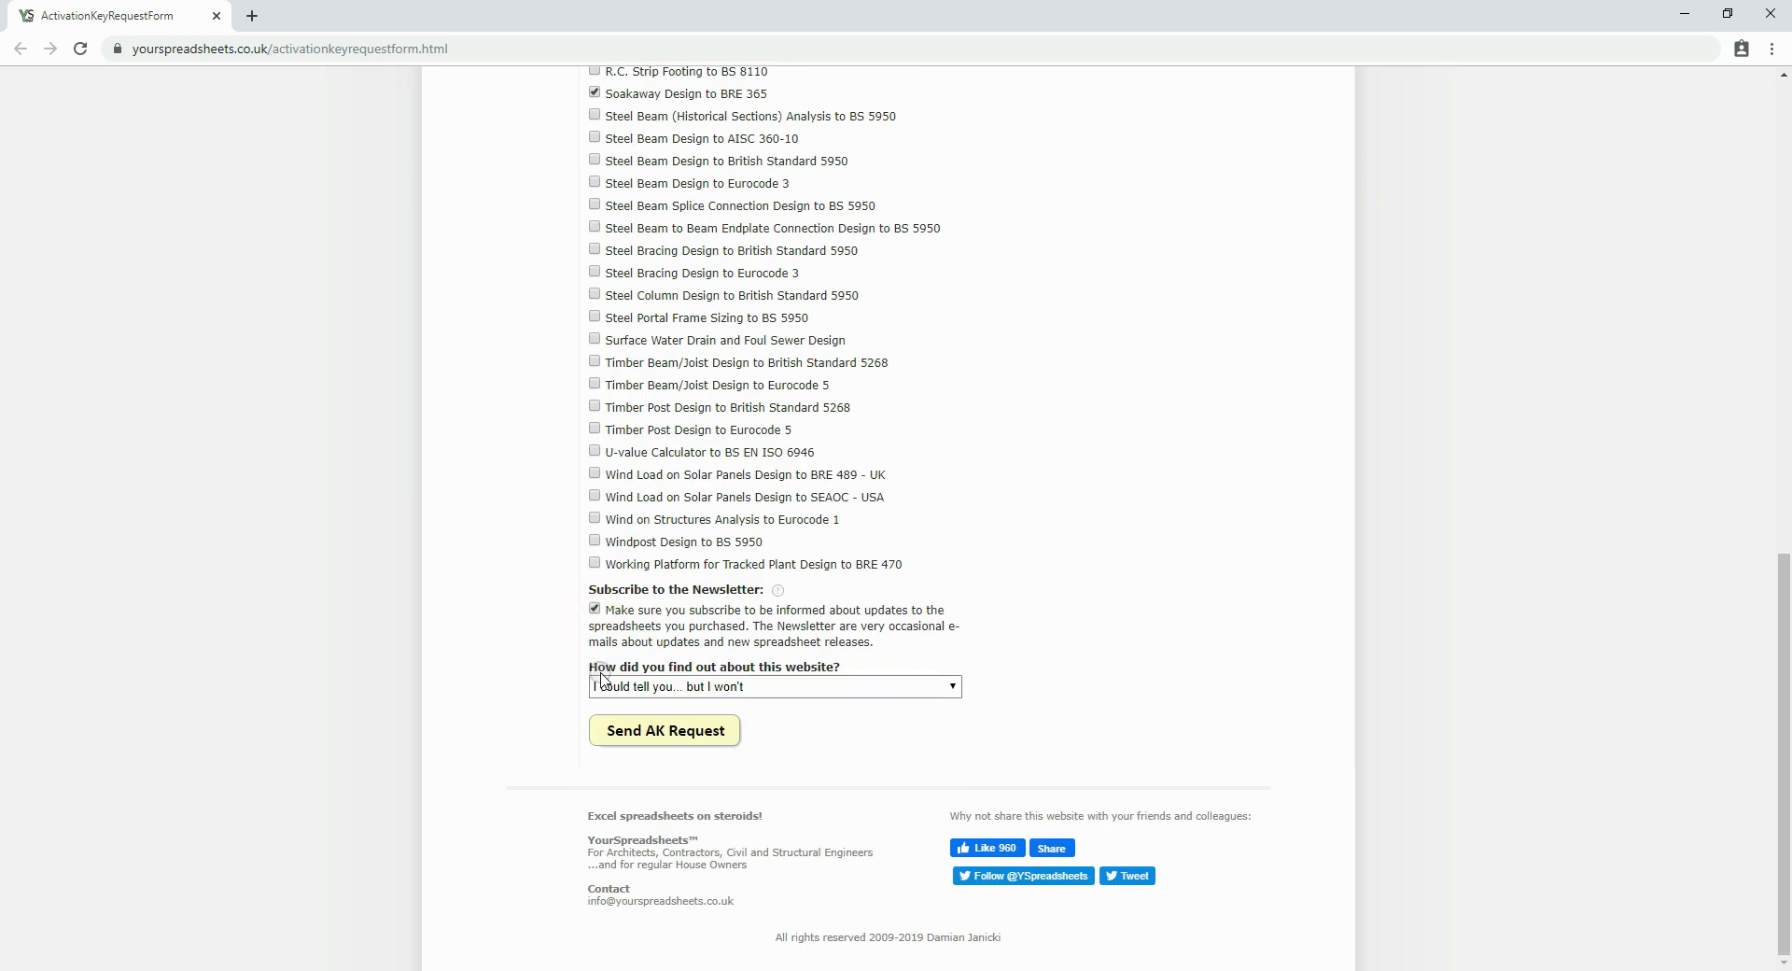
left_click(773, 687)
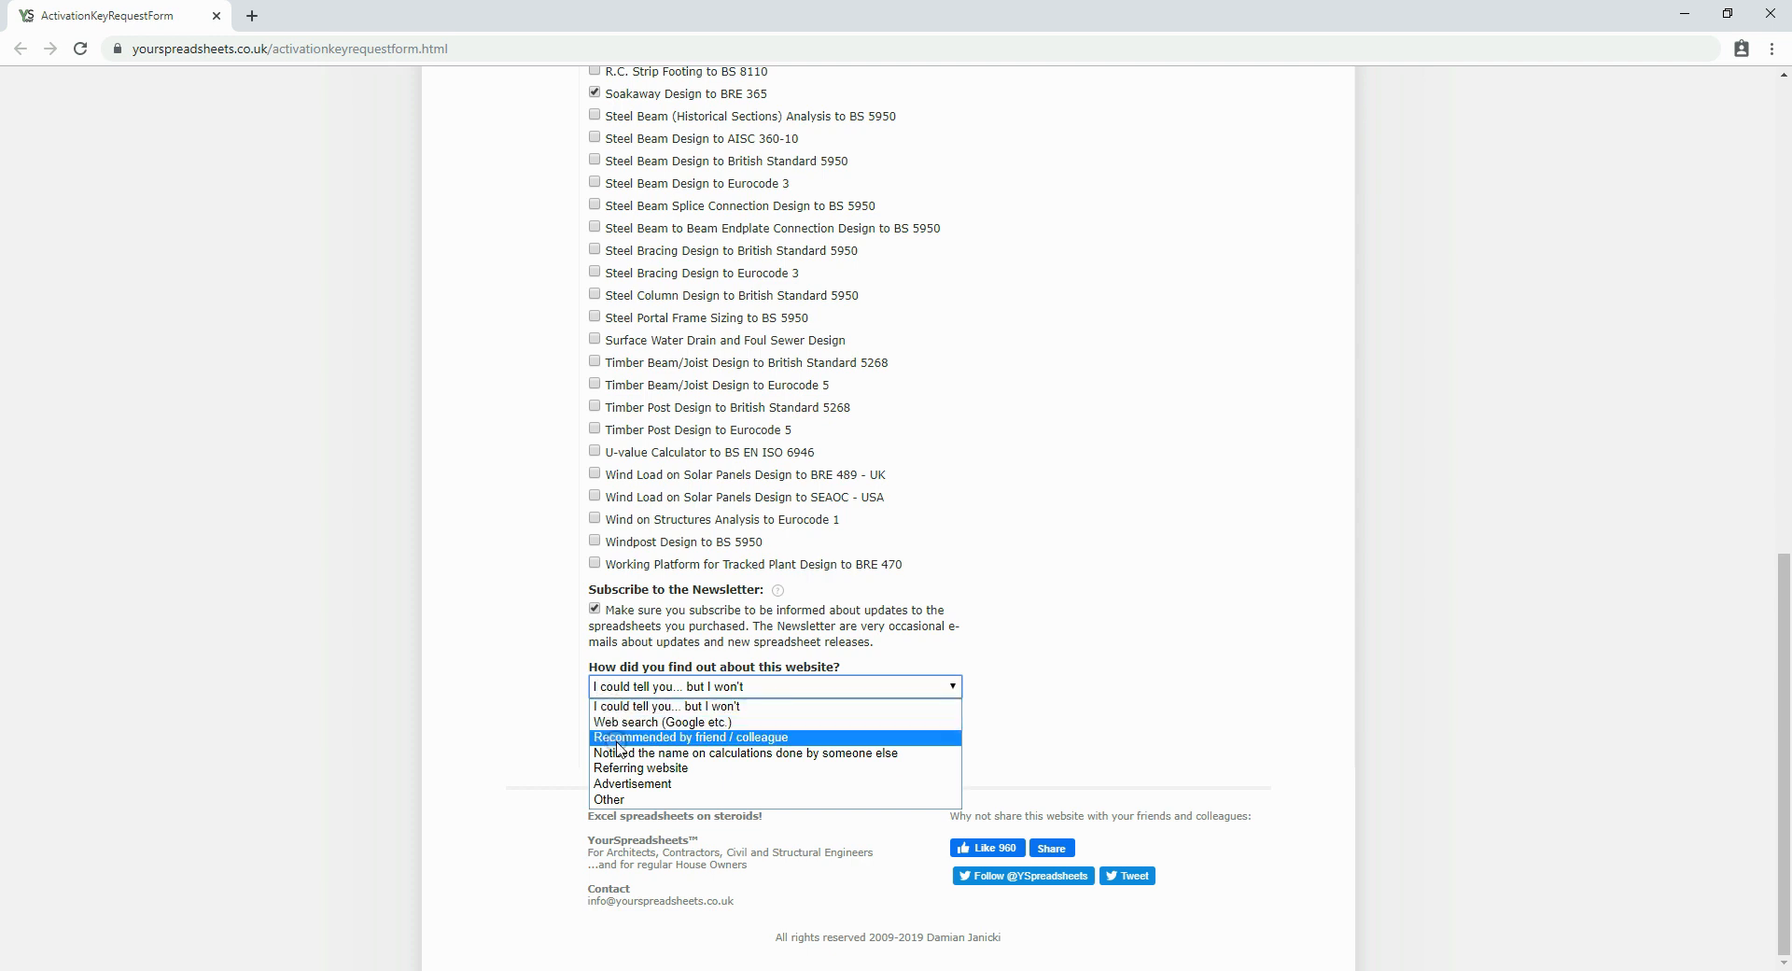
left_click(689, 736)
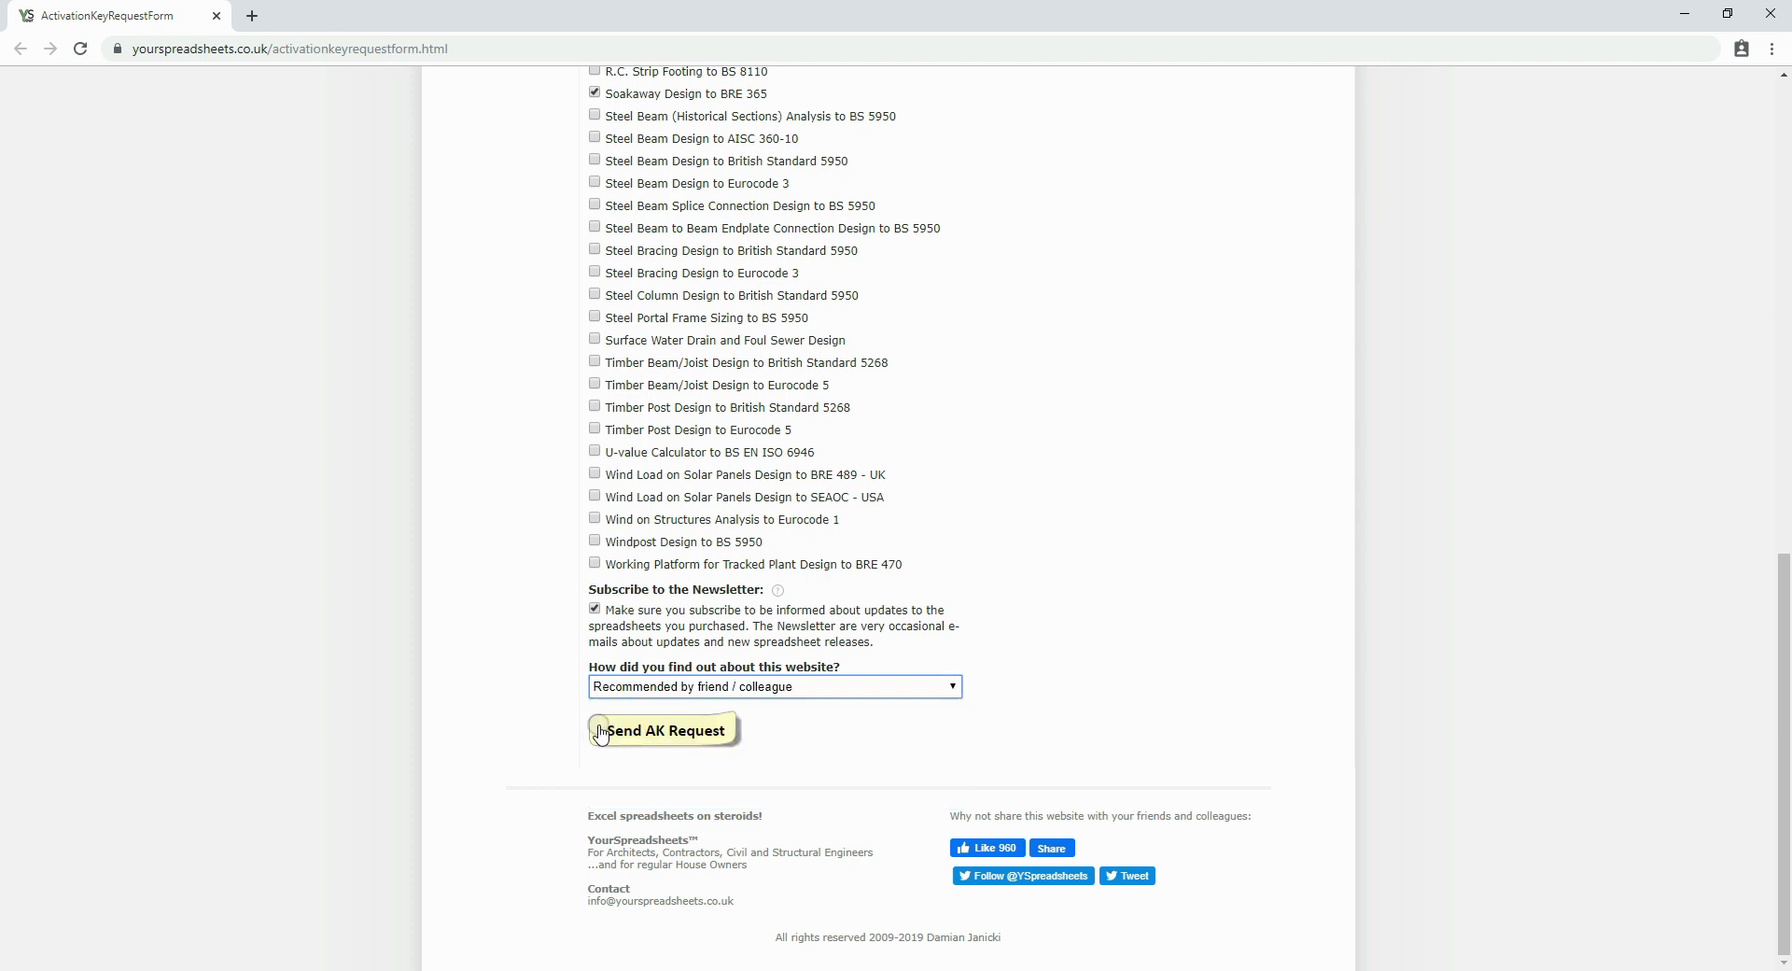
left_click(663, 730)
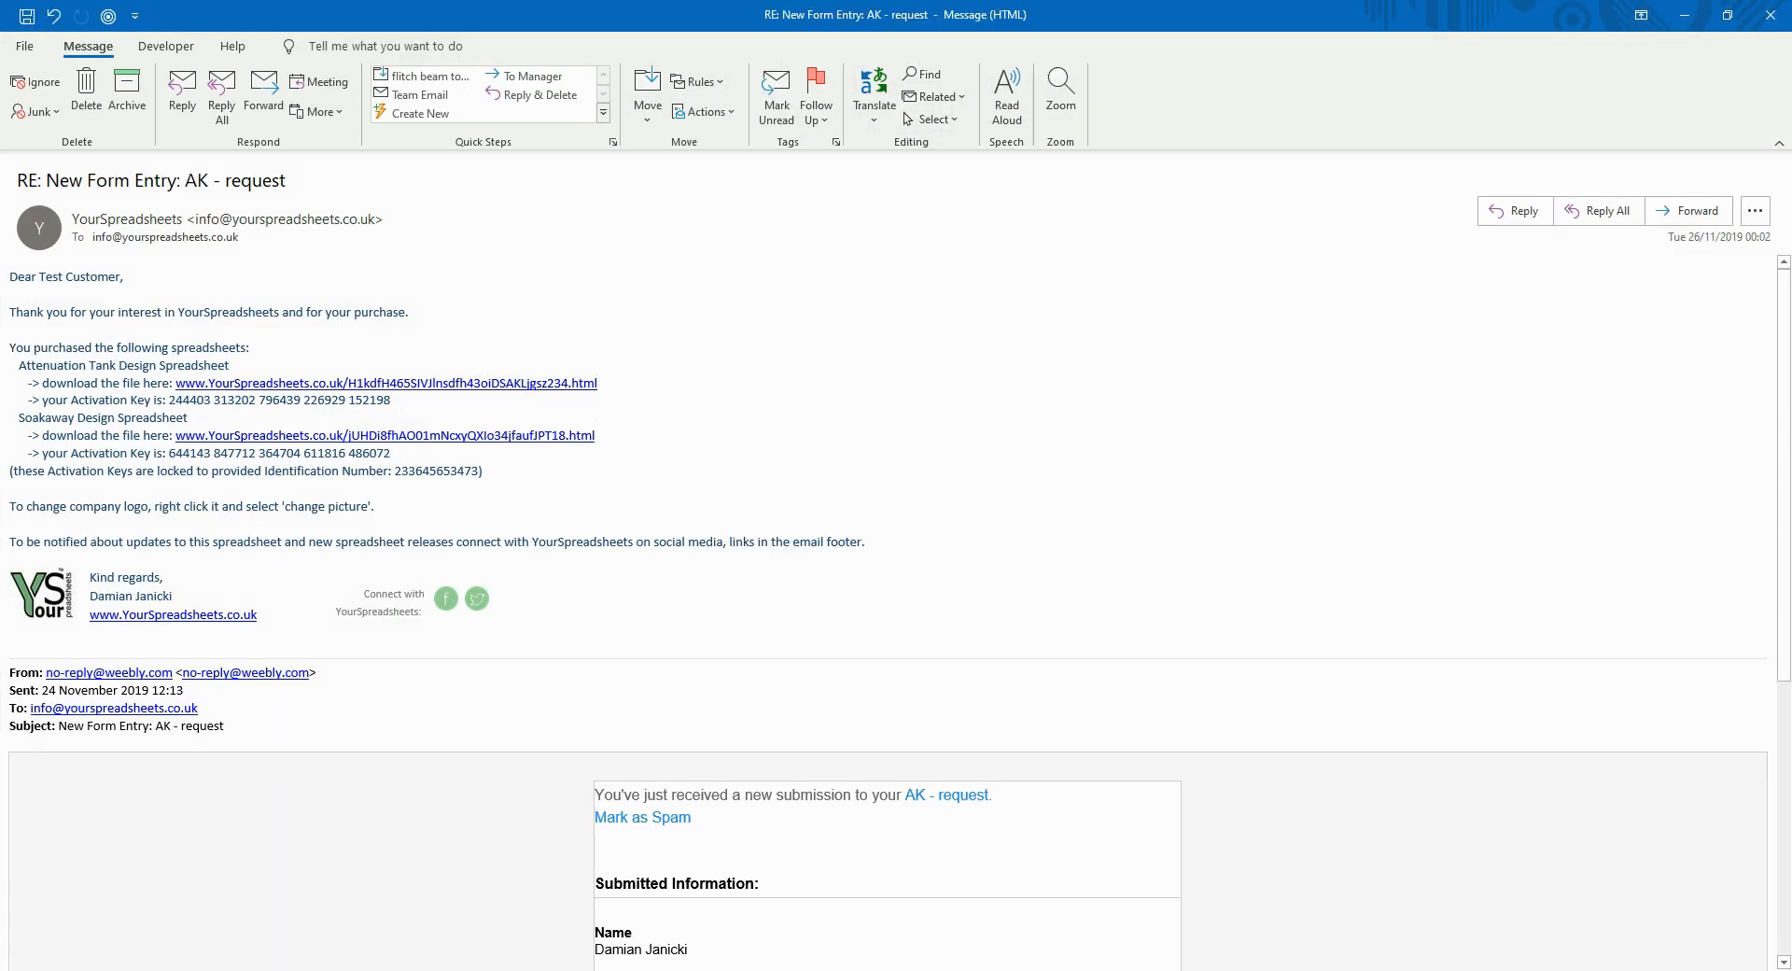
mouse_move(515, 438)
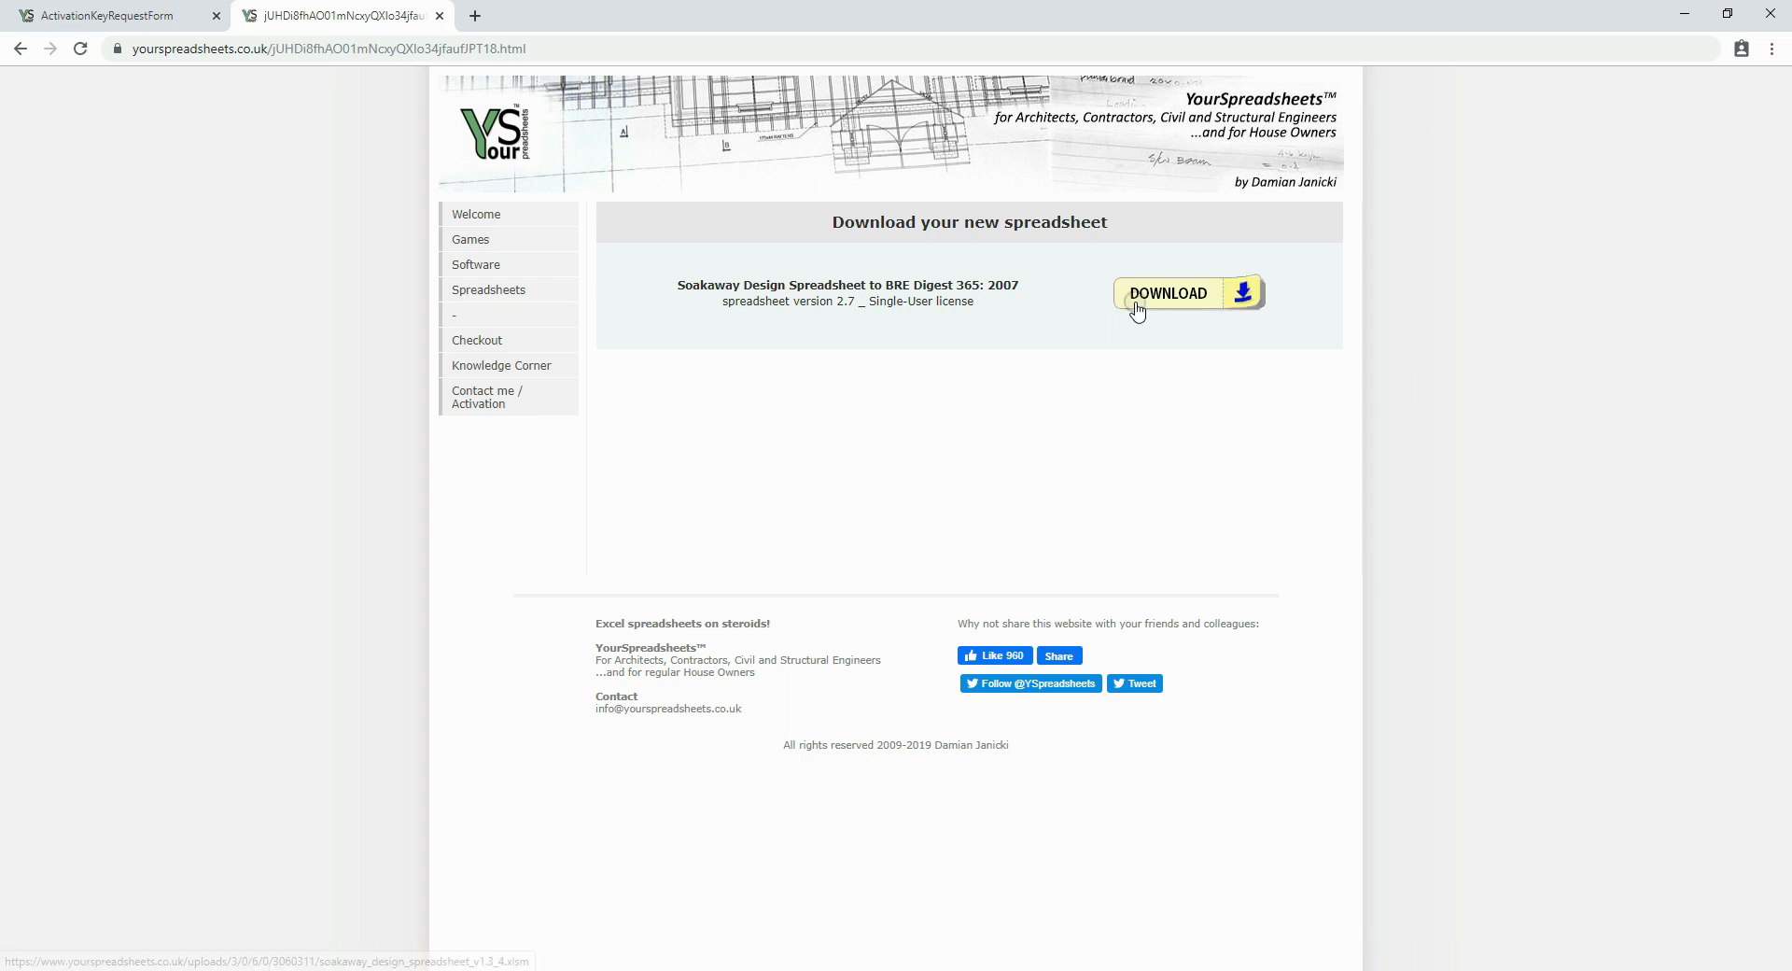
Download the Soakaway Design .xlsm from the emailed link and open it.
left_click(1168, 293)
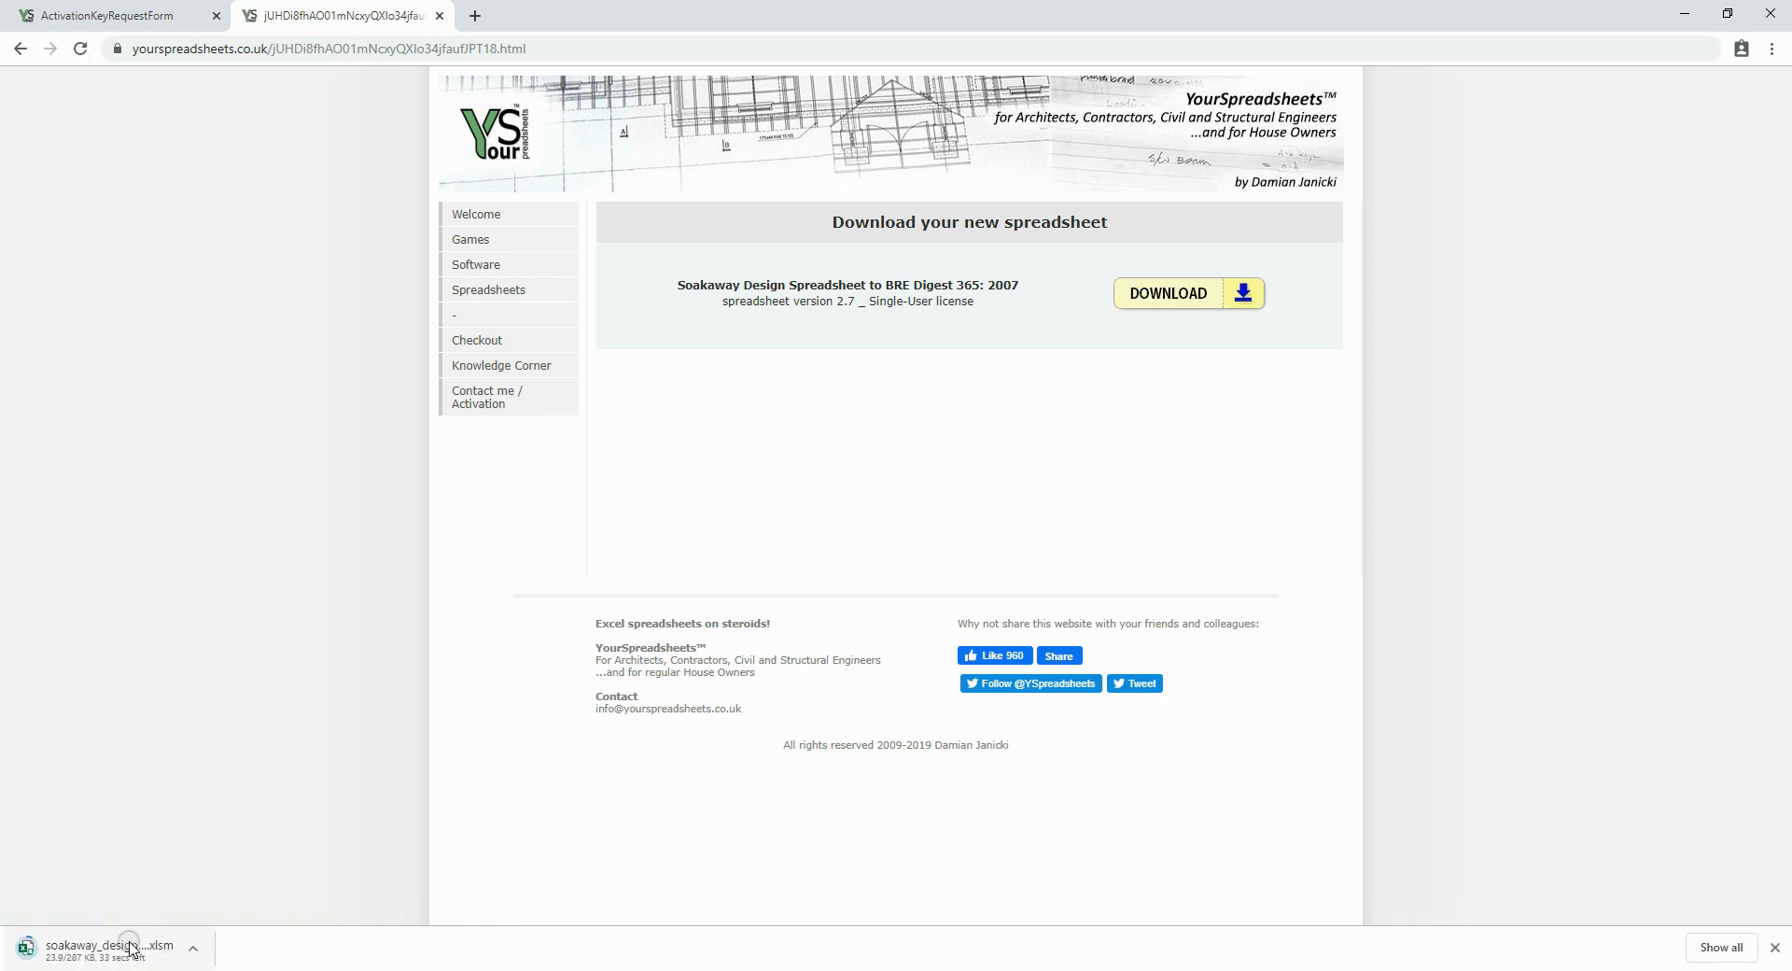
left_click(108, 944)
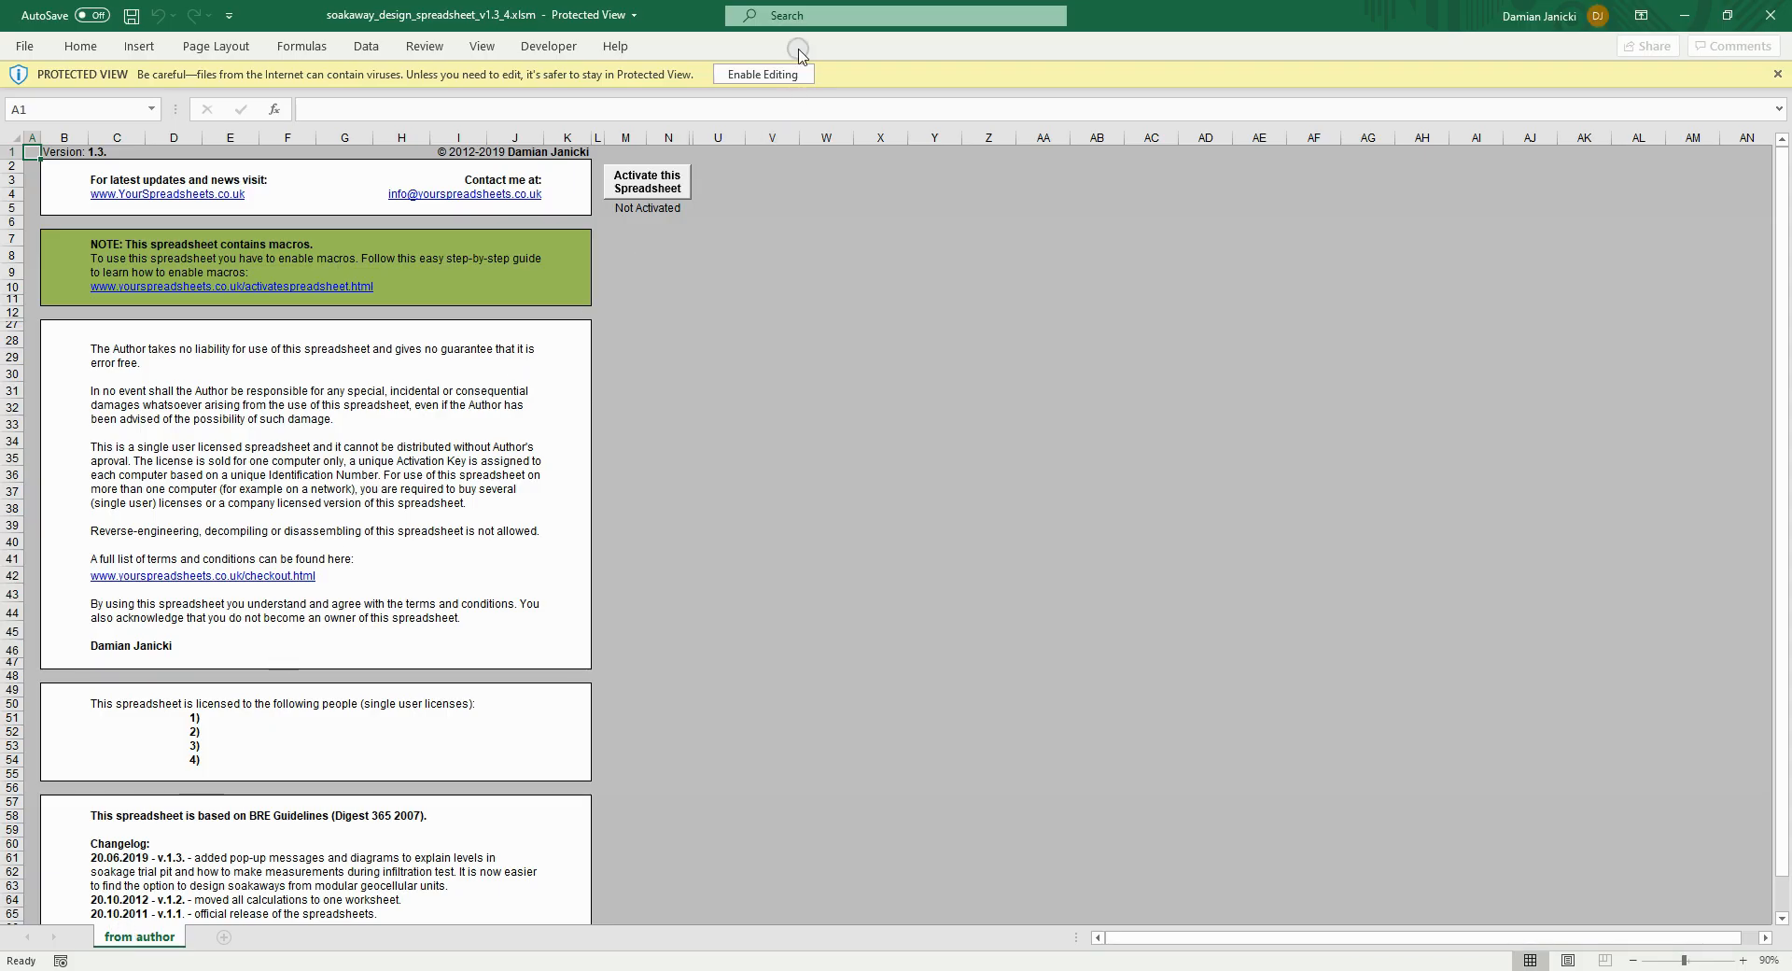
Enable editing, activate the Soakaway spreadsheet with the Activation Key, and show the soakaway sheet.
left_click(763, 73)
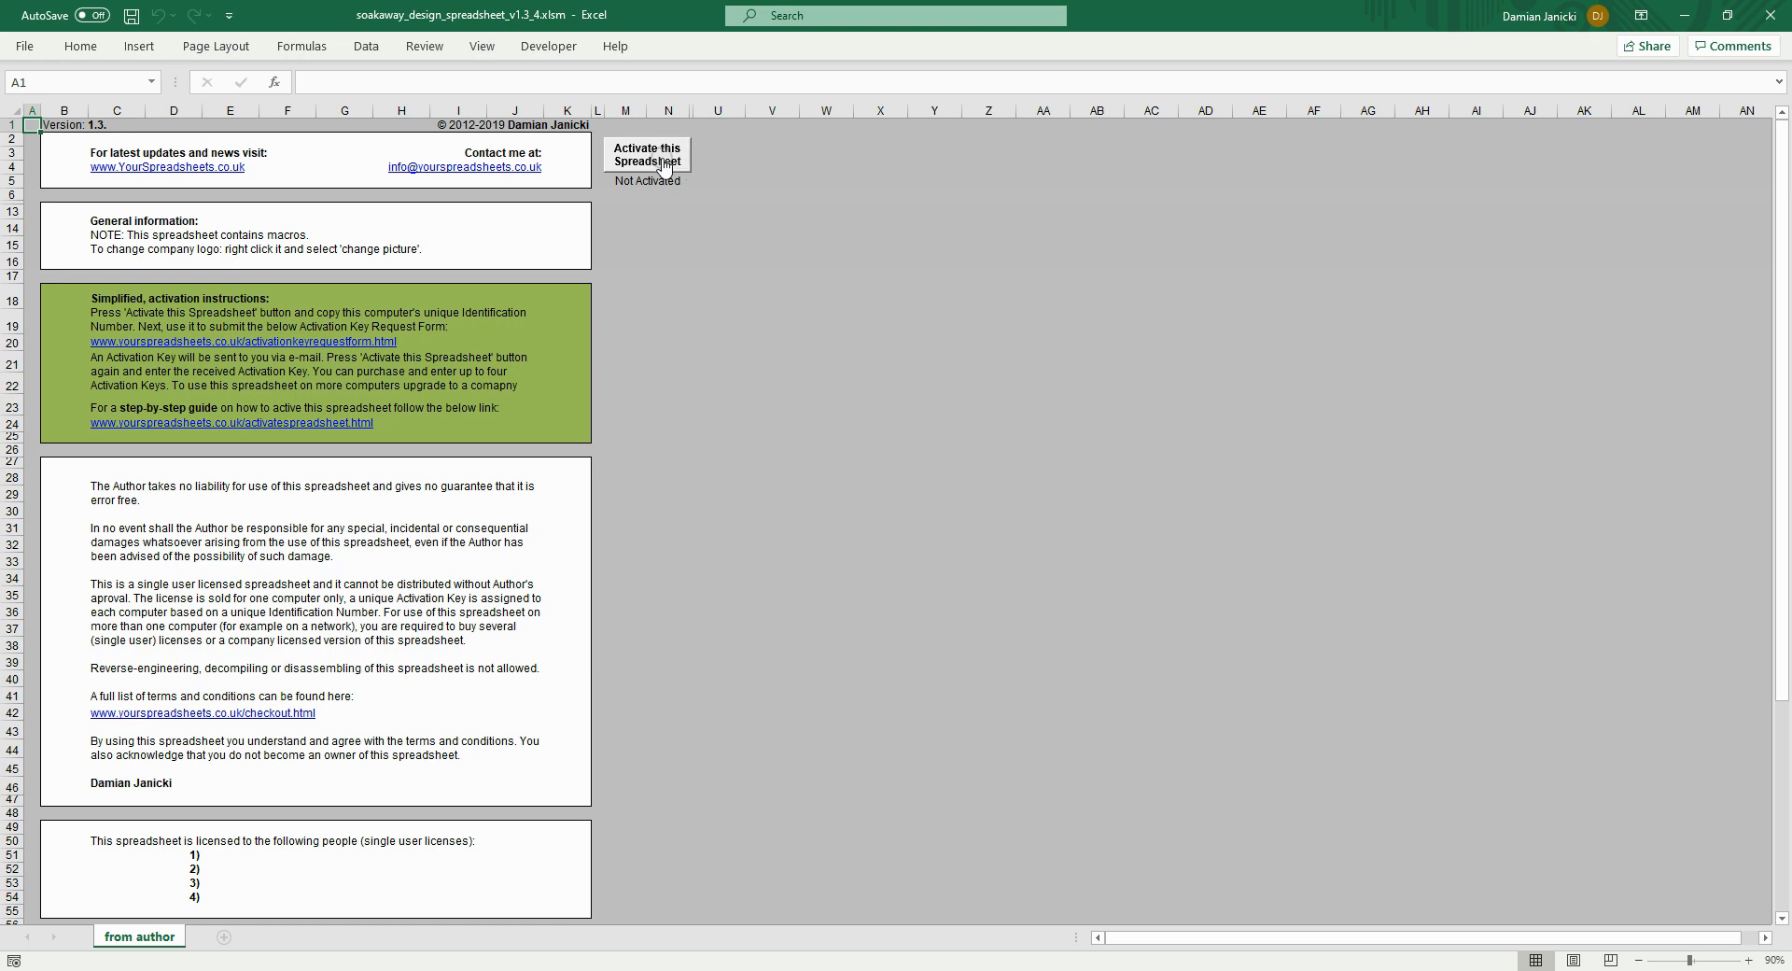
left_click(647, 154)
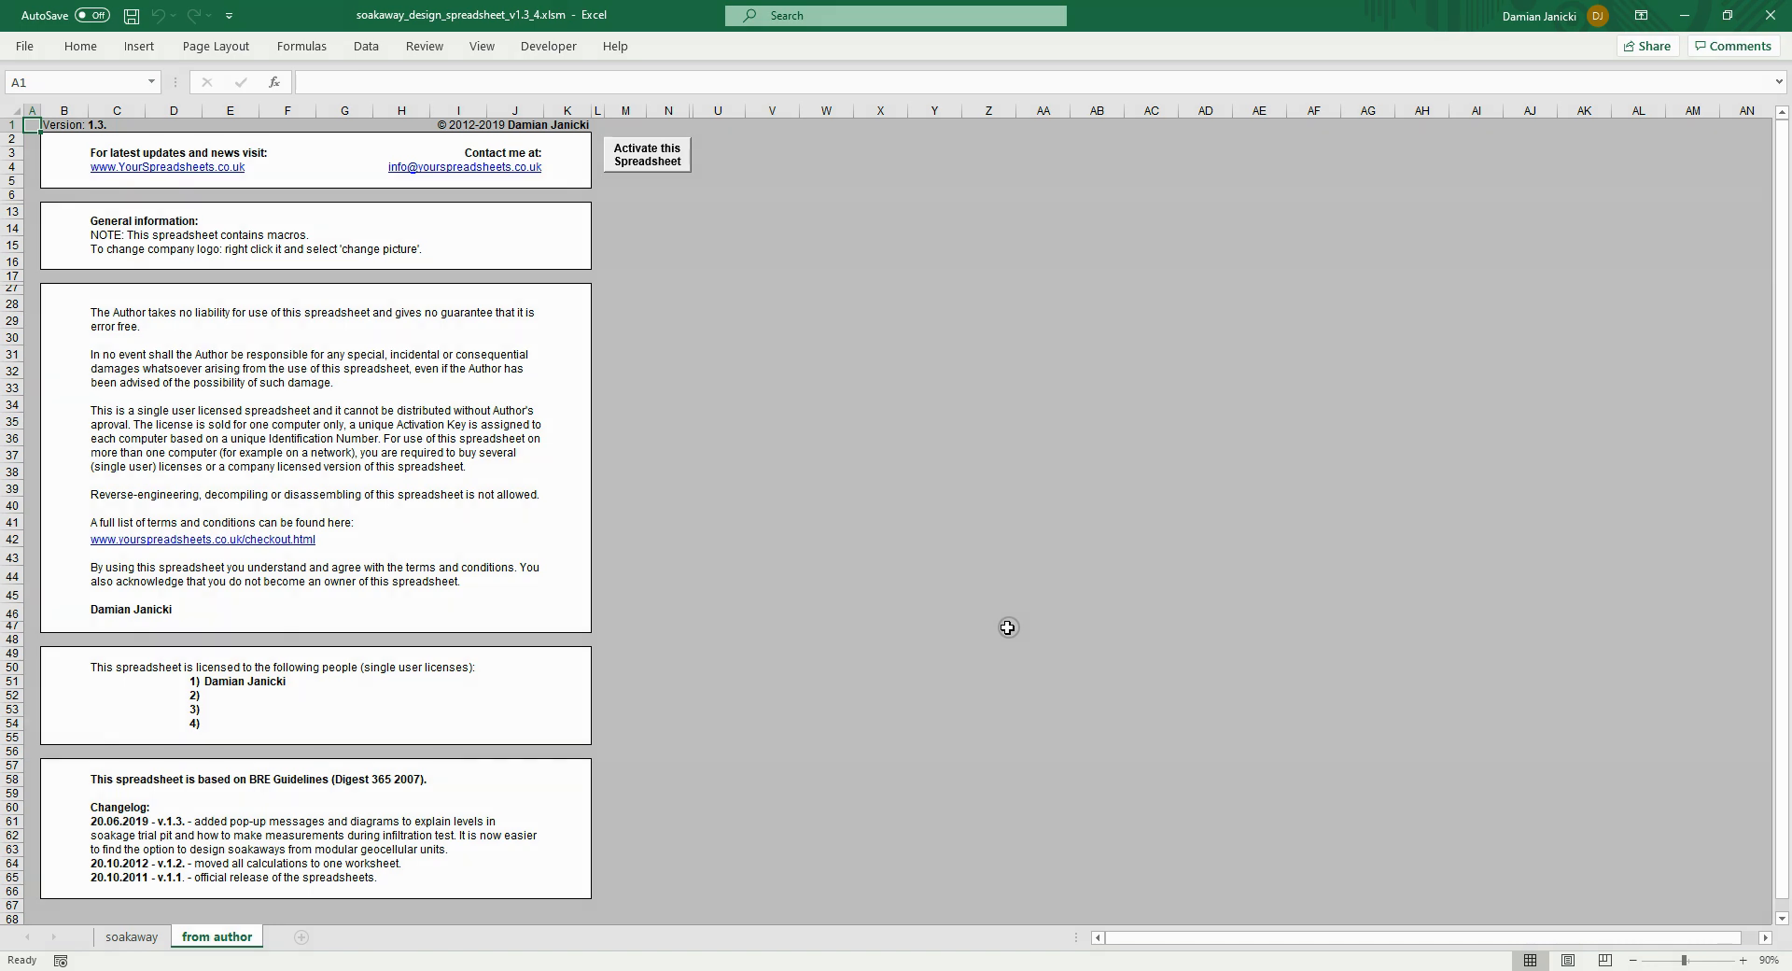
left_click(130, 937)
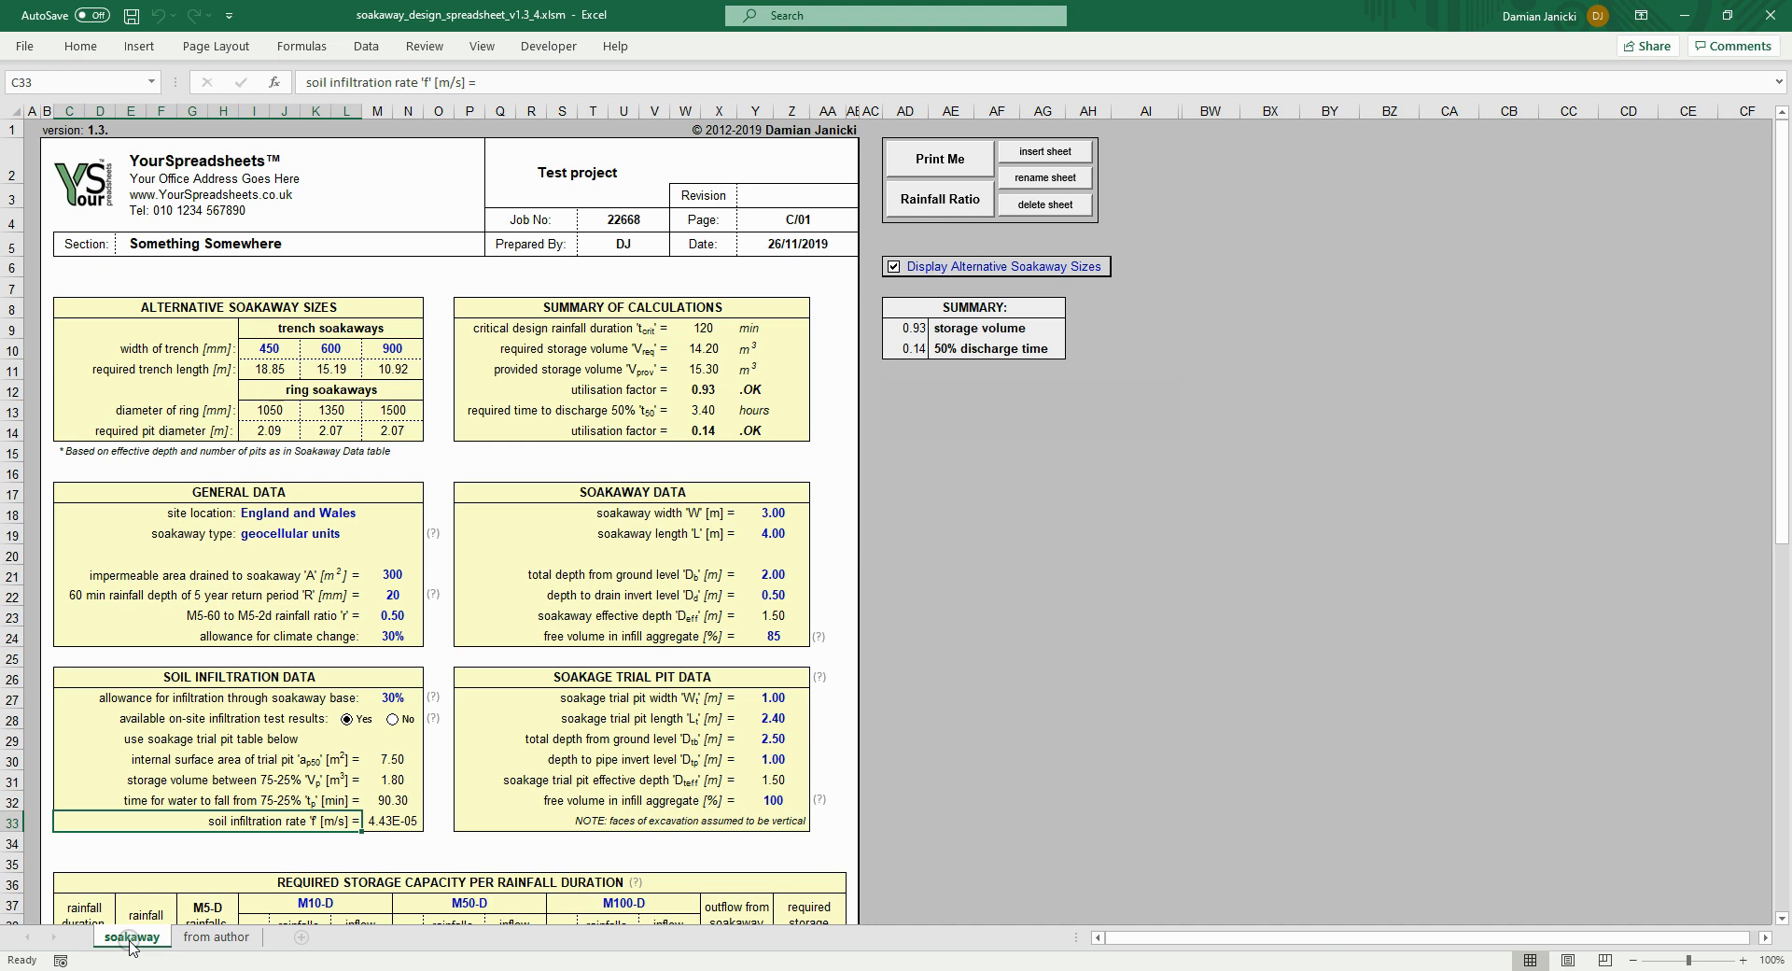
mouse_move(220, 217)
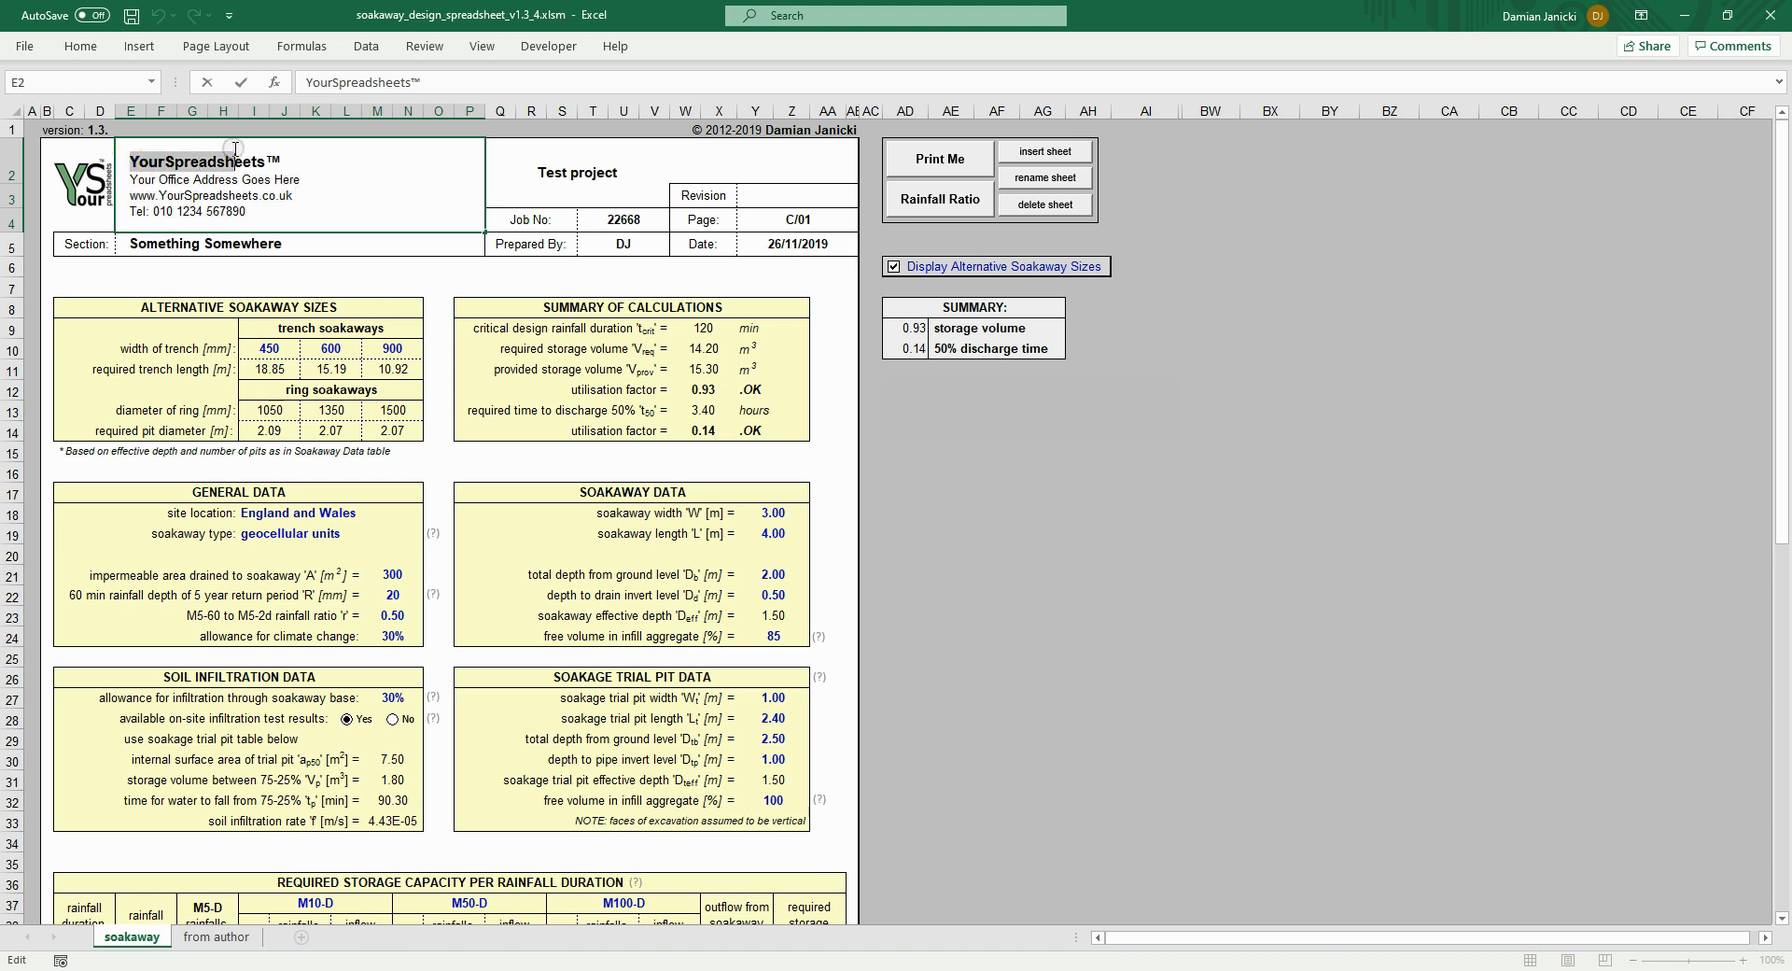
left_click(205, 243)
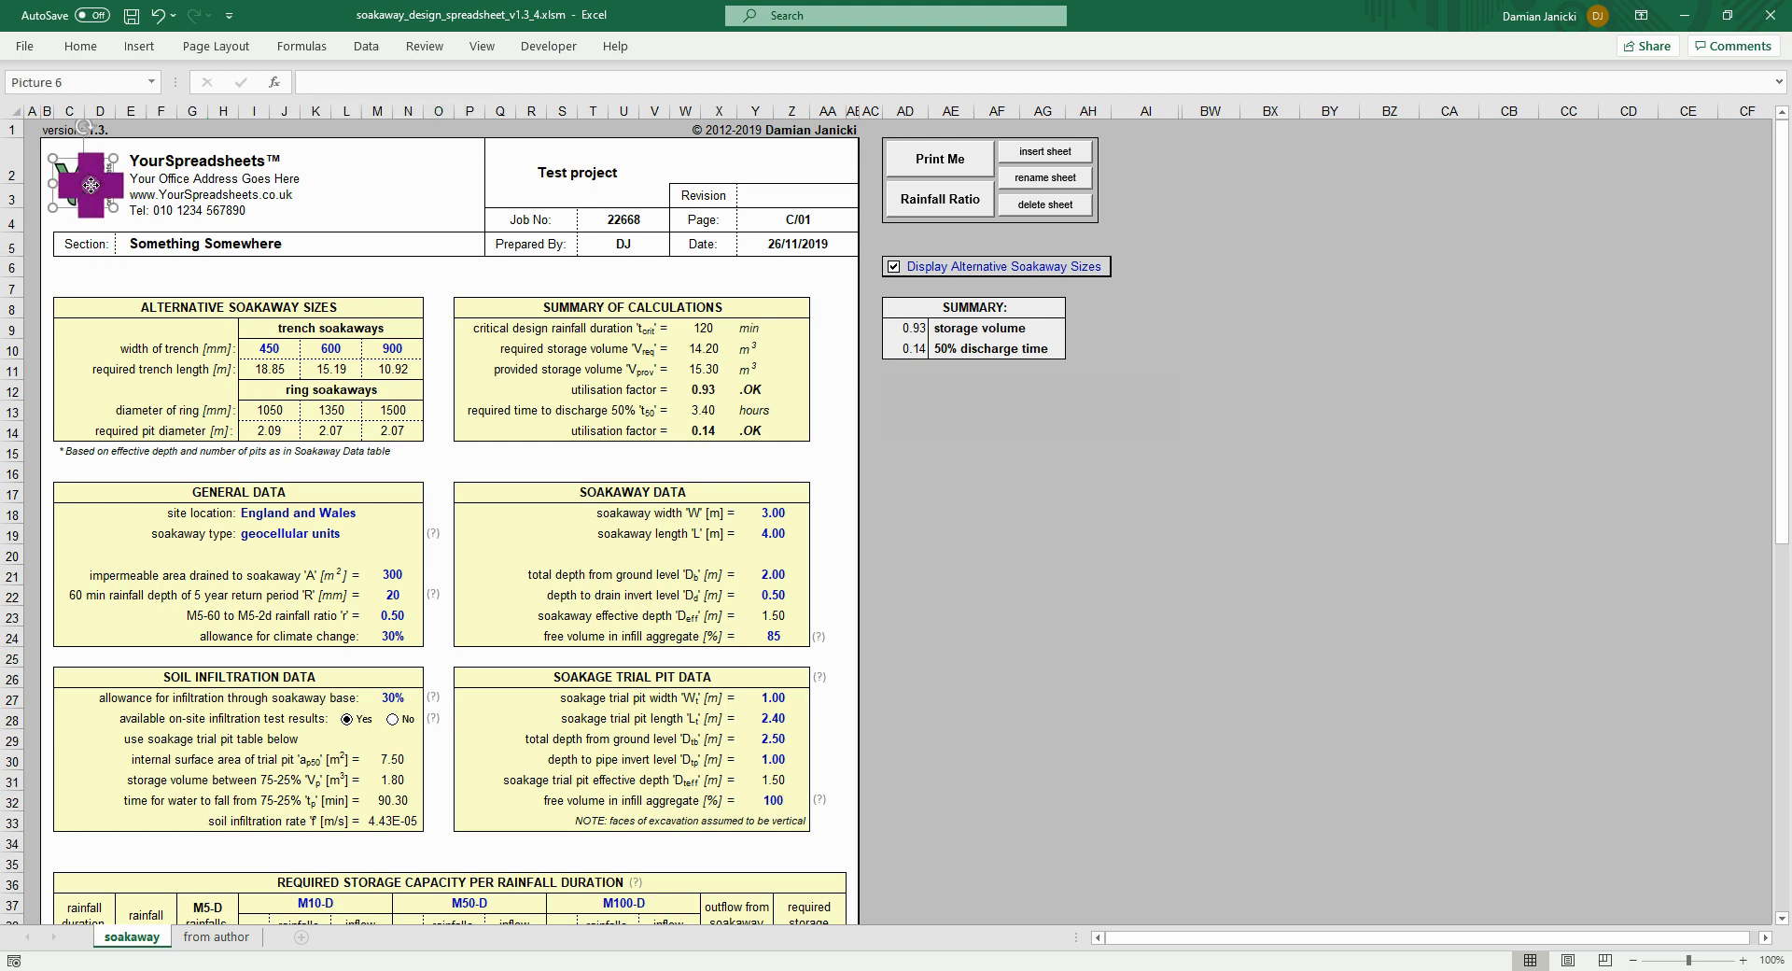
right_click(92, 183)
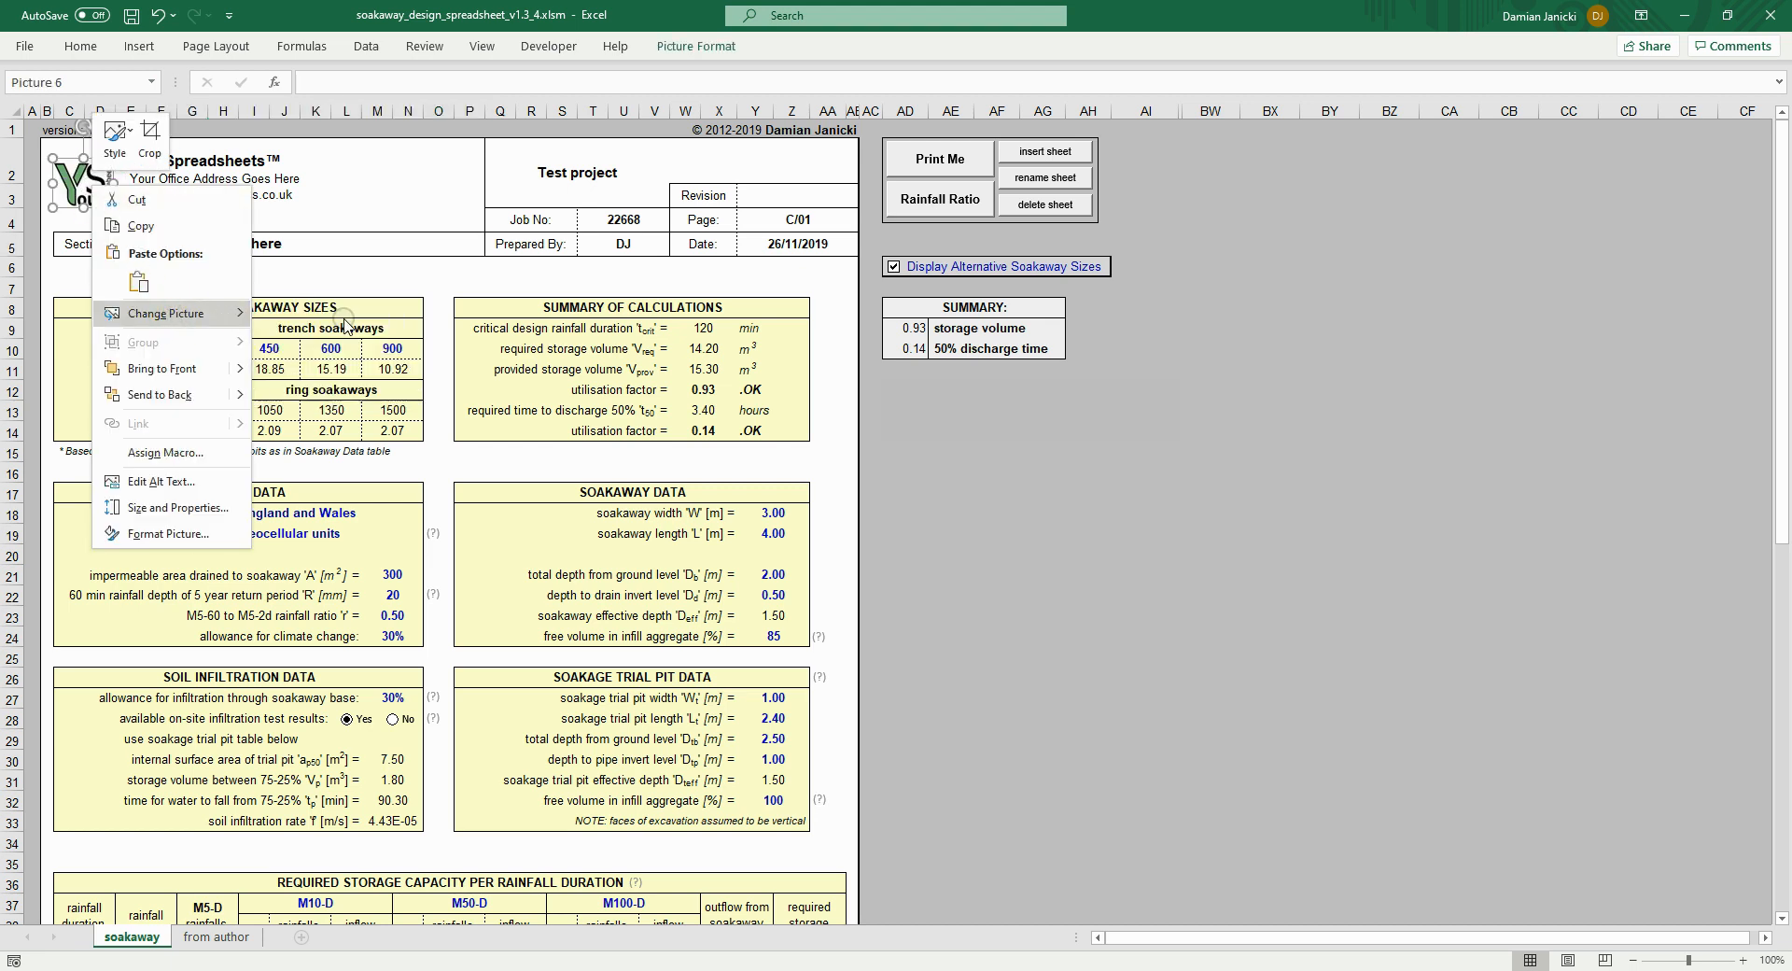
left_click(346, 283)
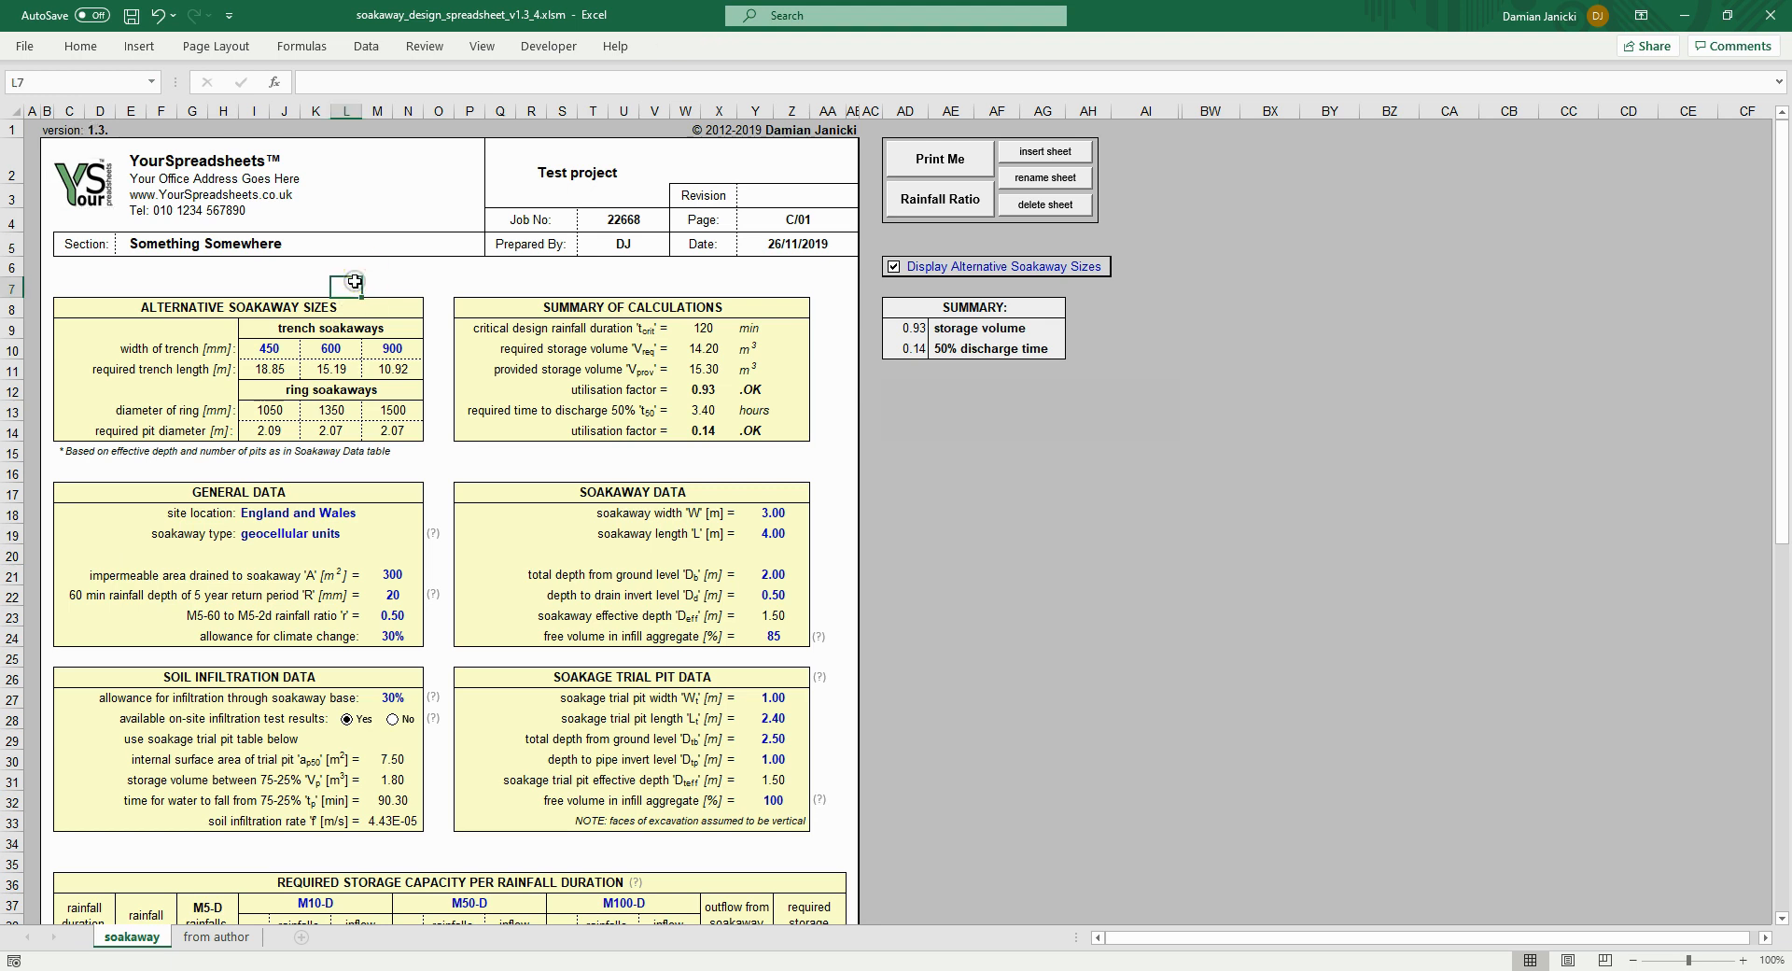